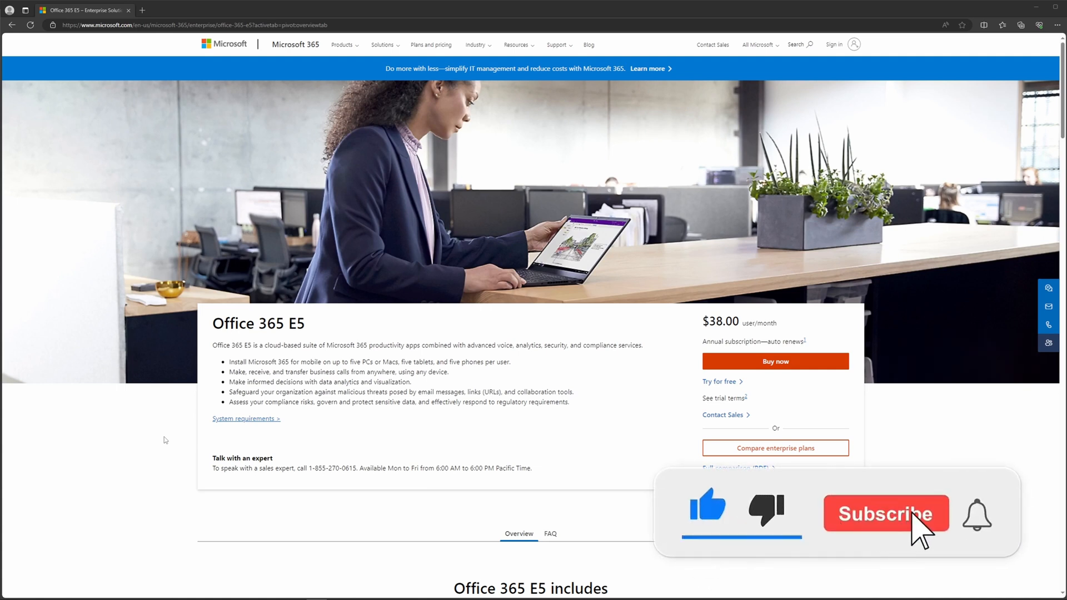
# Start the free Office 365 E5 Trial signup with the work email and check it needs a new account.
pyautogui.click(886, 514)
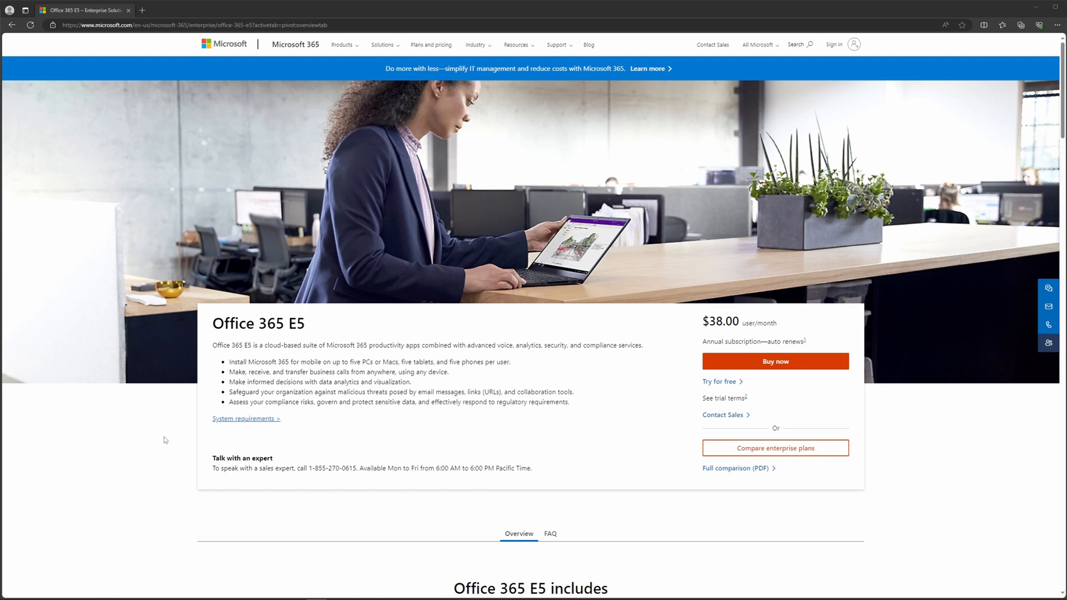
pyautogui.moveTo(156, 441)
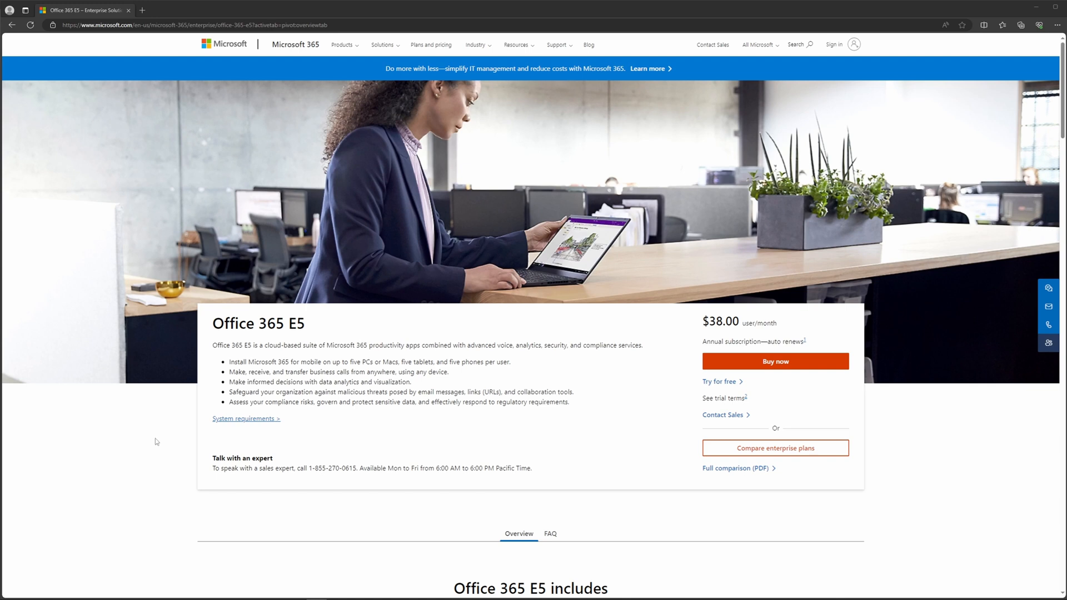
pyautogui.moveTo(116, 45)
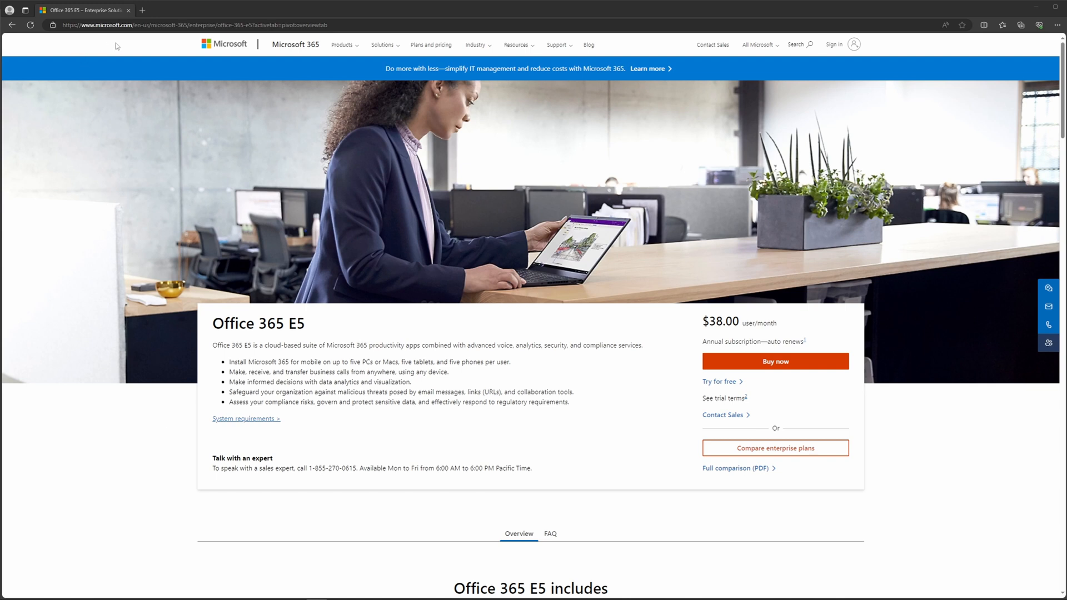
pyautogui.moveTo(128, 61)
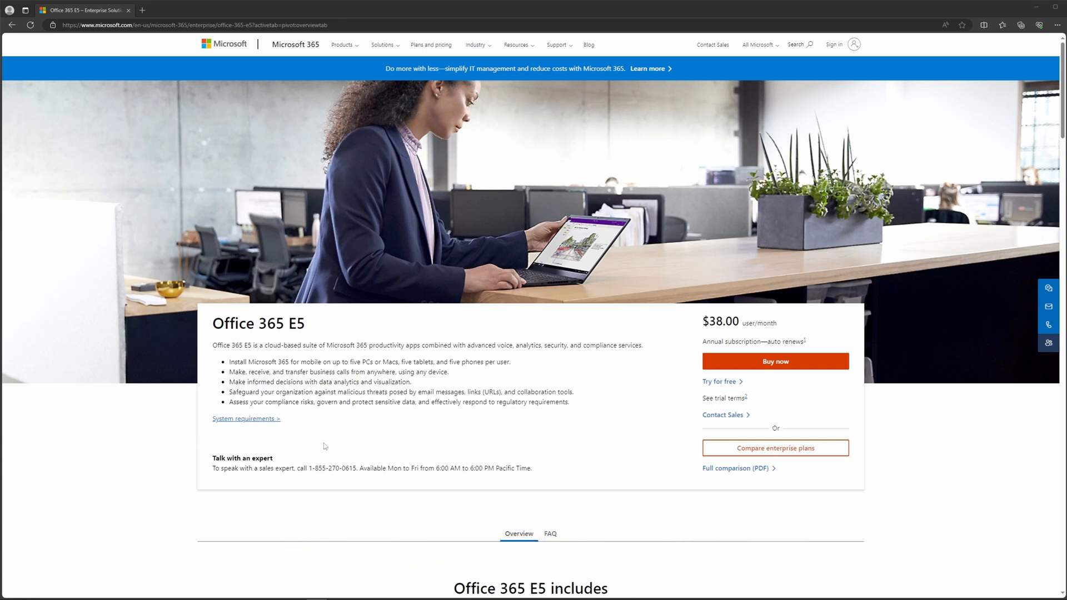
pyautogui.moveTo(715, 381)
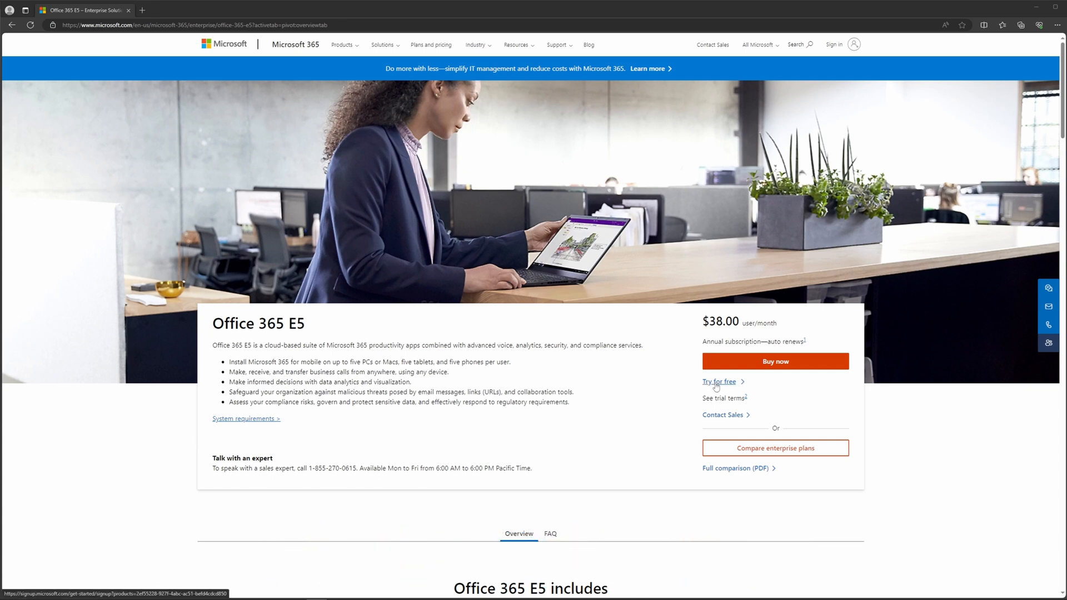
pyautogui.click(719, 381)
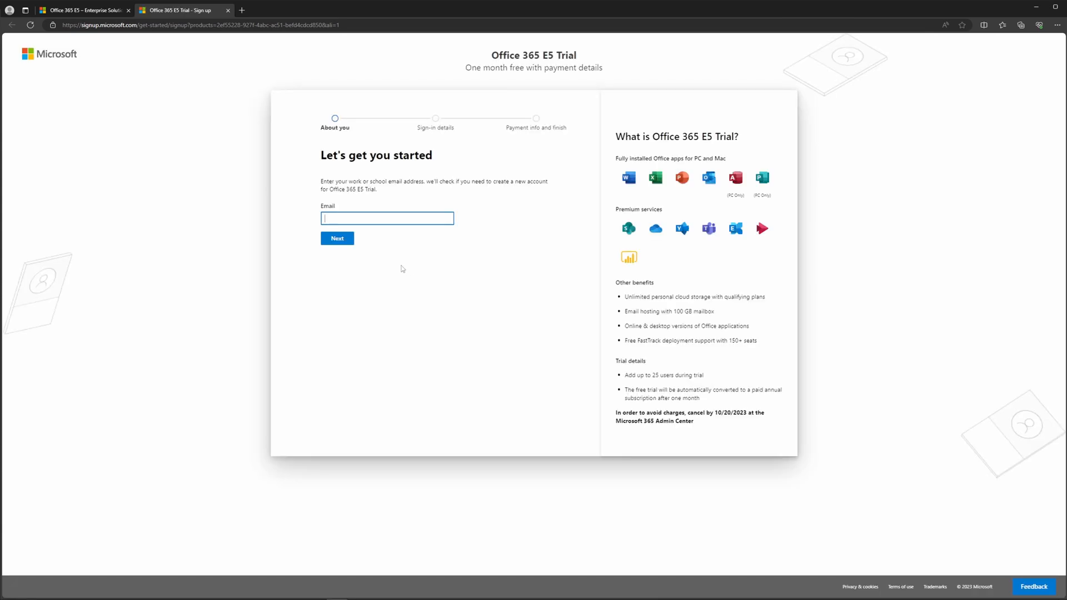
pyautogui.moveTo(298, 217)
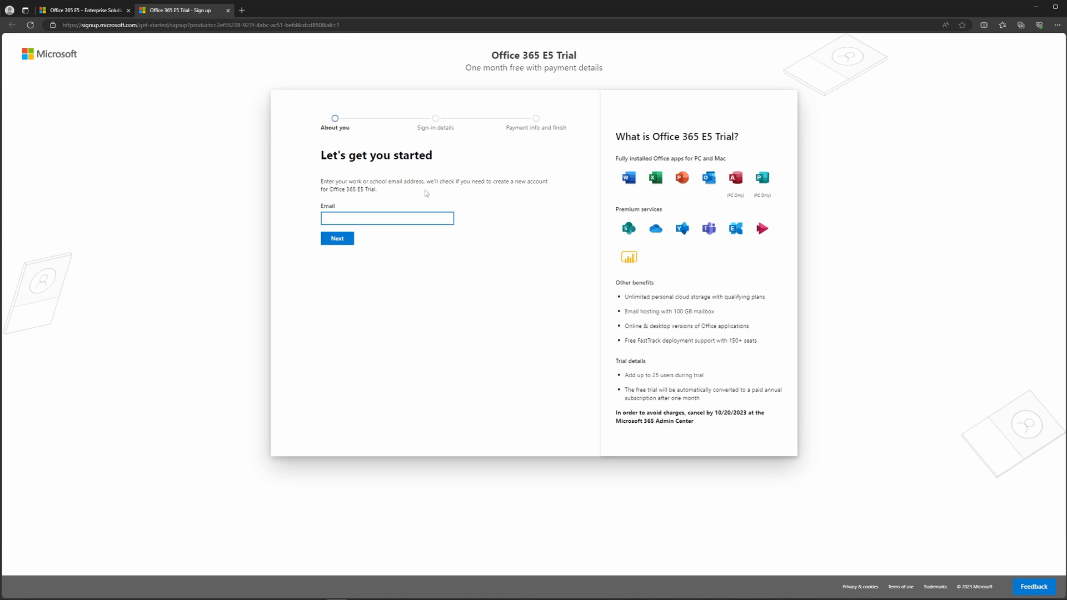
pyautogui.click(387, 219)
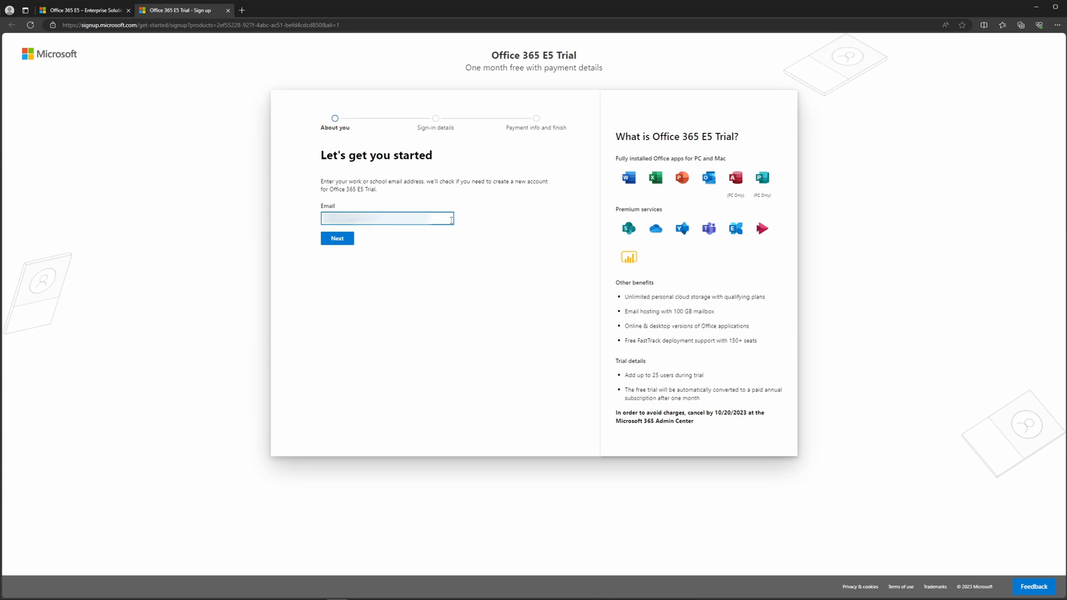
pyautogui.click(337, 238)
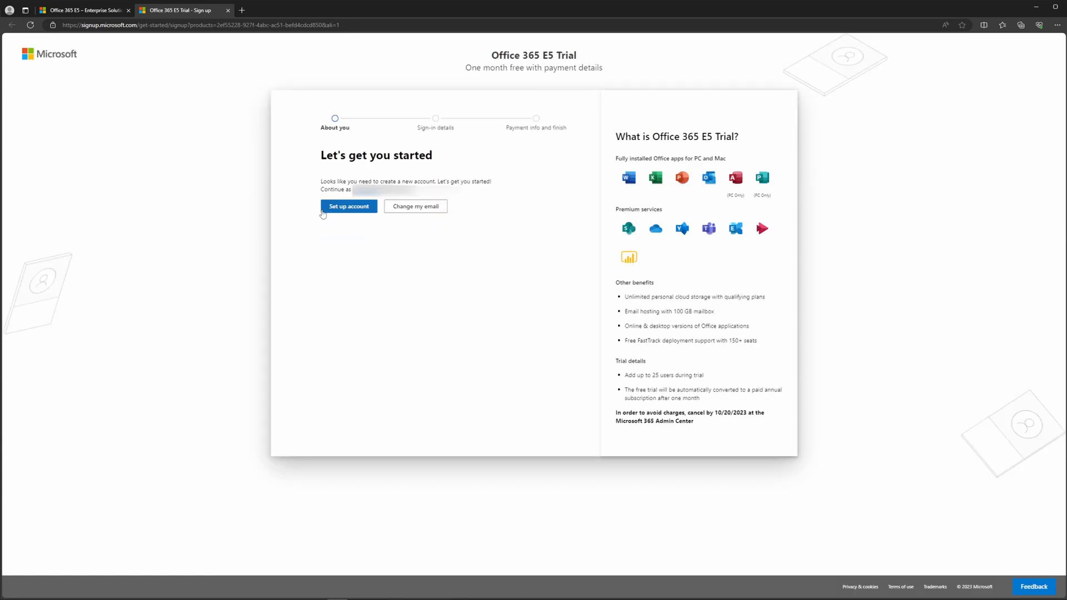
# Set up a new account with first/last name, business phone and company name CitizenDeveloper123.
pyautogui.click(348, 207)
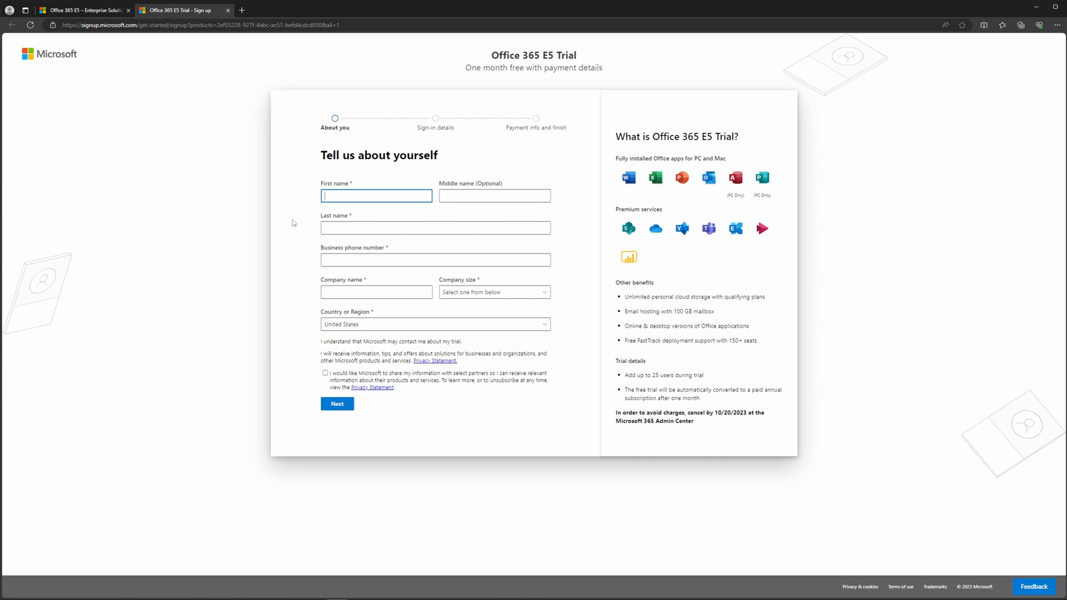
pyautogui.moveTo(295, 226)
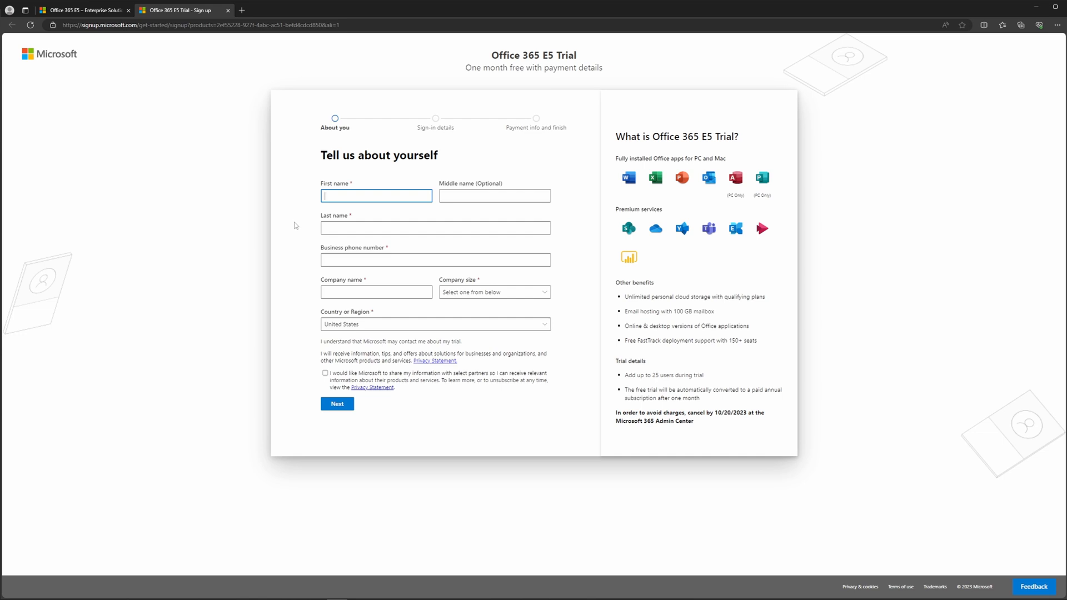
pyautogui.click(436, 228)
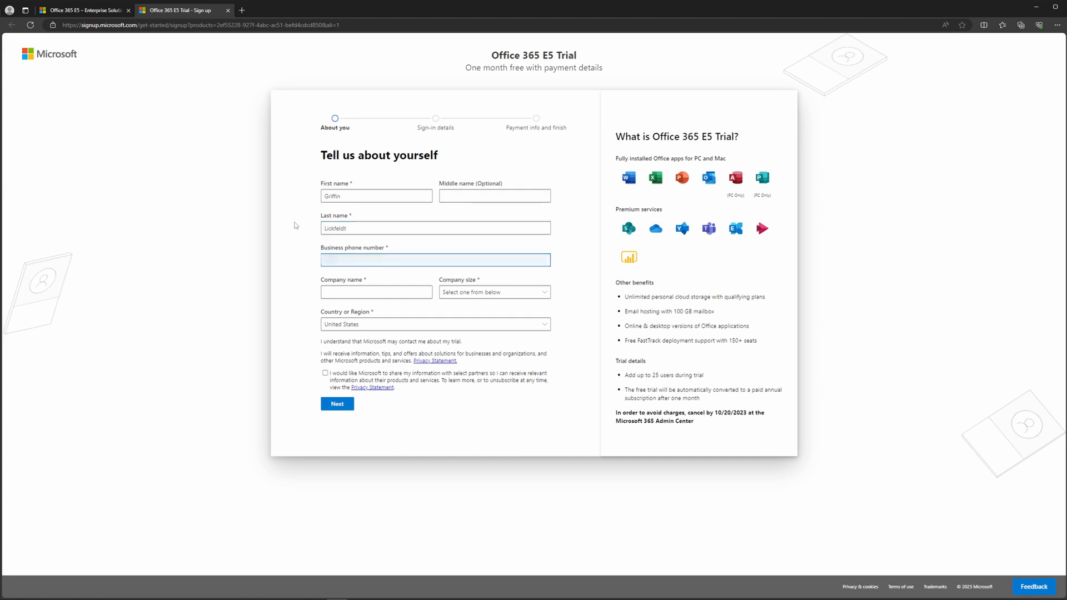
pyautogui.click(376, 292)
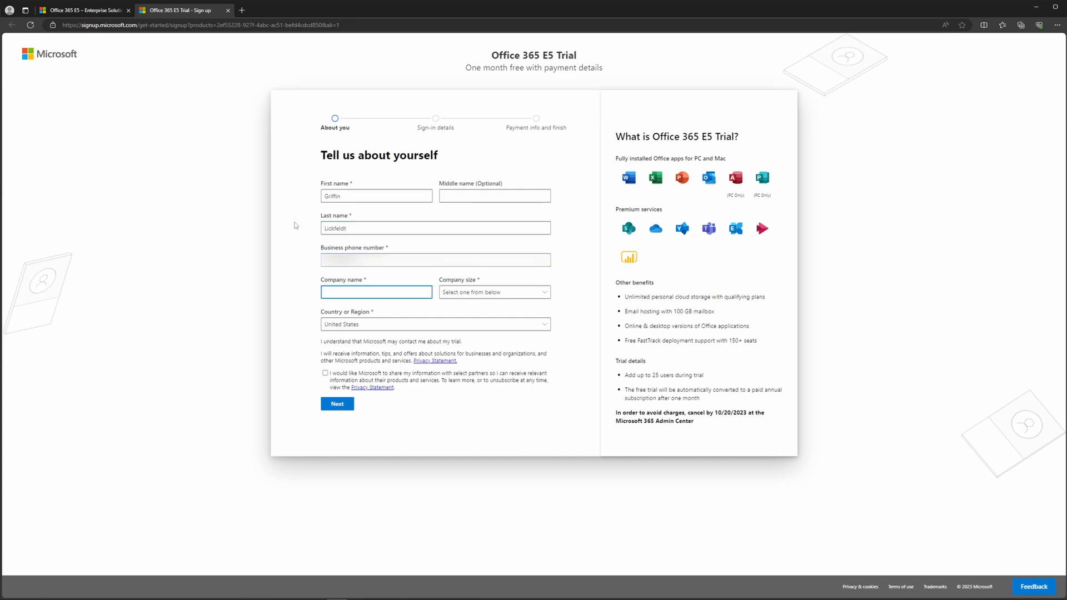
pyautogui.click(376, 292)
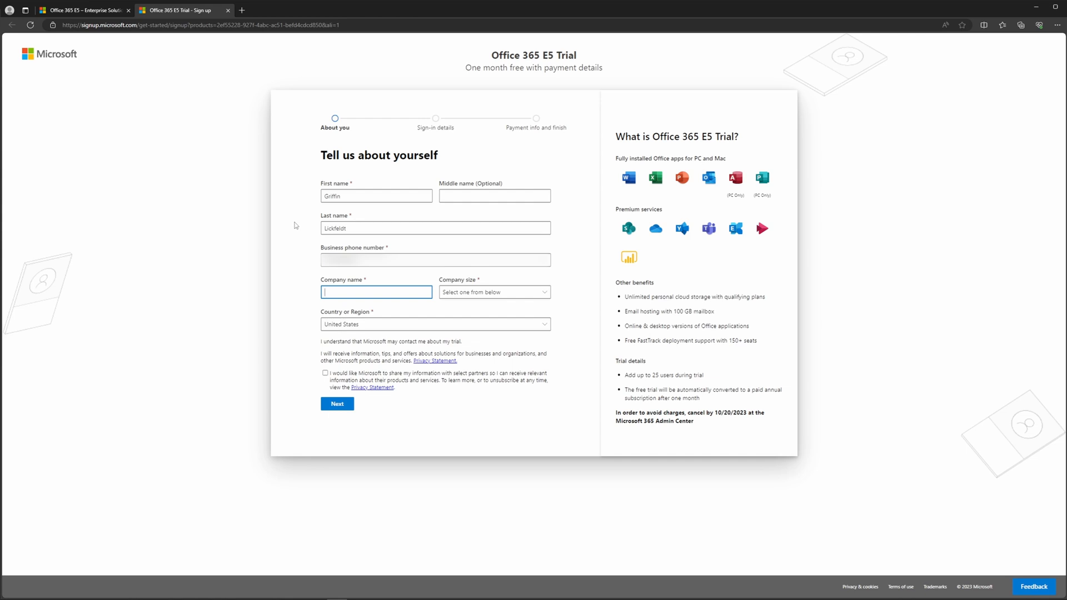
pyautogui.write('CitizenDeveloper123')
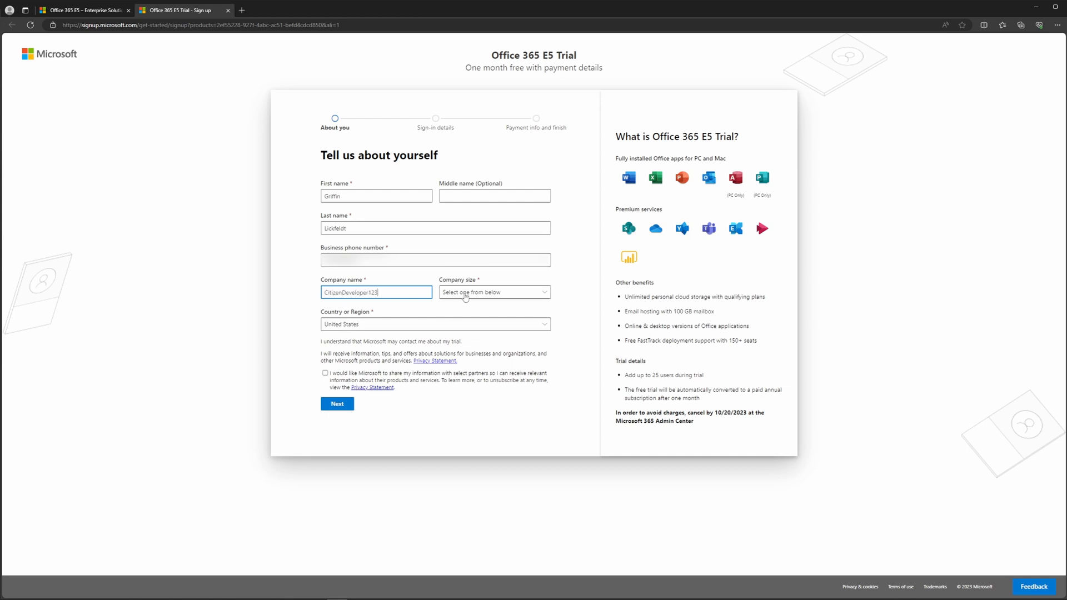
# Choose a company size of 2-4 people.
pyautogui.click(494, 292)
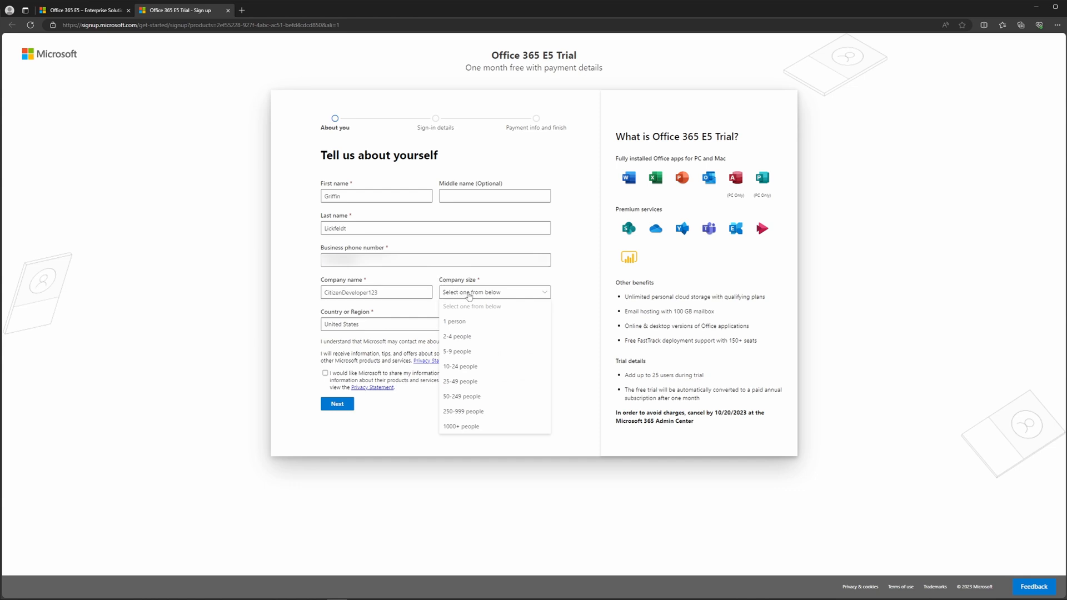
pyautogui.moveTo(484, 311)
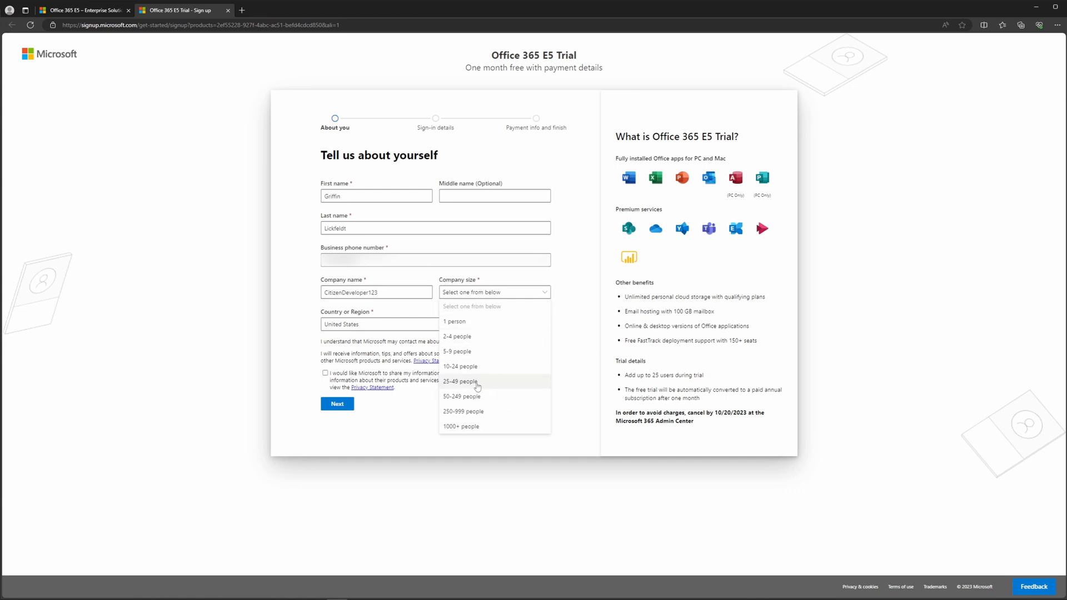
pyautogui.moveTo(469, 373)
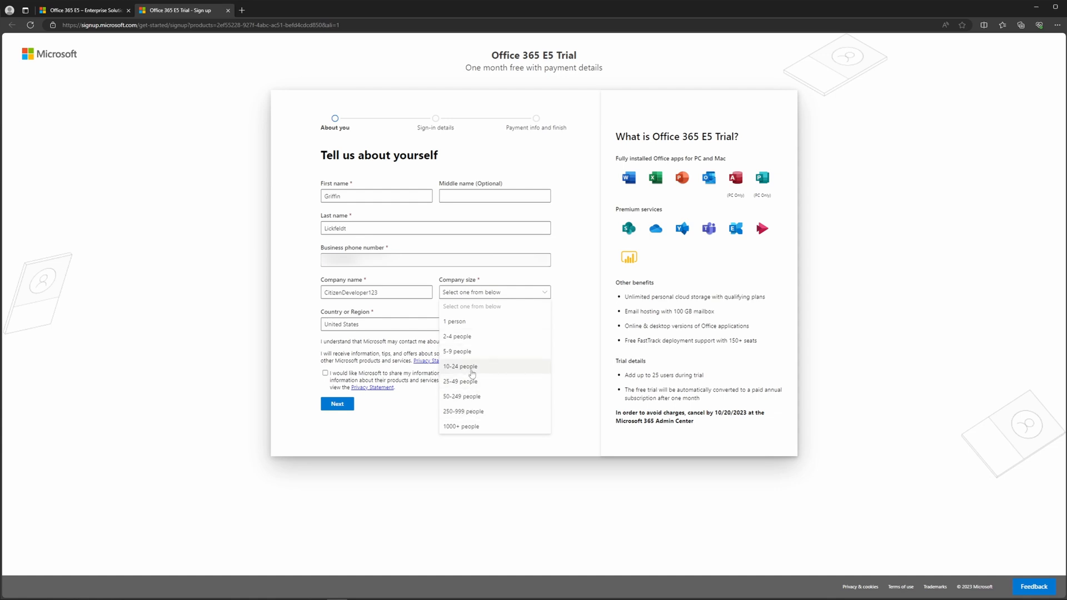
pyautogui.click(457, 336)
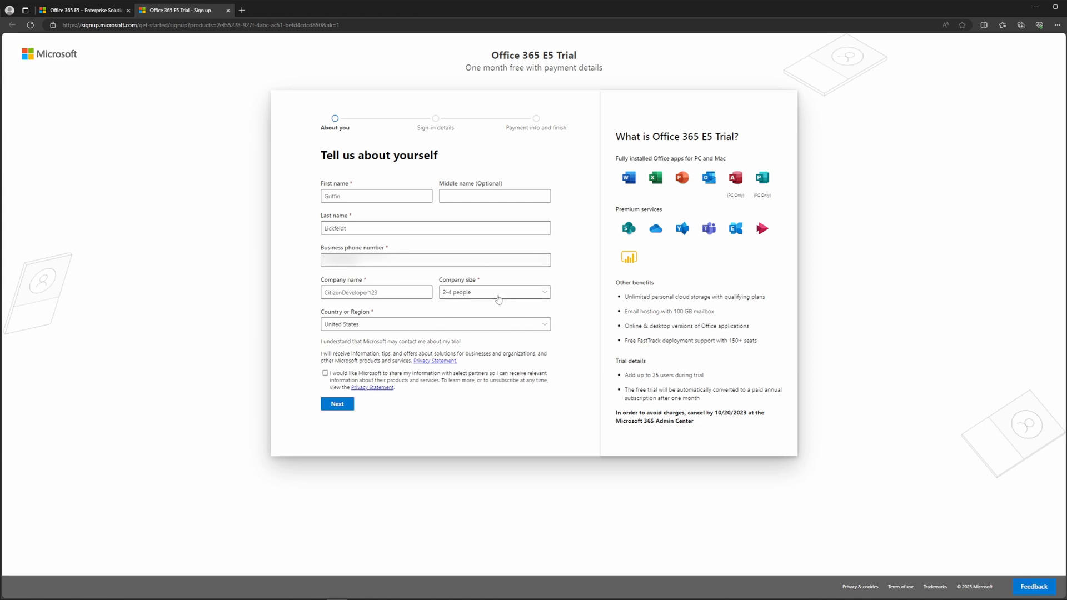
pyautogui.moveTo(488, 308)
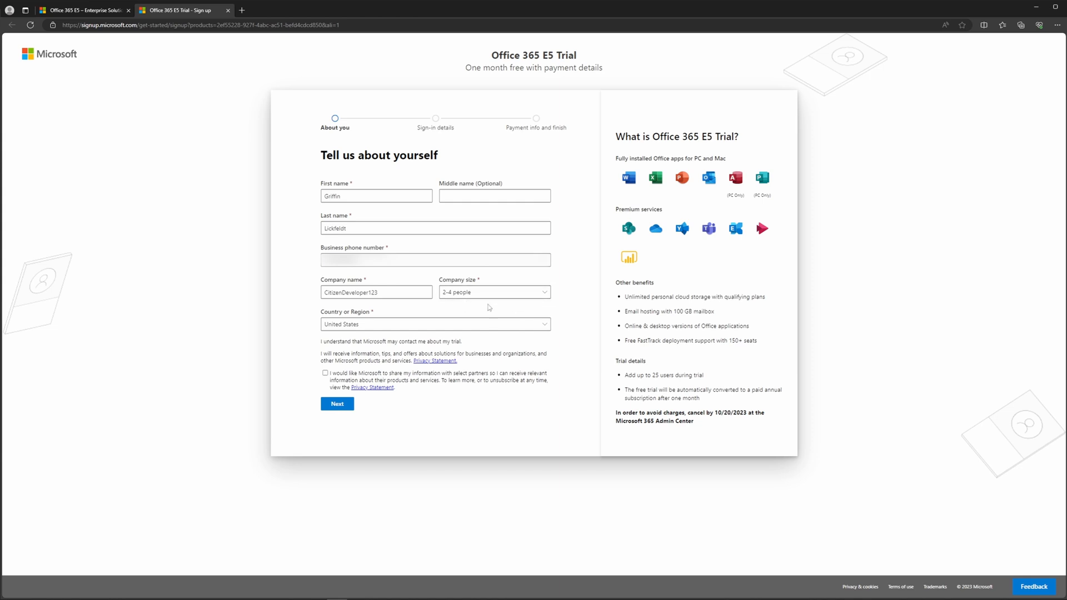
pyautogui.moveTo(353, 380)
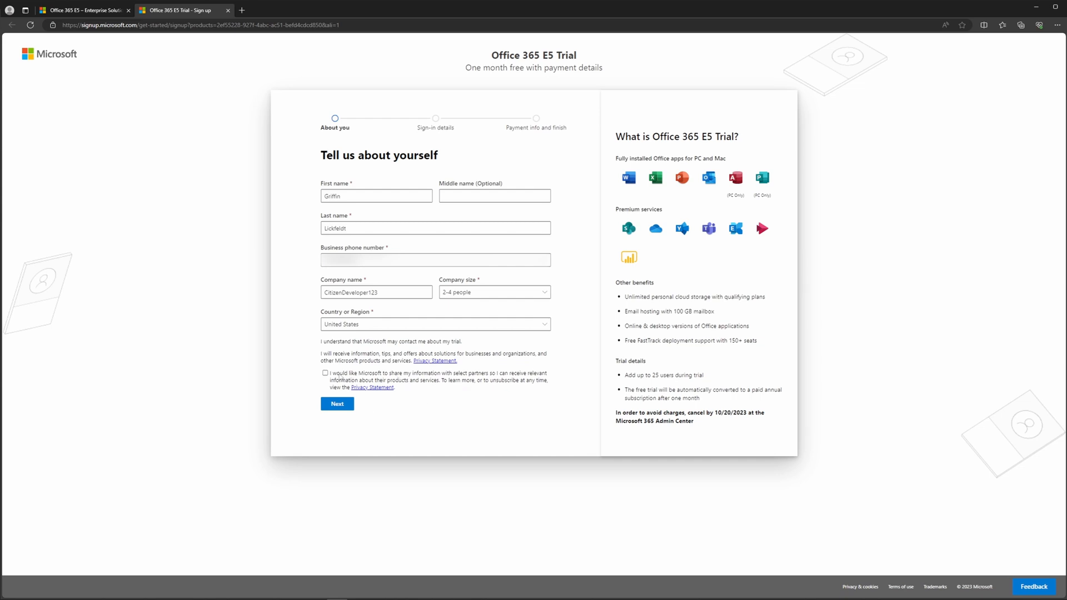
# Submit the details, request a verification code by text and enter it.
pyautogui.click(336, 403)
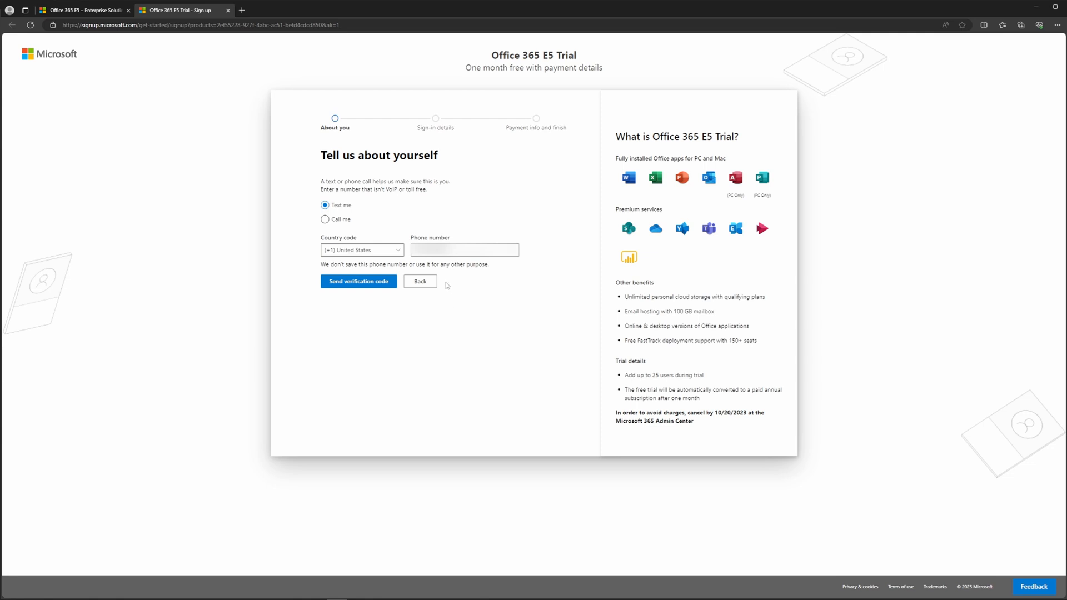
pyautogui.click(358, 282)
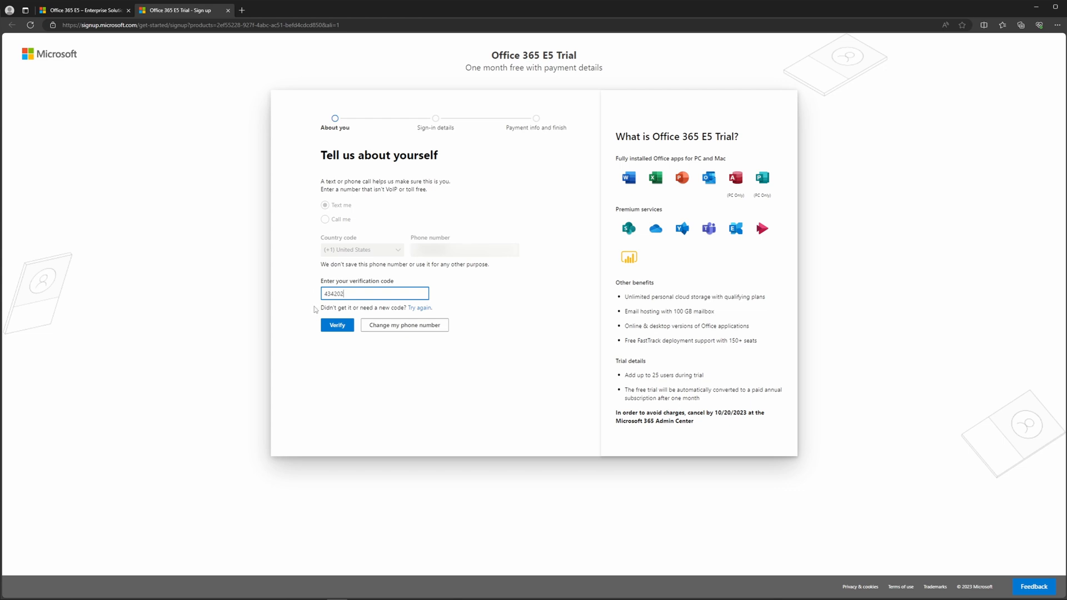
pyautogui.moveTo(303, 298)
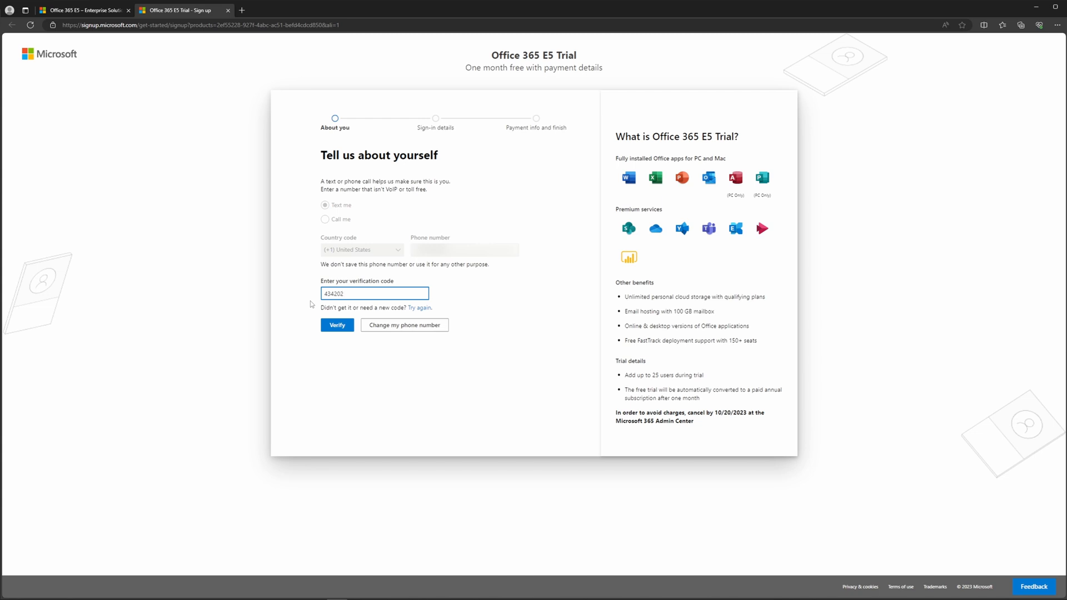
pyautogui.moveTo(352, 276)
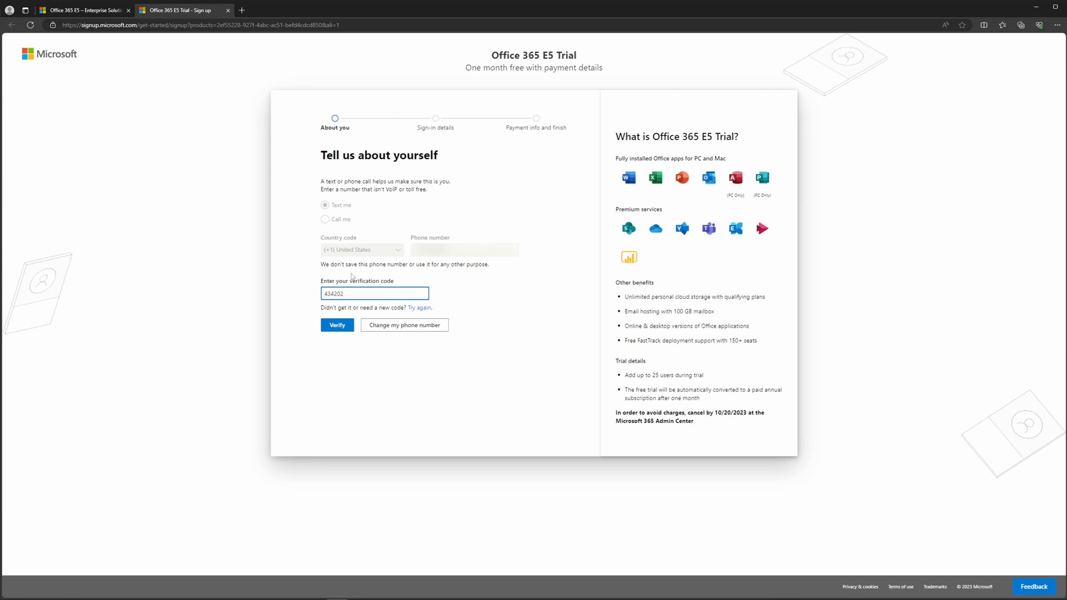
pyautogui.moveTo(311, 310)
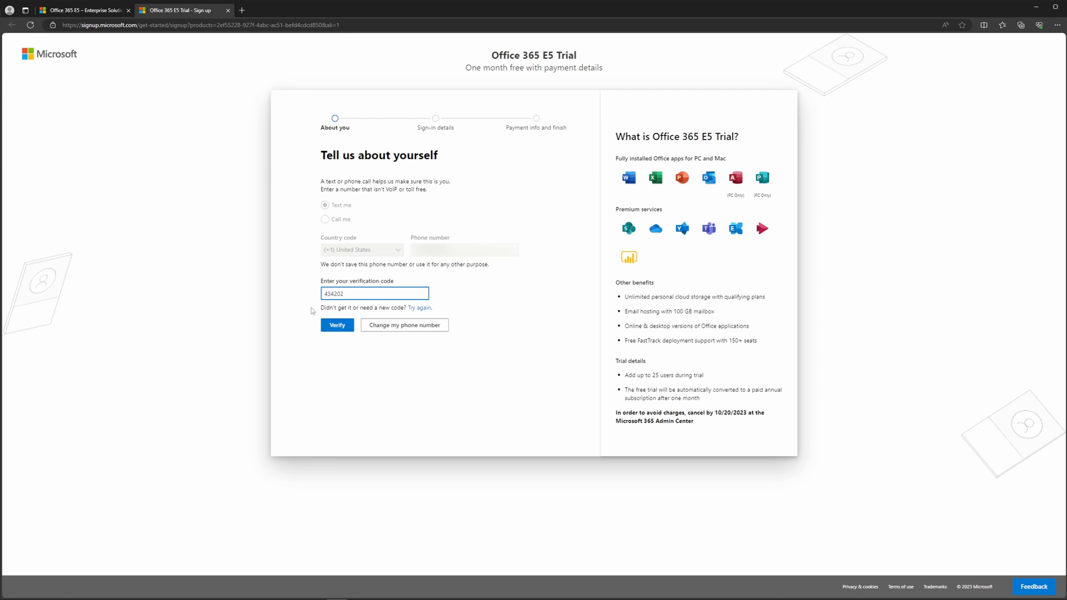
pyautogui.click(375, 293)
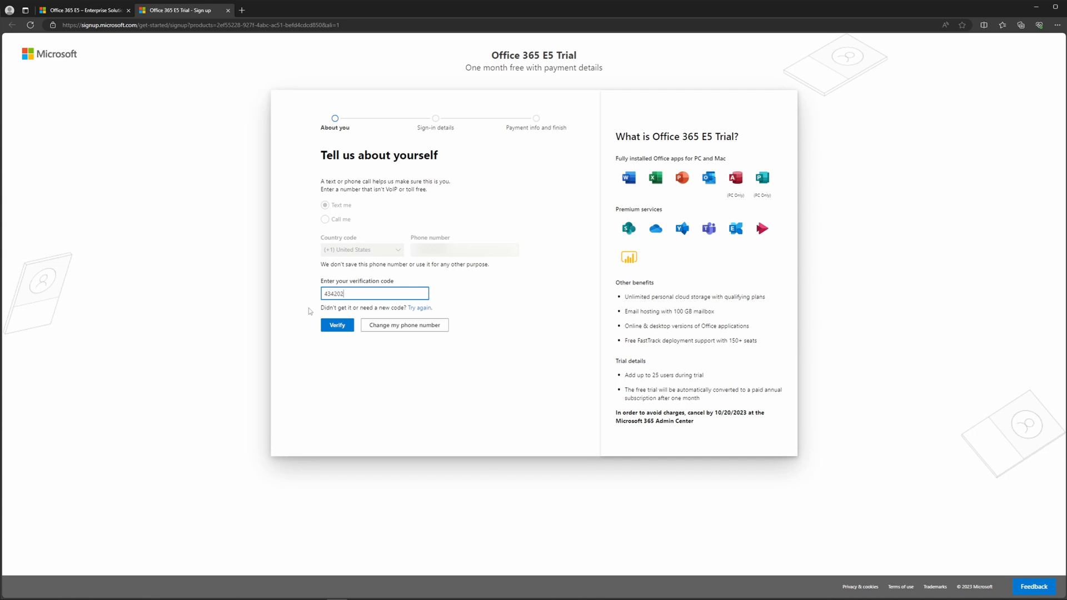
pyautogui.moveTo(302, 297)
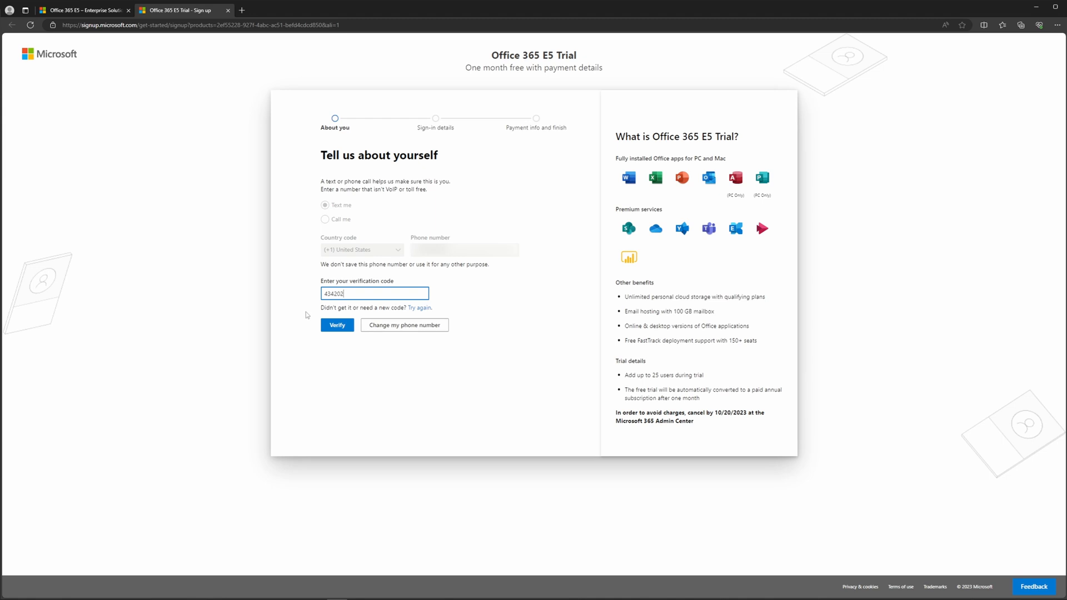
# Verify the phone, save the CitizenDeveloper123 sign-in domain with a password and create the account.
pyautogui.click(336, 324)
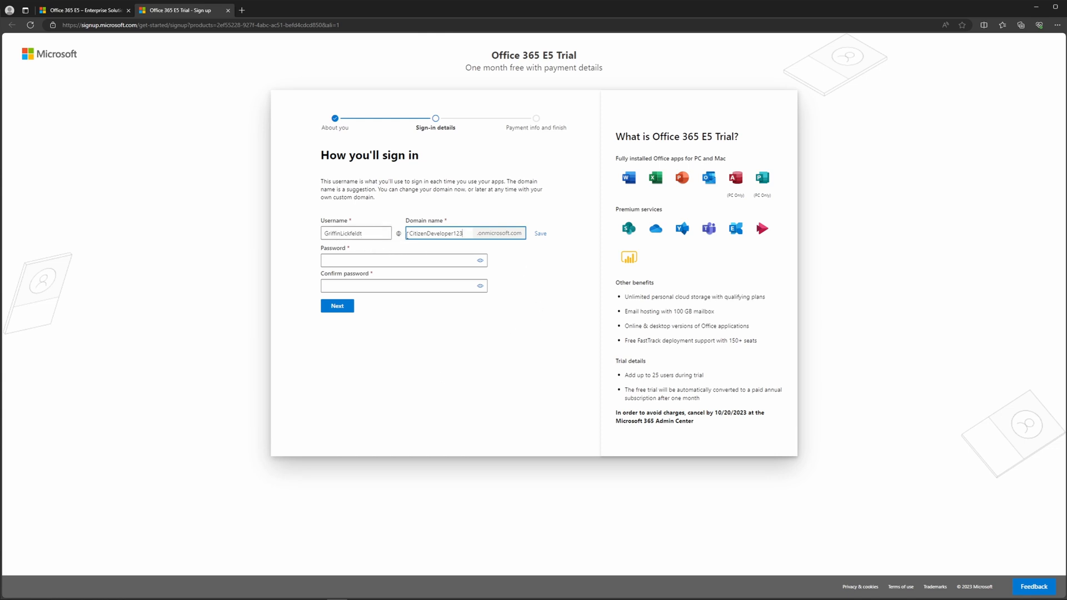
pyautogui.click(476, 238)
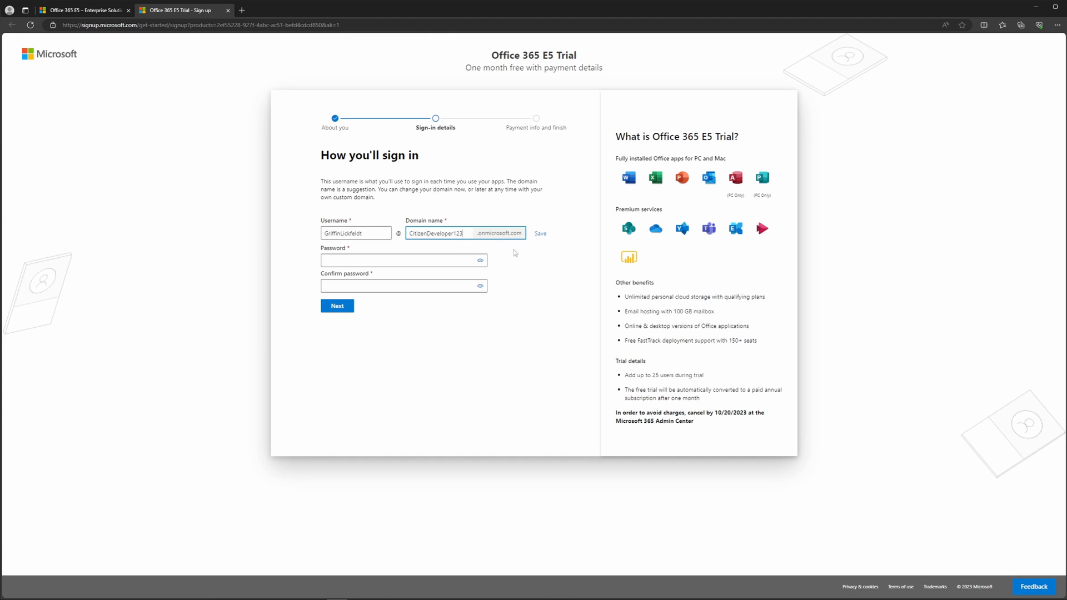
pyautogui.moveTo(515, 265)
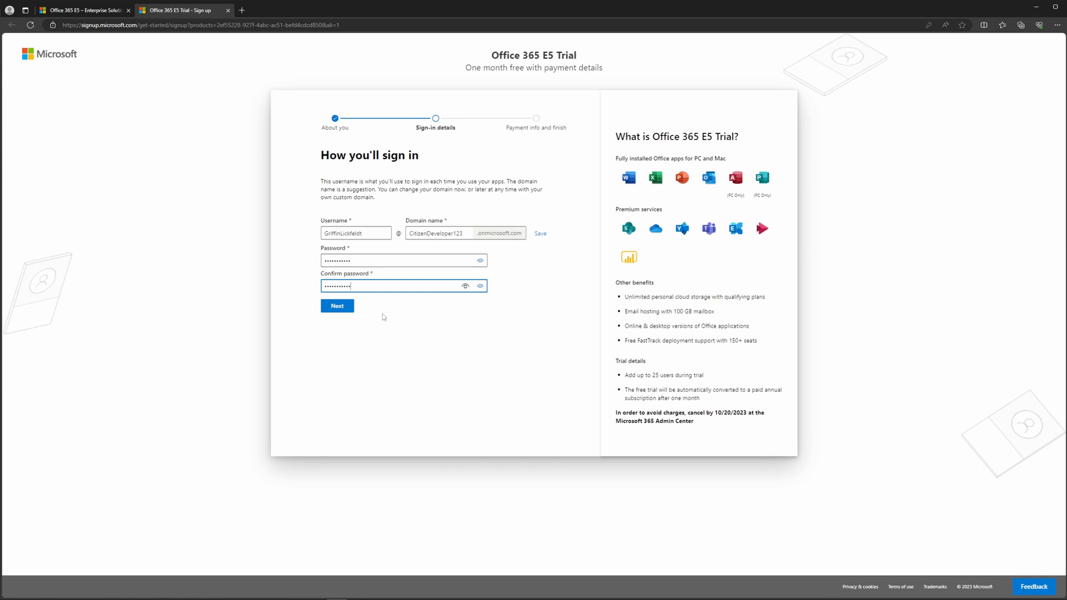
pyautogui.click(336, 306)
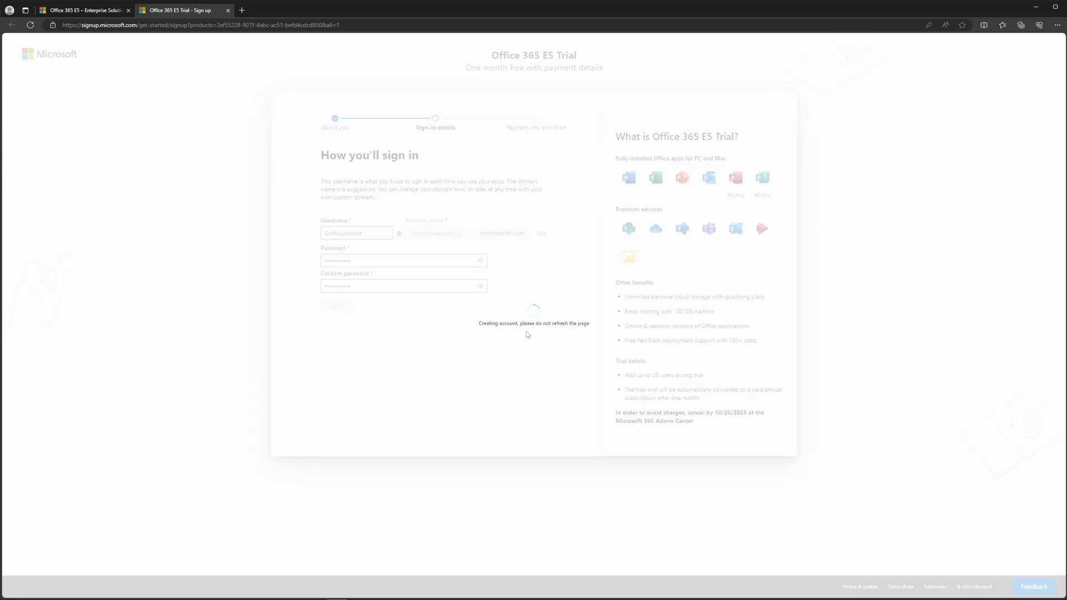
# Add a payment method for the single E5 trial license and reach Review and confirm.
pyautogui.click(338, 307)
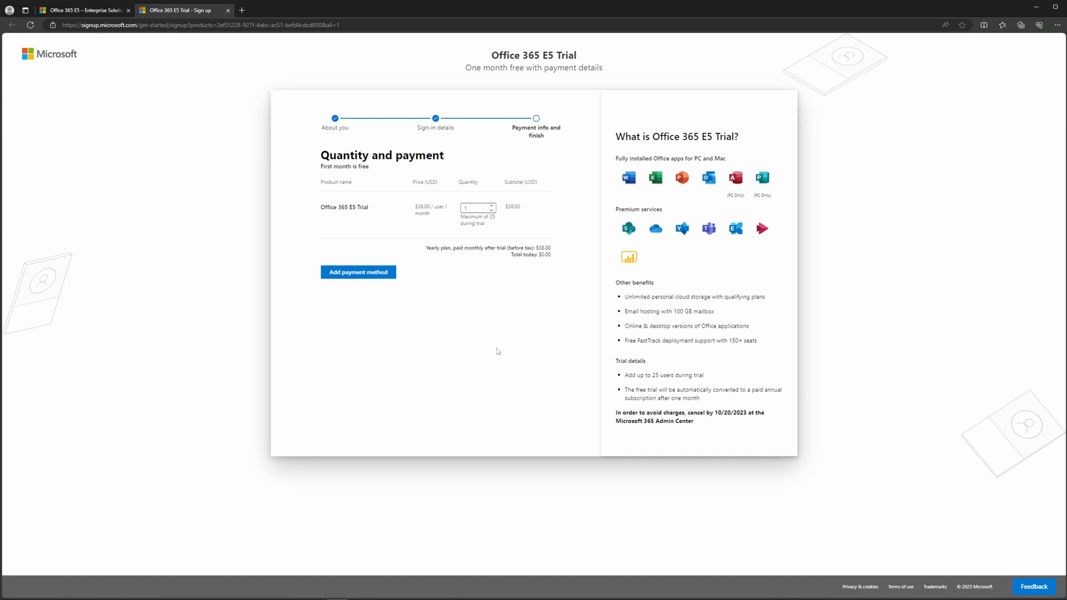
pyautogui.moveTo(432, 224)
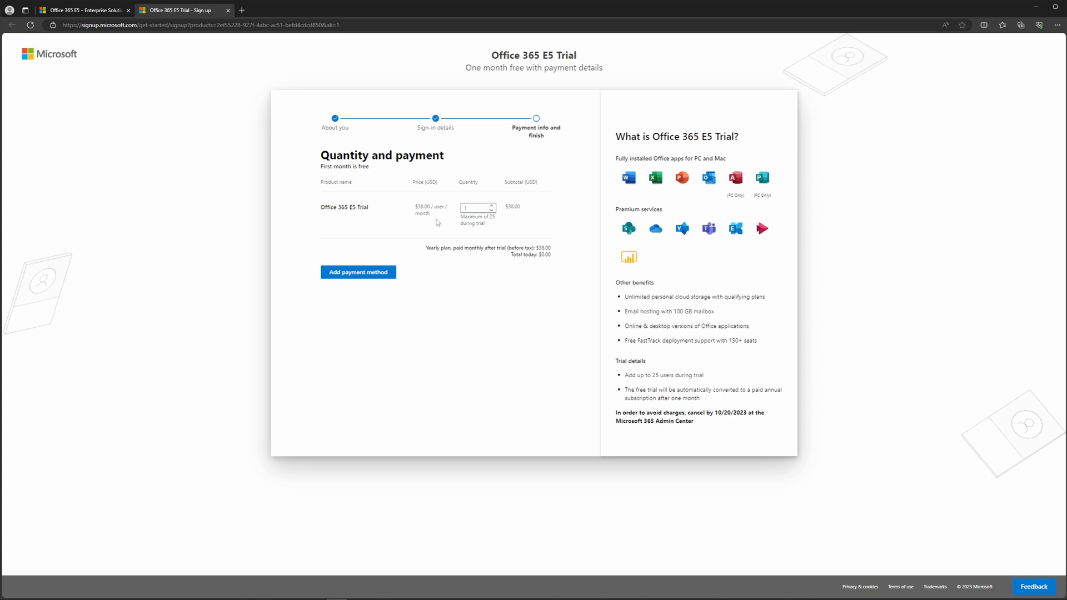
pyautogui.moveTo(432, 242)
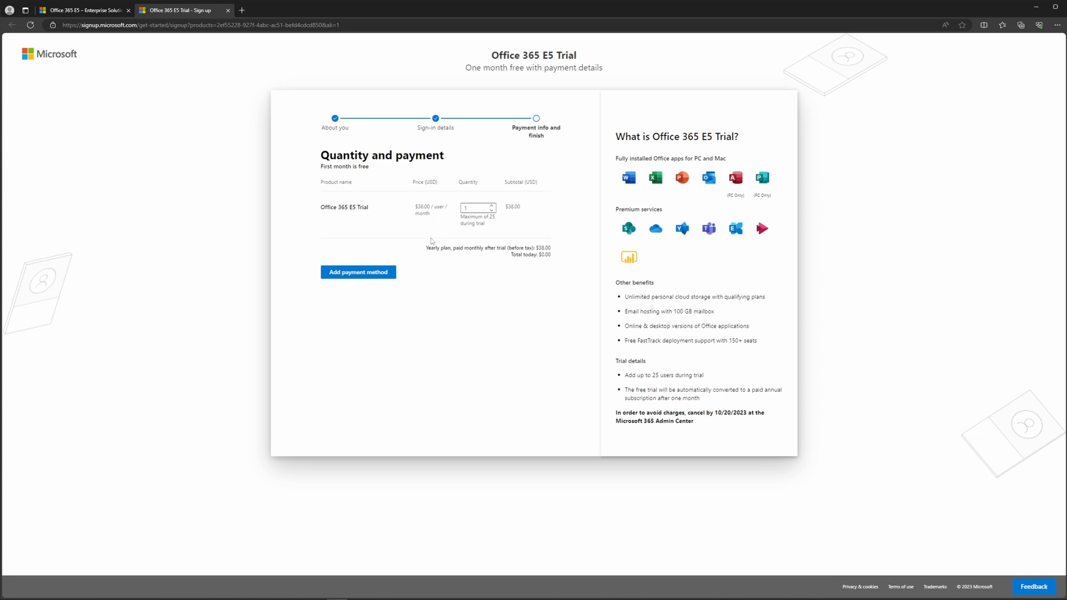
pyautogui.moveTo(416, 298)
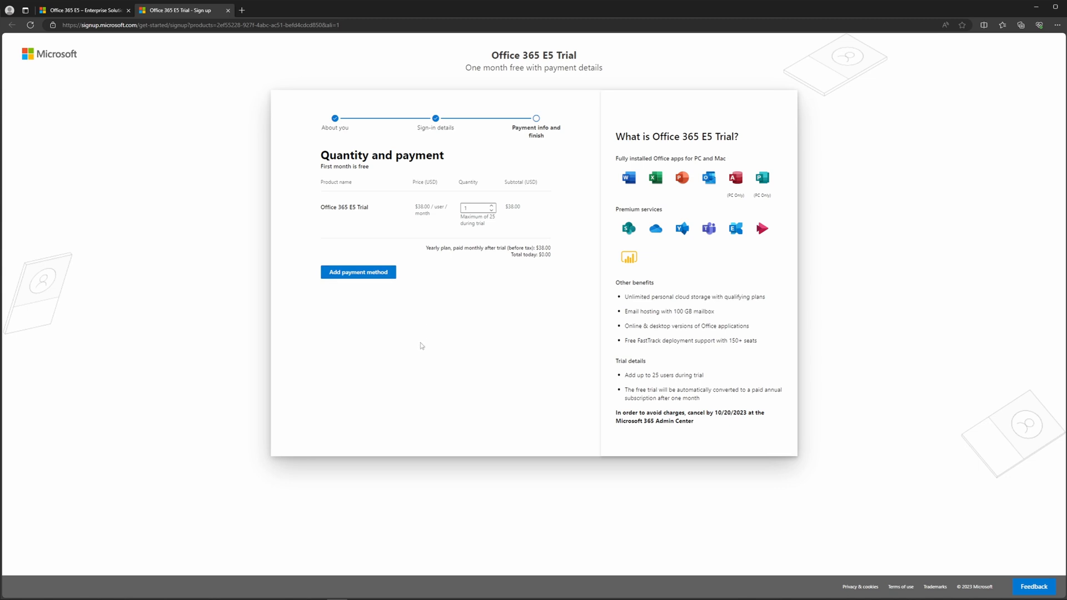
pyautogui.moveTo(409, 333)
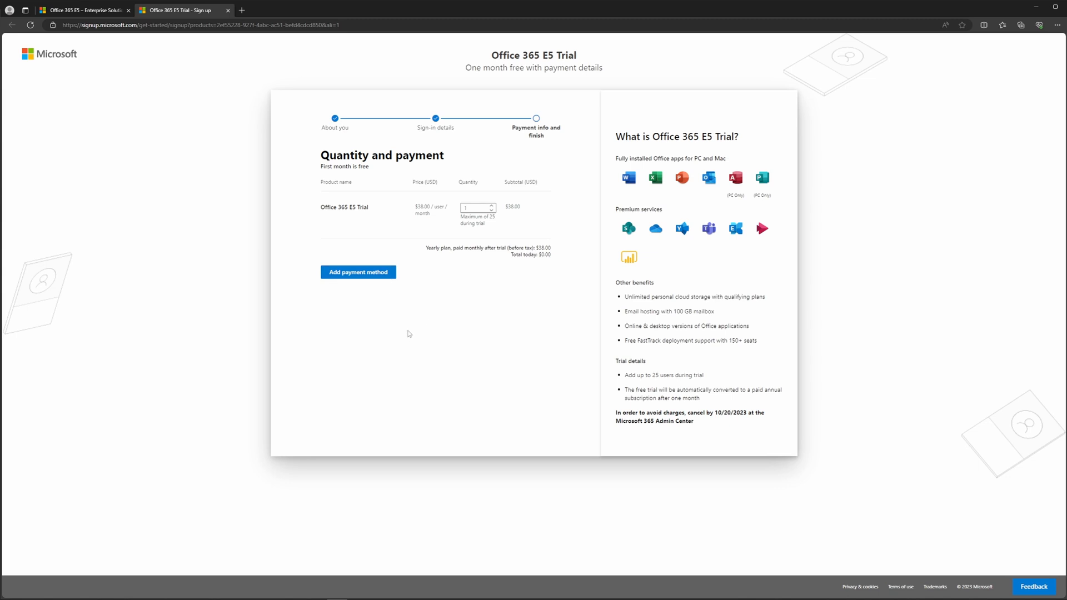
pyautogui.moveTo(406, 332)
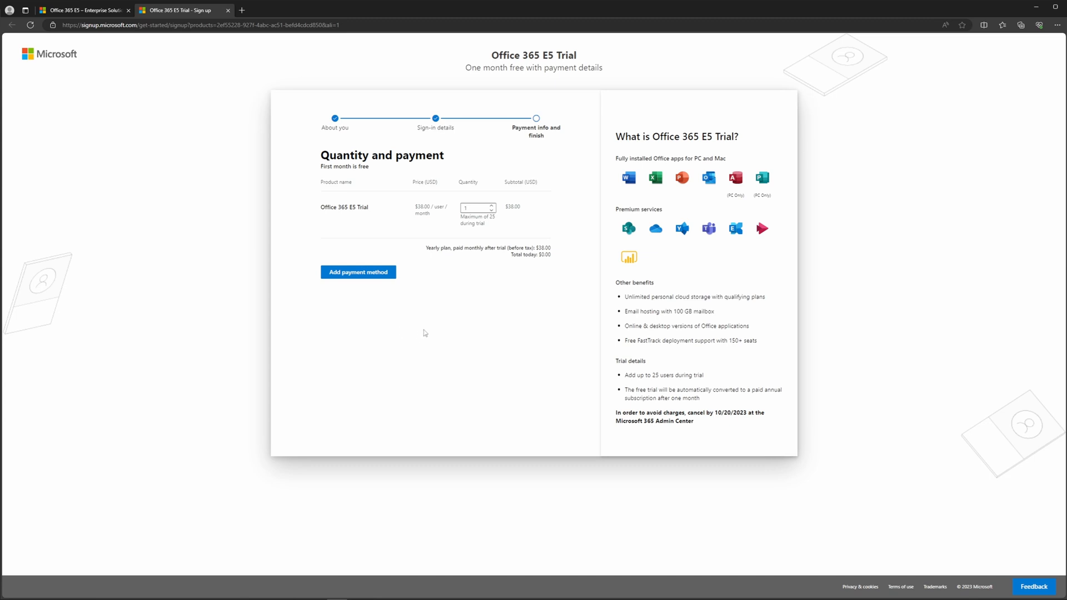
pyautogui.moveTo(429, 359)
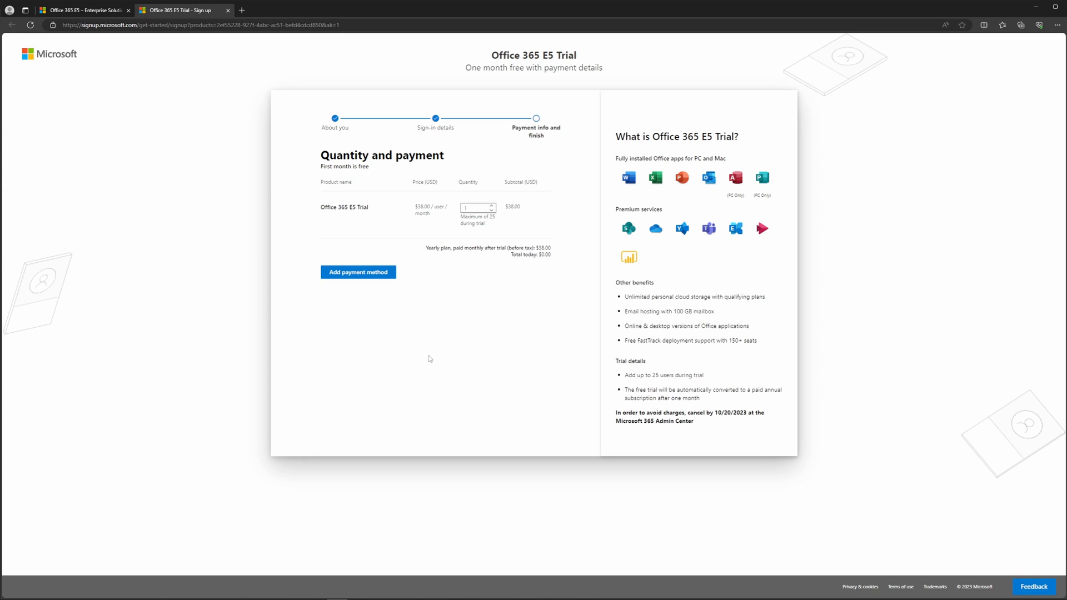
pyautogui.moveTo(453, 357)
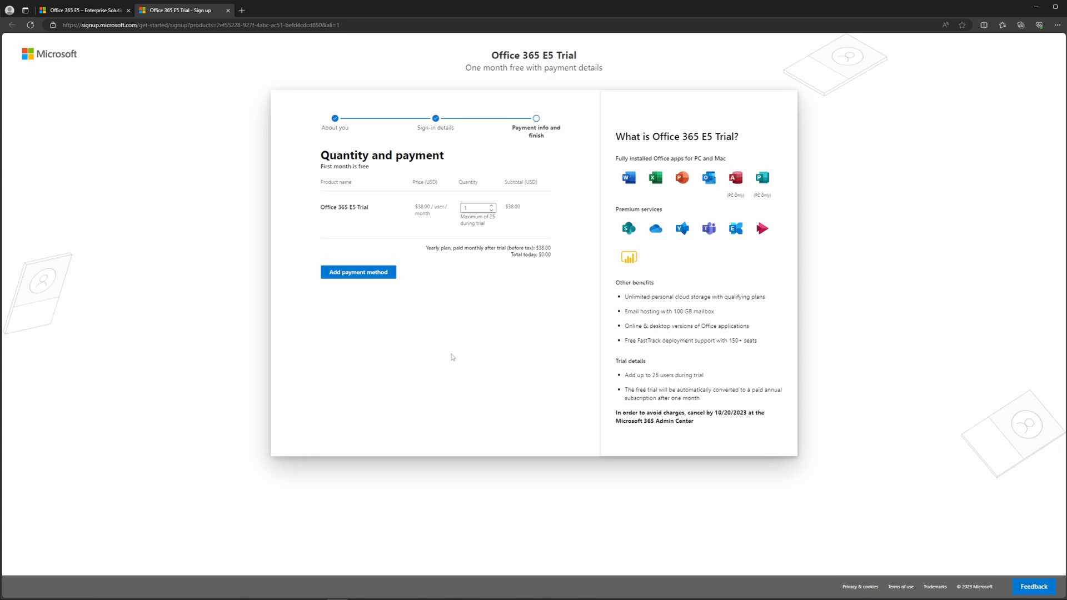
pyautogui.moveTo(379, 284)
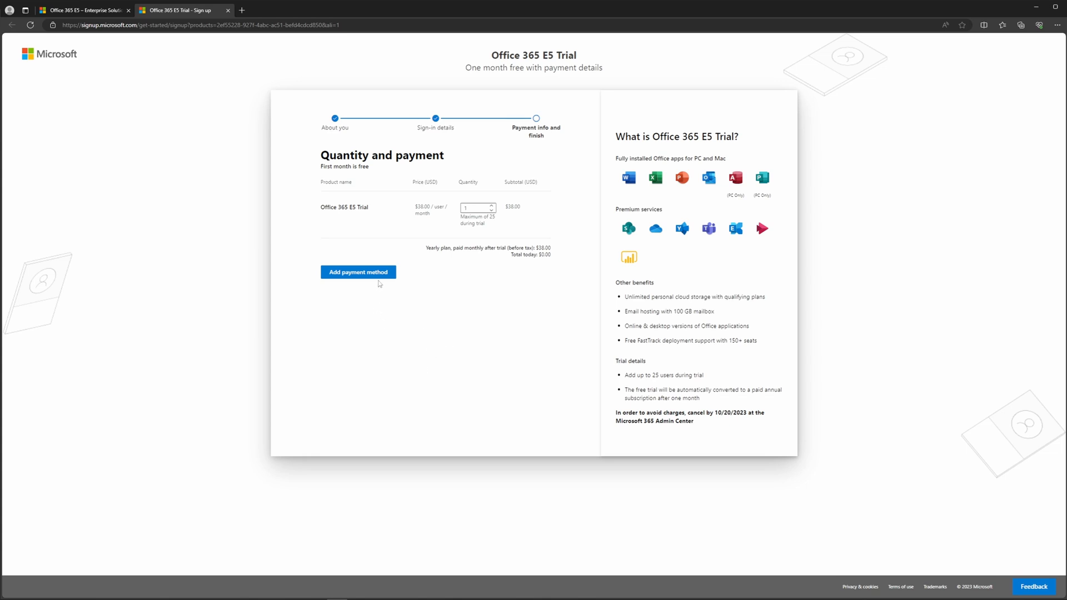
pyautogui.click(358, 272)
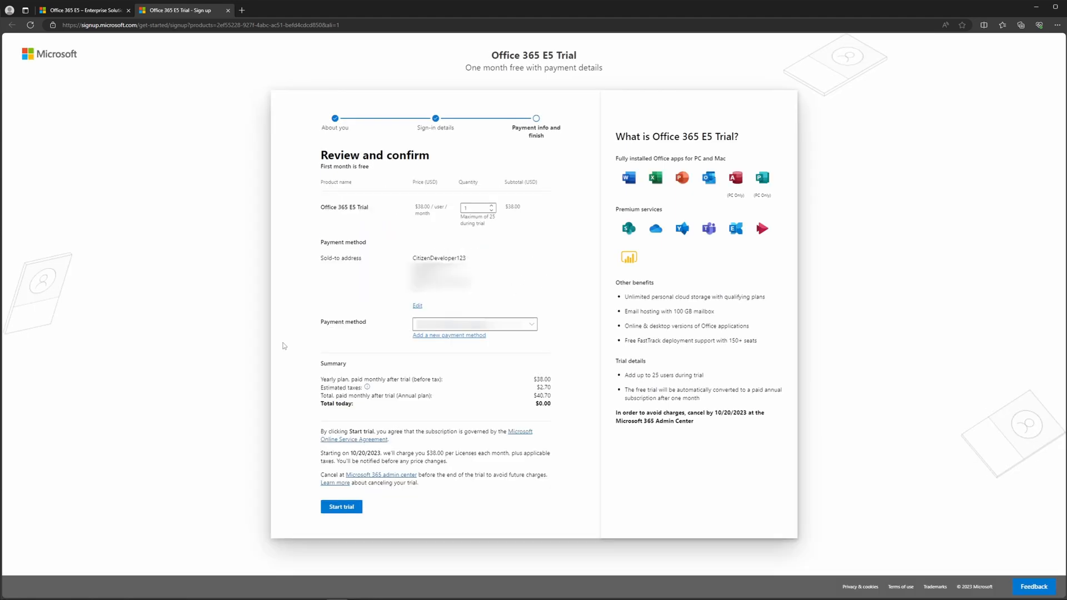
pyautogui.moveTo(550, 410)
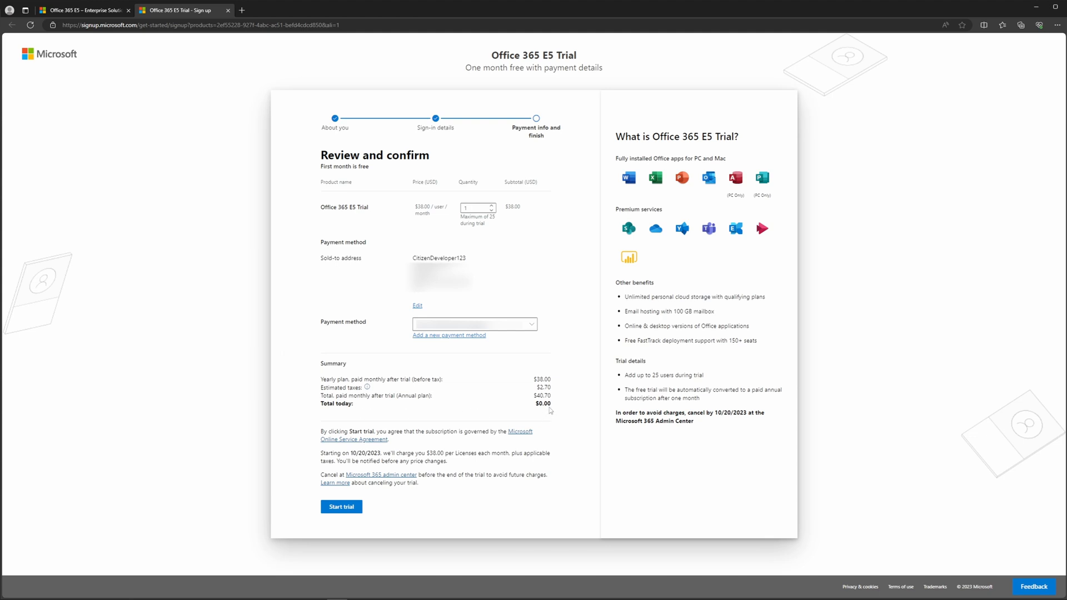
pyautogui.moveTo(548, 408)
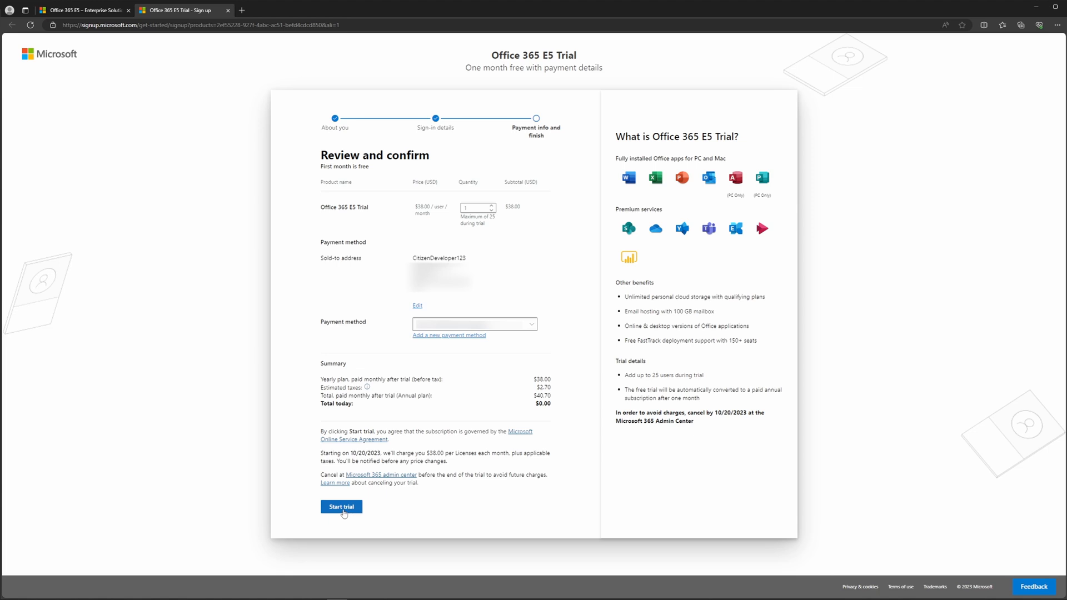
# Start the Office 365 E5 Trial and reach the thank-you confirmation with the sign-in username.
pyautogui.click(342, 507)
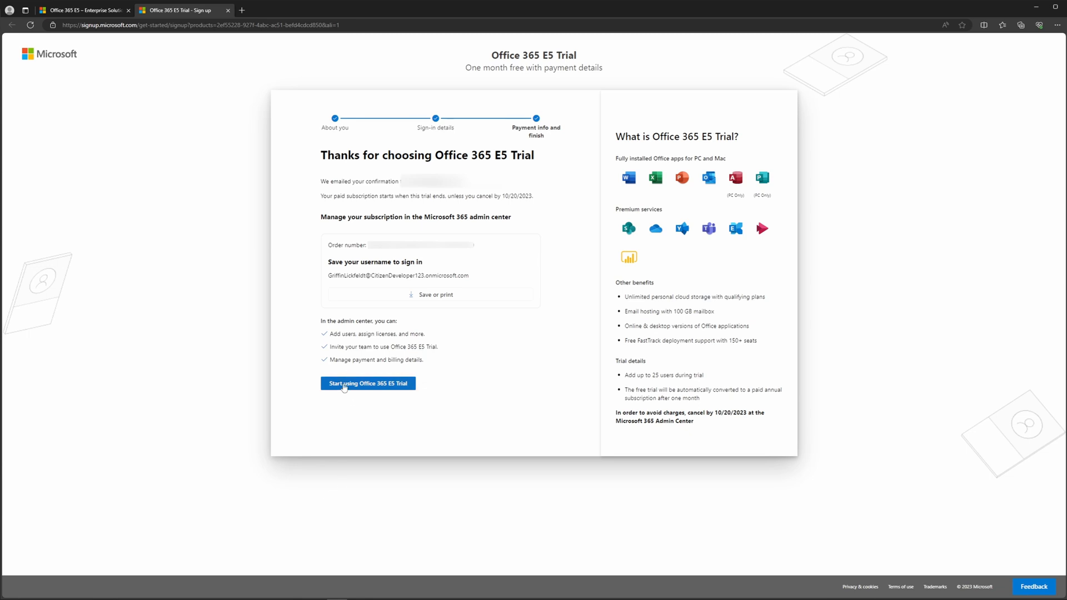
# Begin using the trial in the admin center and skip installing the apps.
pyautogui.click(368, 383)
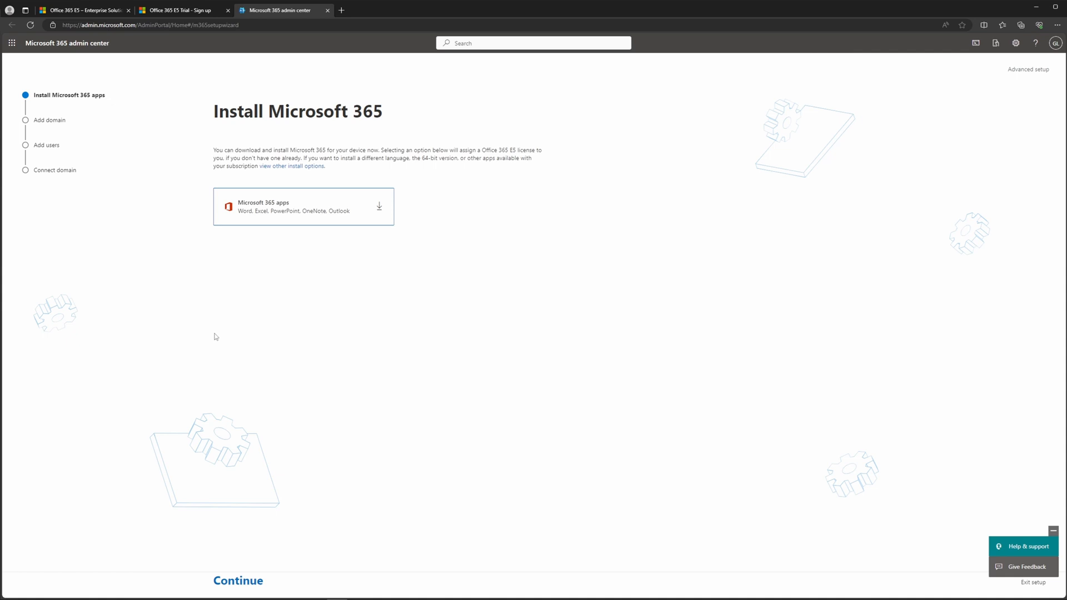
pyautogui.moveTo(206, 273)
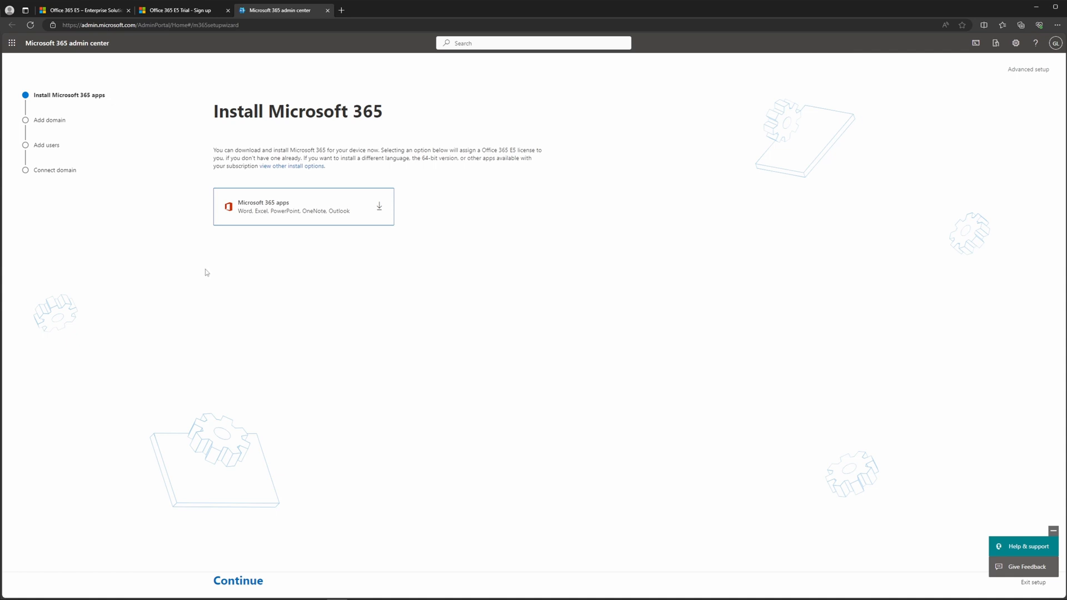
pyautogui.moveTo(216, 300)
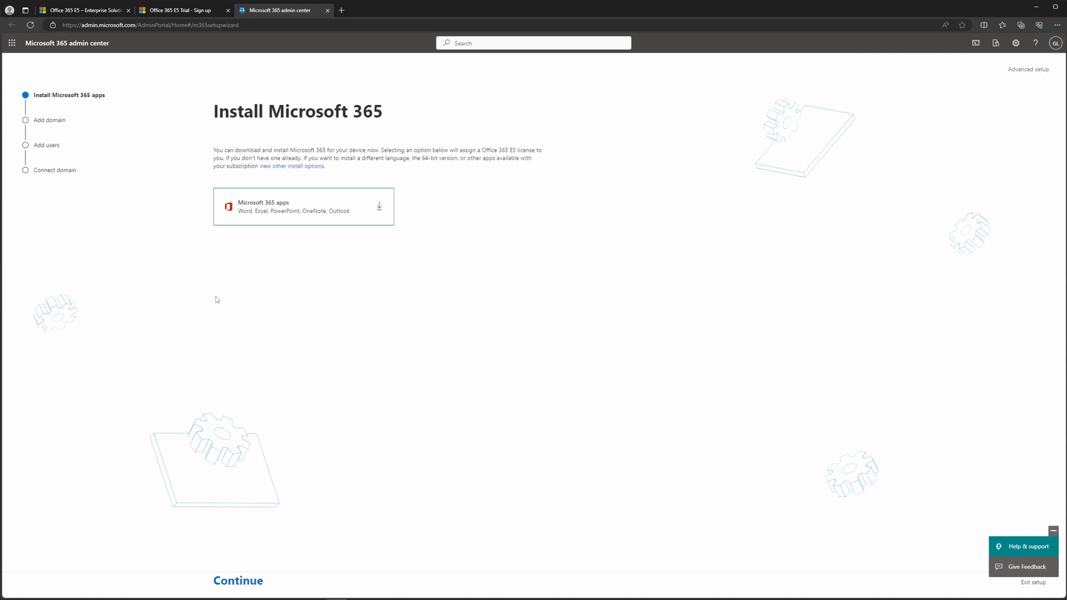
pyautogui.click(238, 581)
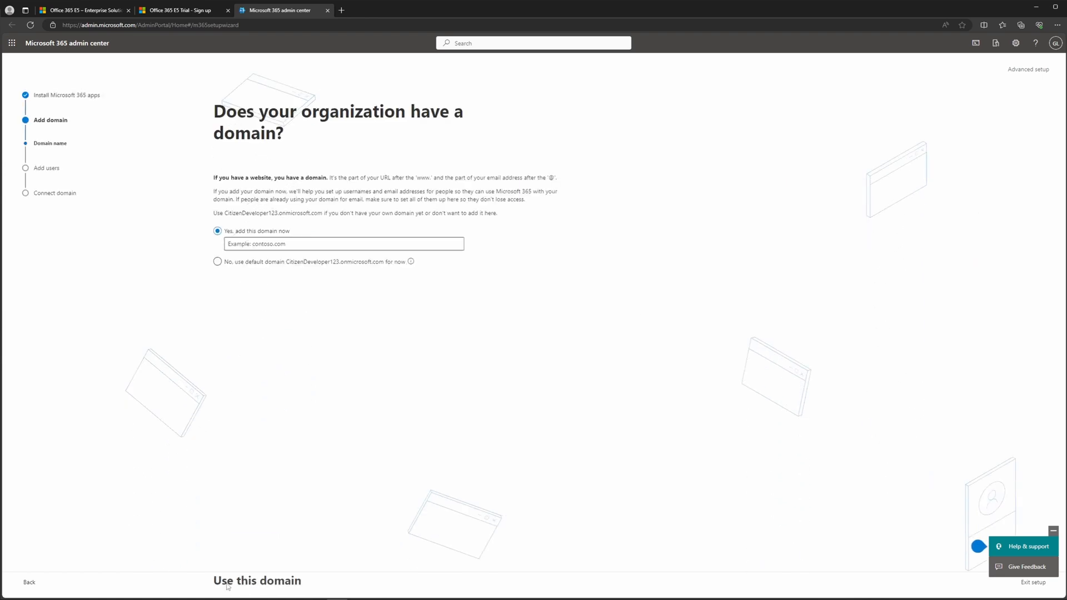
# Keep the default CitizenDeveloper123.onmicrosoft.com domain after briefly considering an own domain.
pyautogui.click(217, 246)
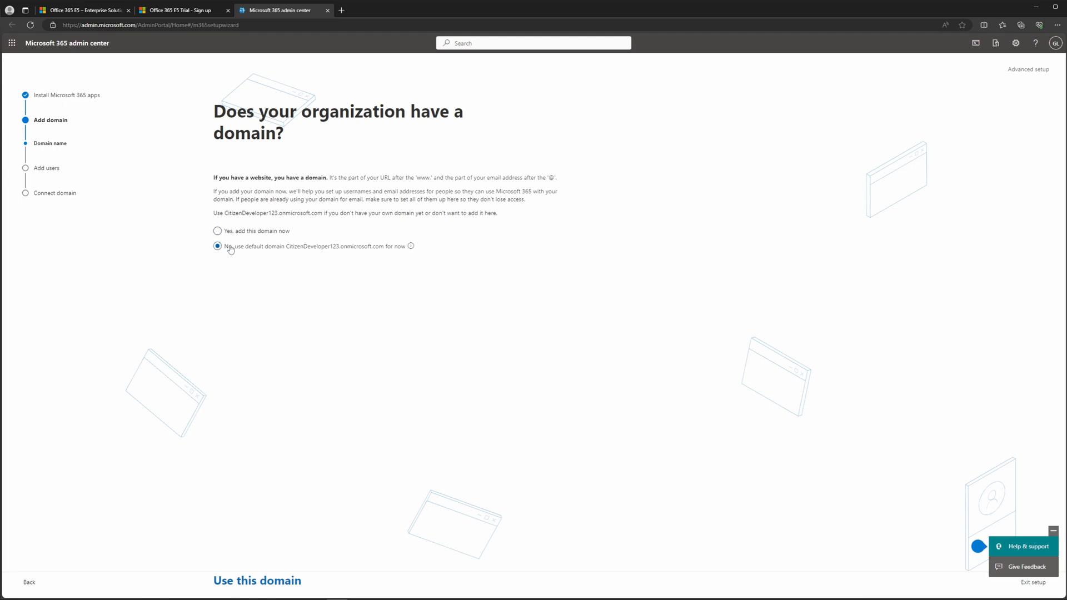
pyautogui.click(217, 232)
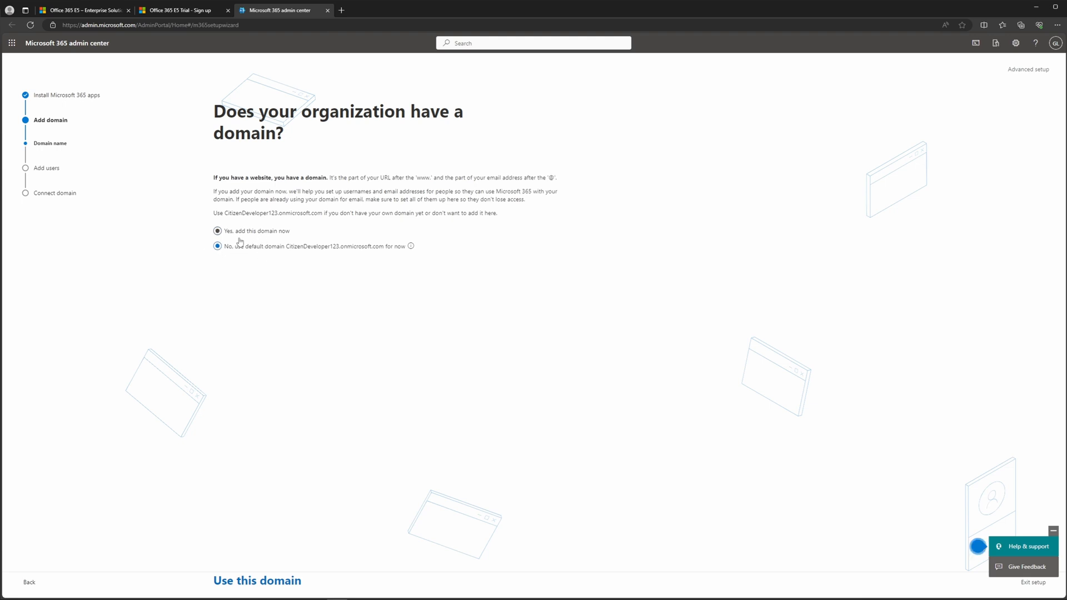
pyautogui.click(218, 246)
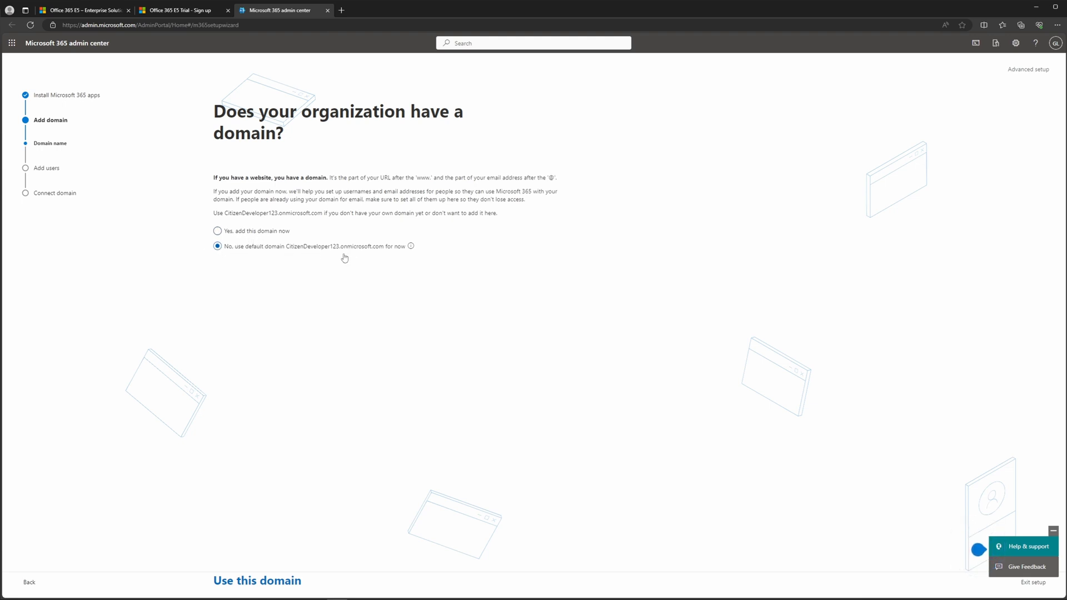
pyautogui.click(257, 580)
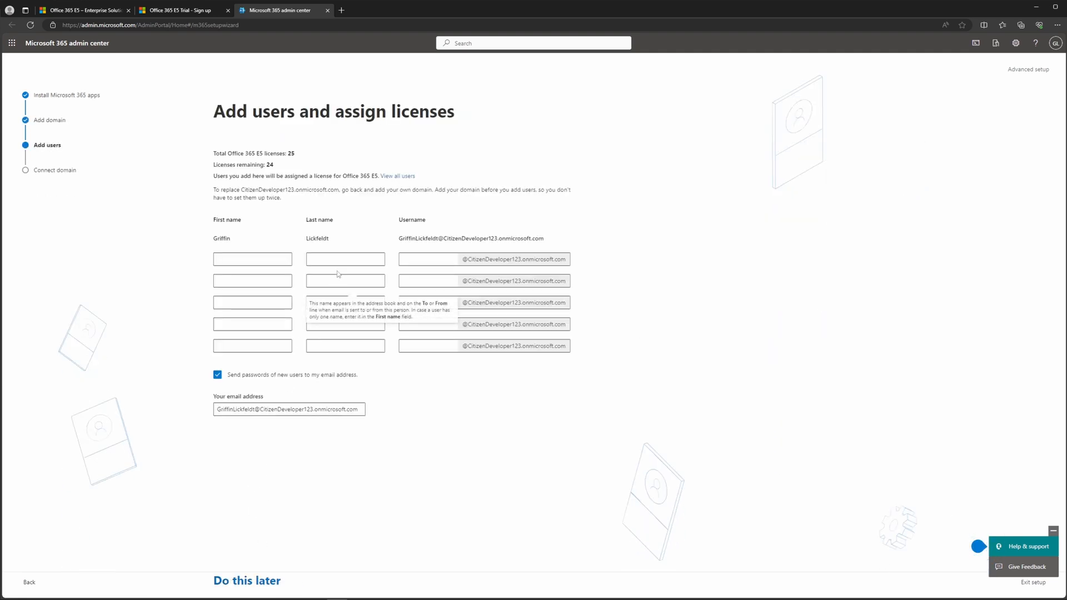
pyautogui.moveTo(225, 186)
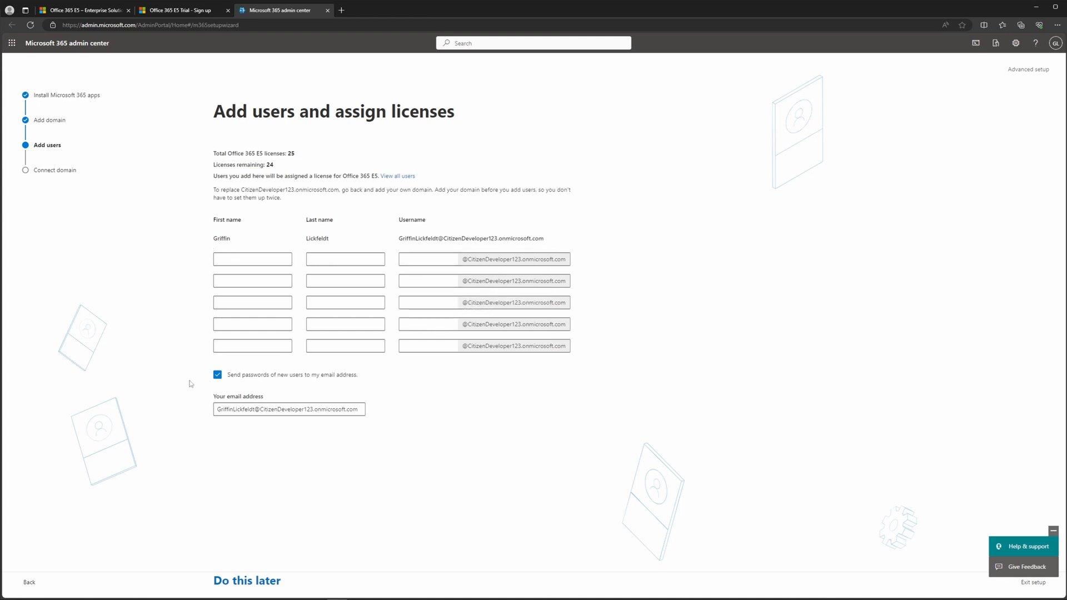
# Leave new users' passwords emailed to the admin and skip adding users to continue setup.
pyautogui.click(217, 375)
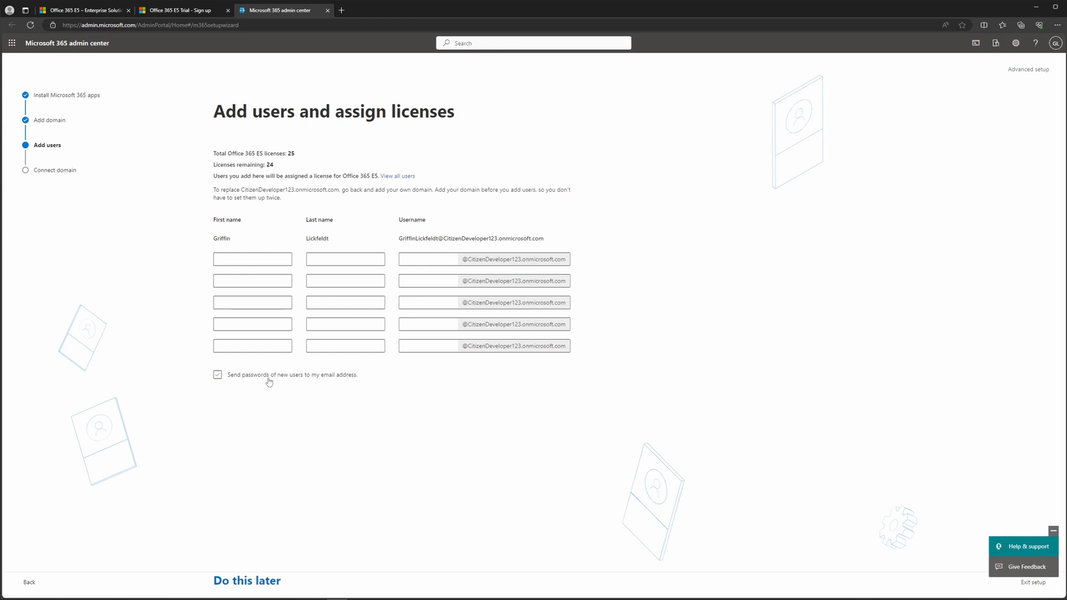
pyautogui.click(217, 375)
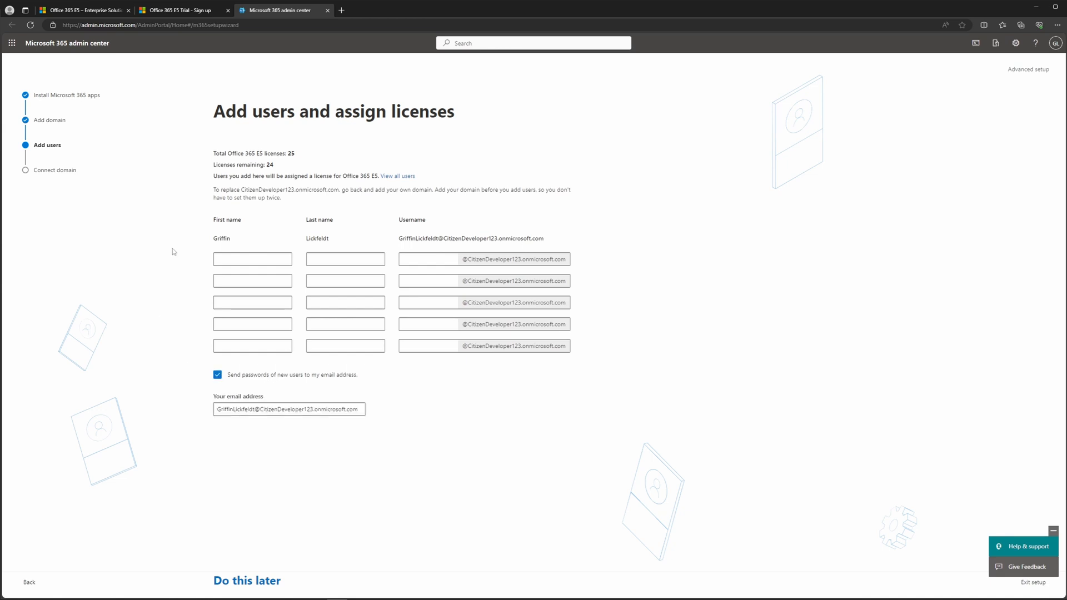
pyautogui.moveTo(205, 510)
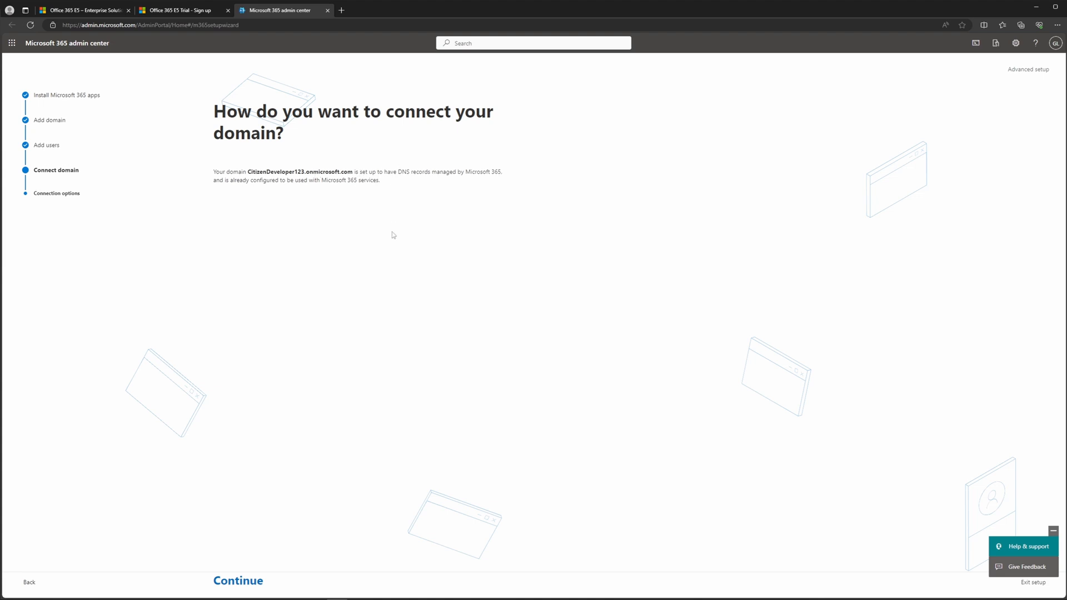
# Finish setup, then search the Marketplace for Dynamics Services and scroll the 45 results.
pyautogui.click(238, 580)
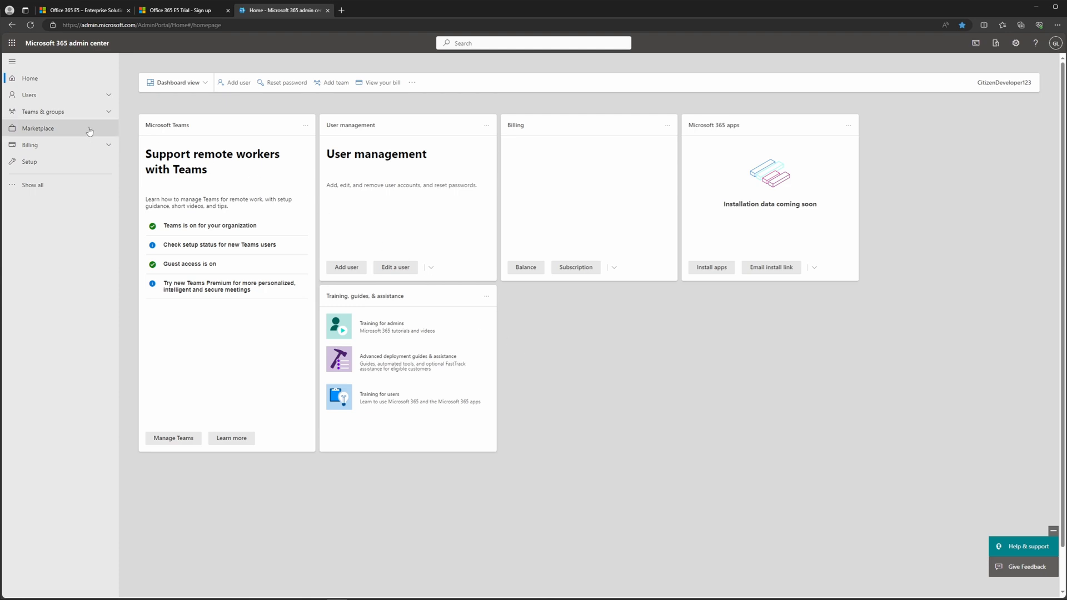
pyautogui.click(38, 128)
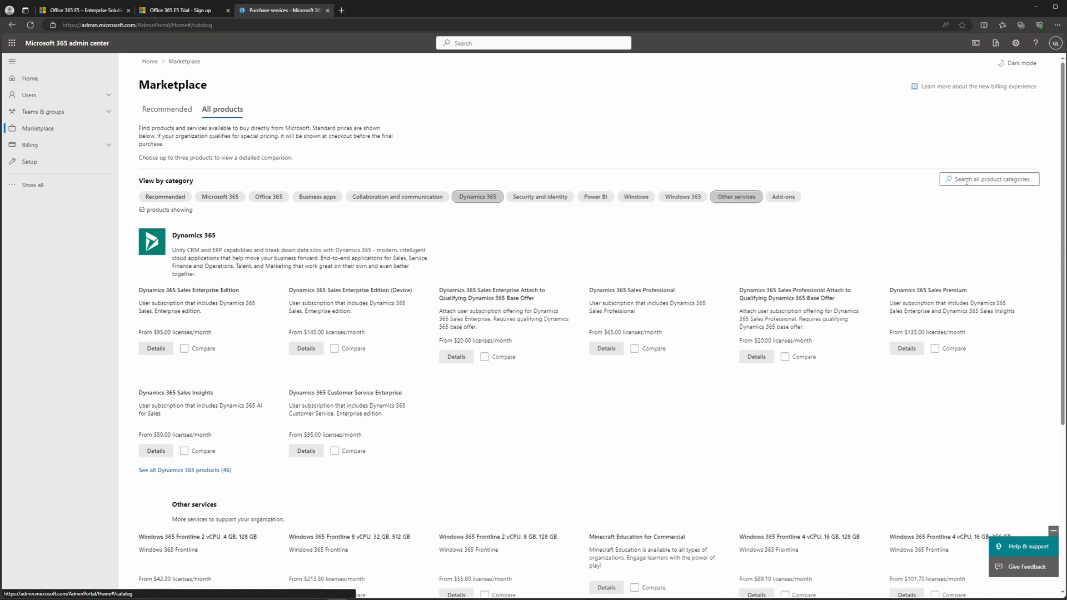
pyautogui.write('Dynamics Services')
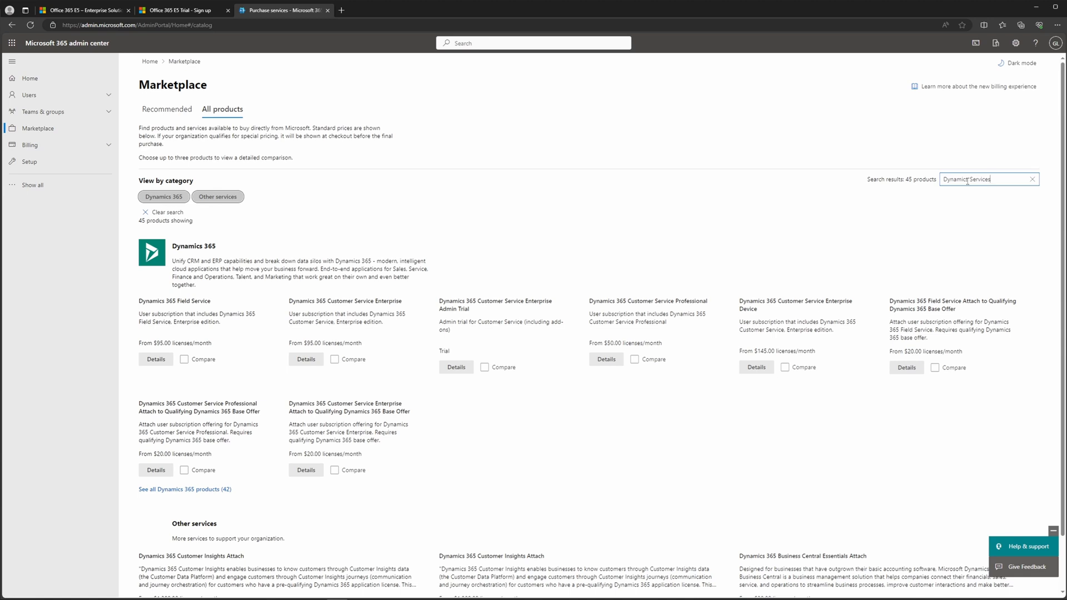
pyautogui.moveTo(905, 195)
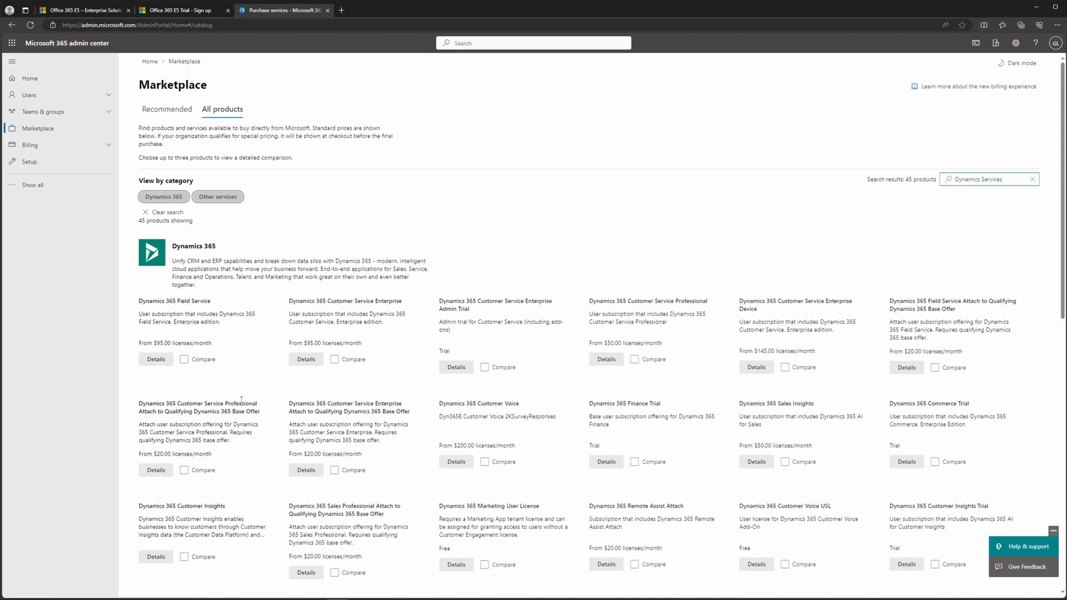
pyautogui.scroll(-3)
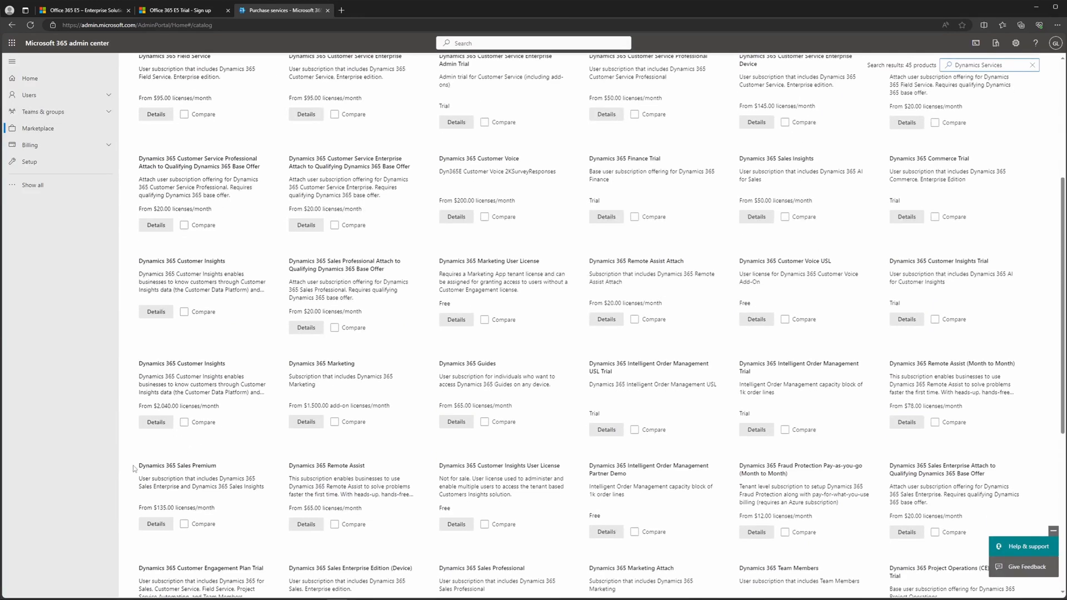
pyautogui.moveTo(185, 495)
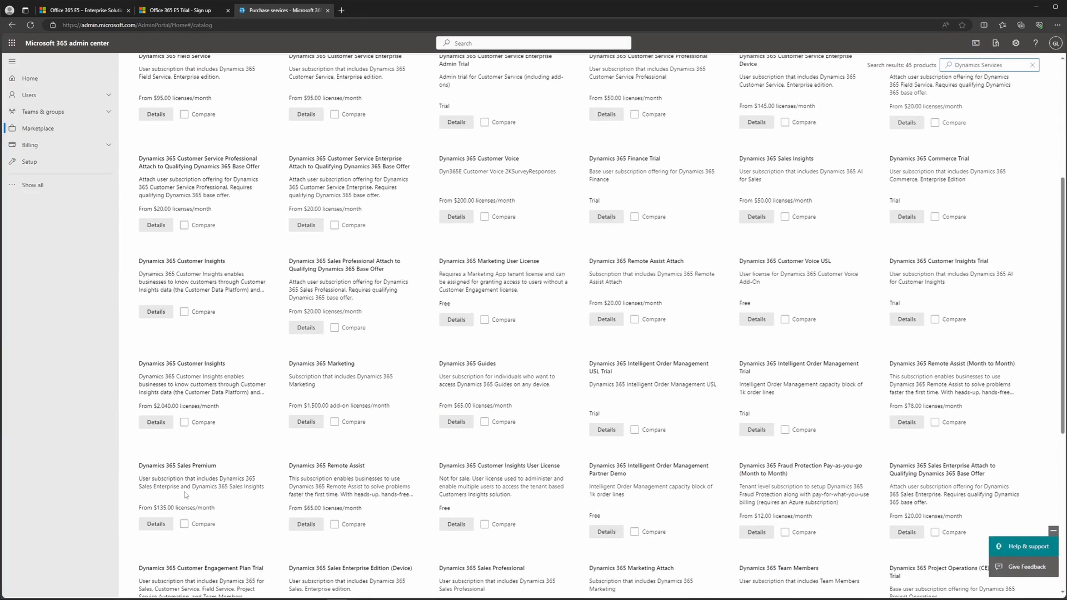
# Order a one-month Dynamics 365 Sales Premium trial with 25 licenses and return to the admin home.
pyautogui.click(155, 524)
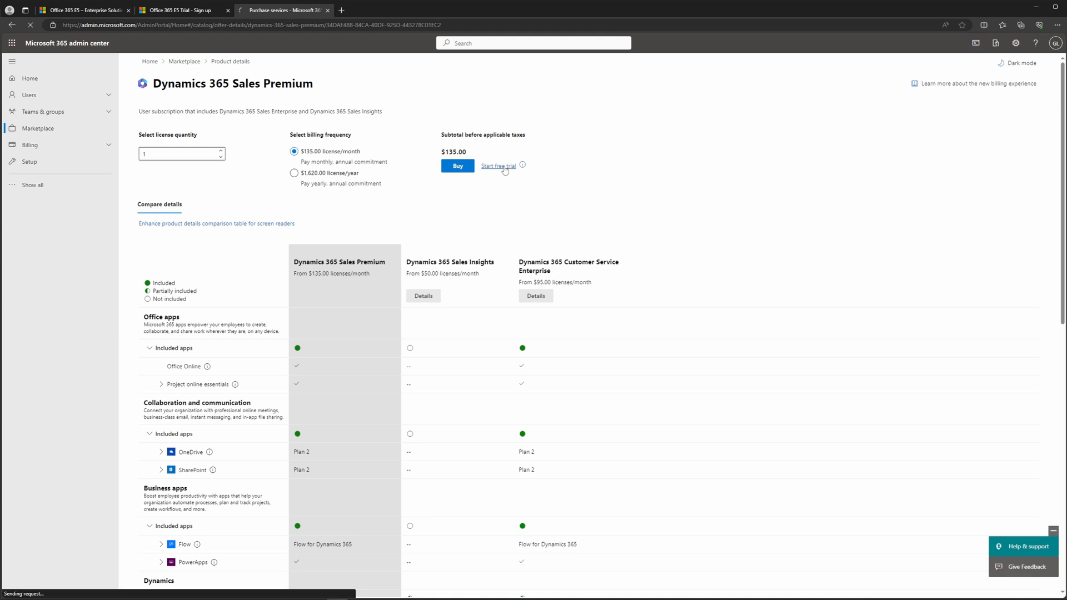
pyautogui.click(498, 166)
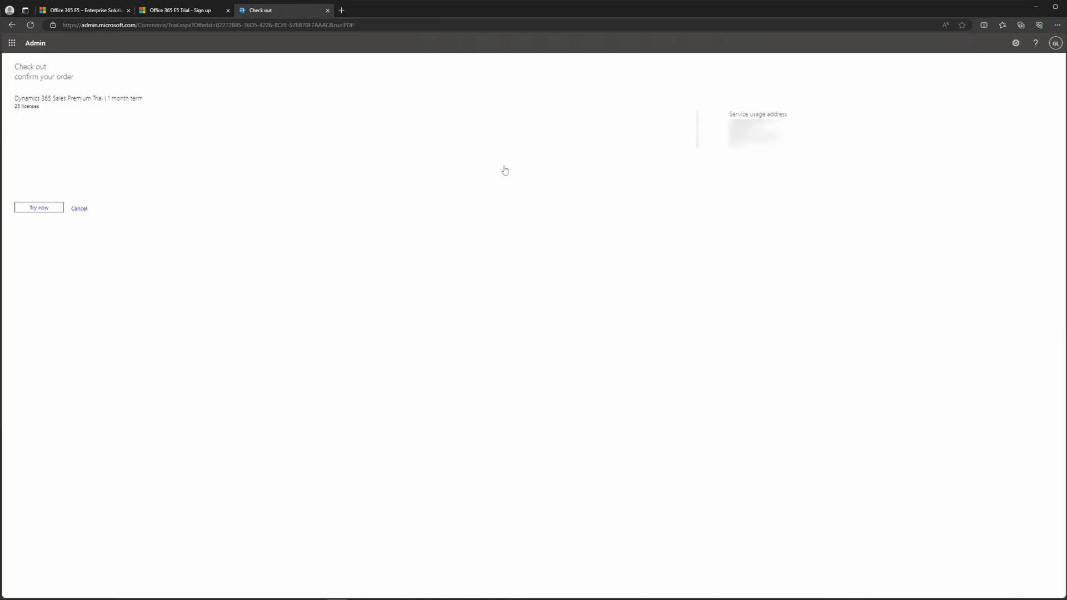
pyautogui.moveTo(48, 215)
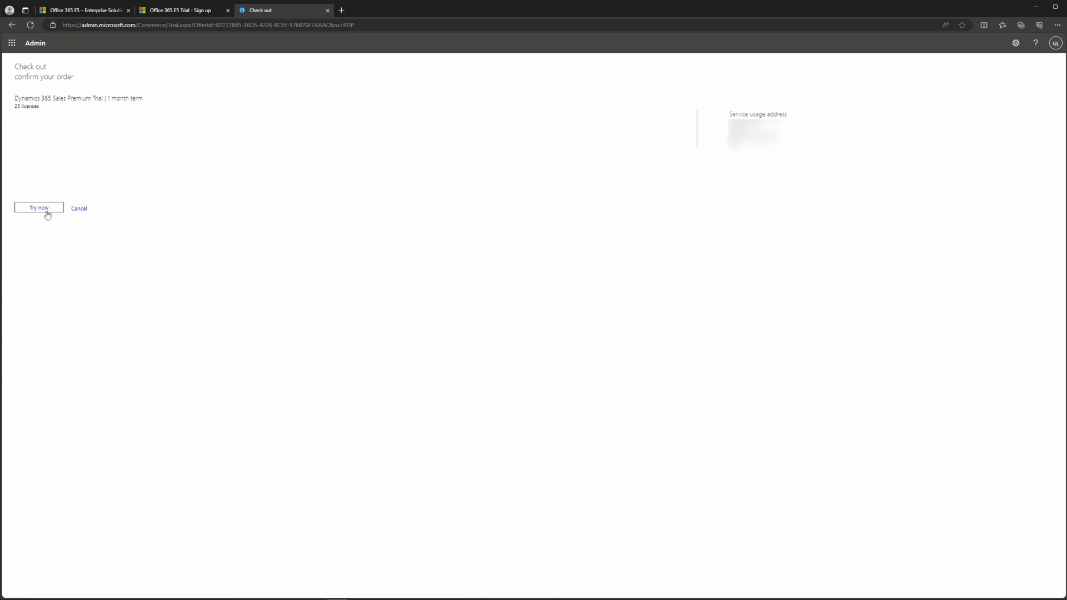
pyautogui.click(39, 208)
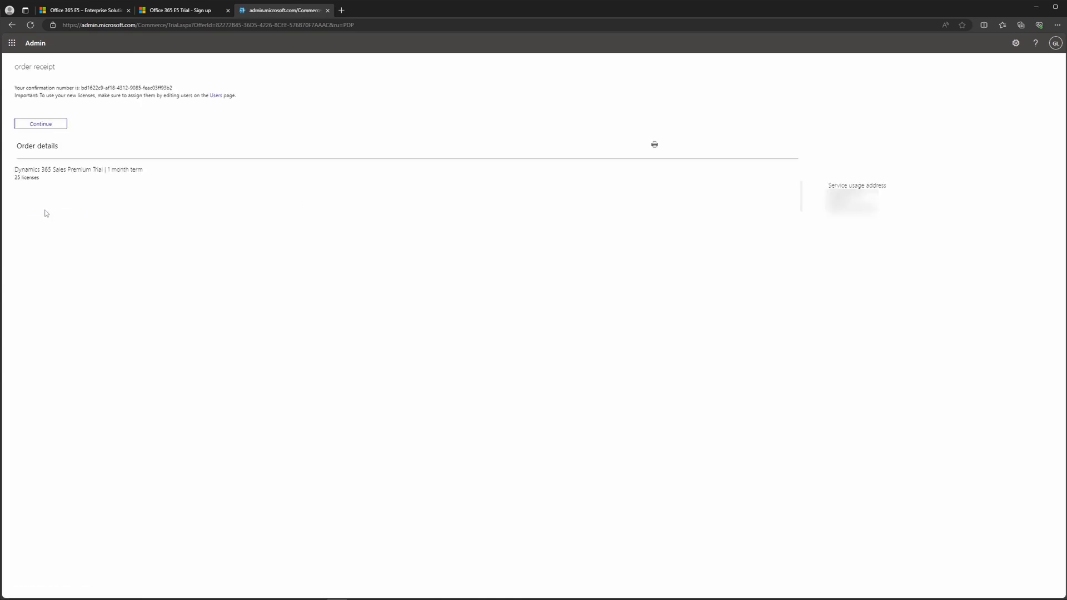
pyautogui.click(42, 124)
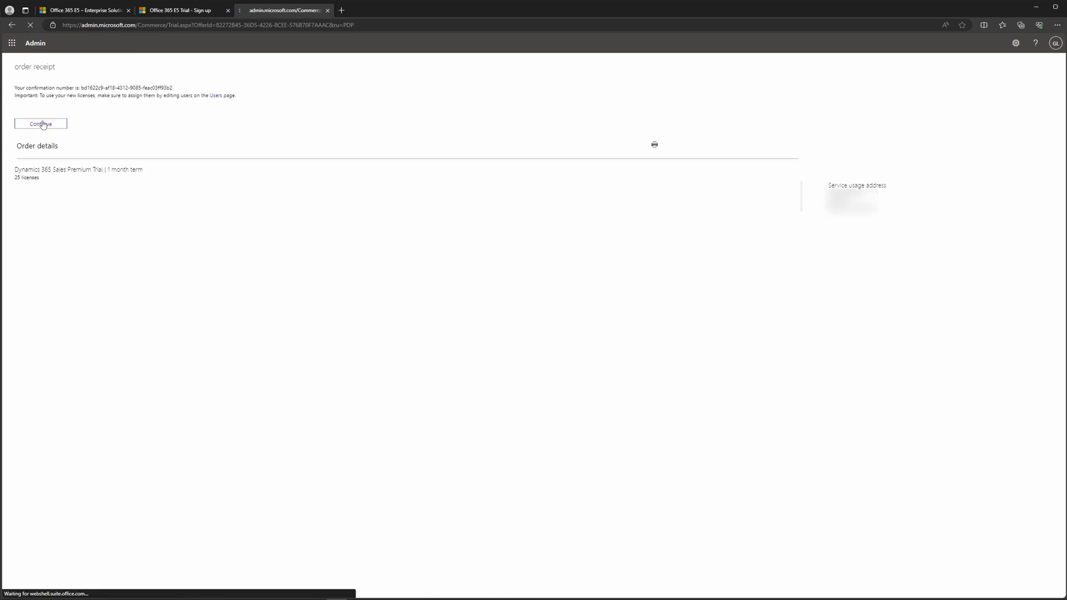
pyautogui.click(40, 123)
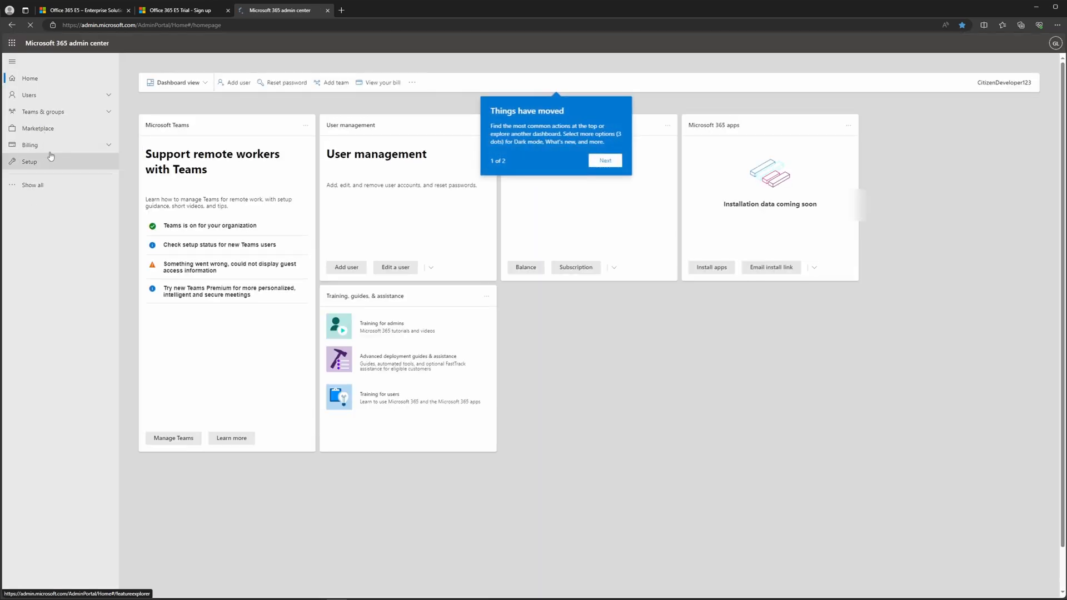
# View Your products showing Dynamics 365 Sales Premium Trial and Office 365 E5 Trial active, then switch to Power Platform admin center.
pyautogui.click(30, 144)
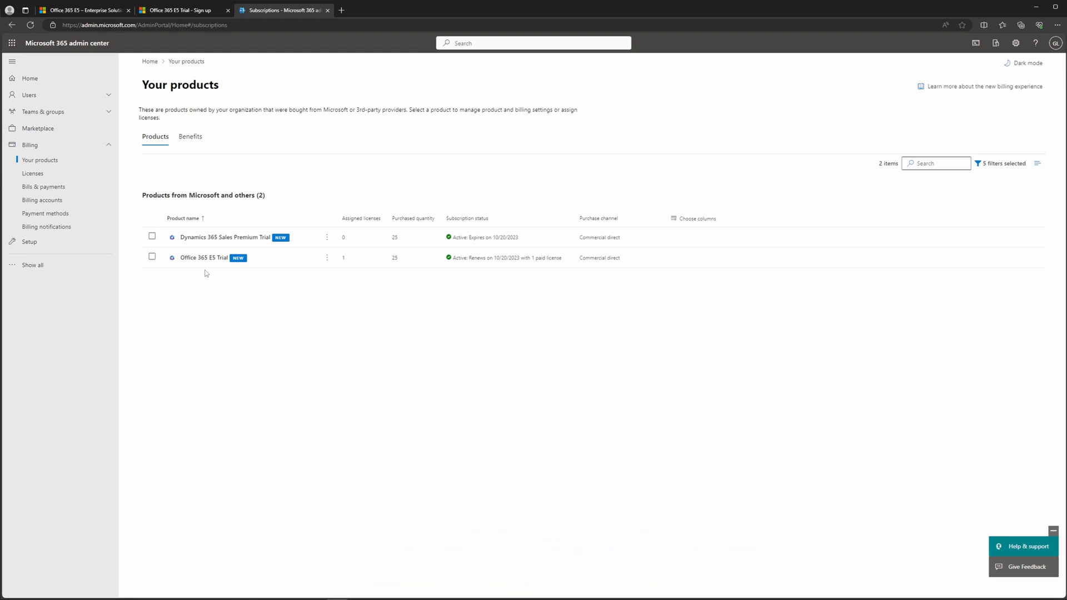
pyautogui.click(384, 10)
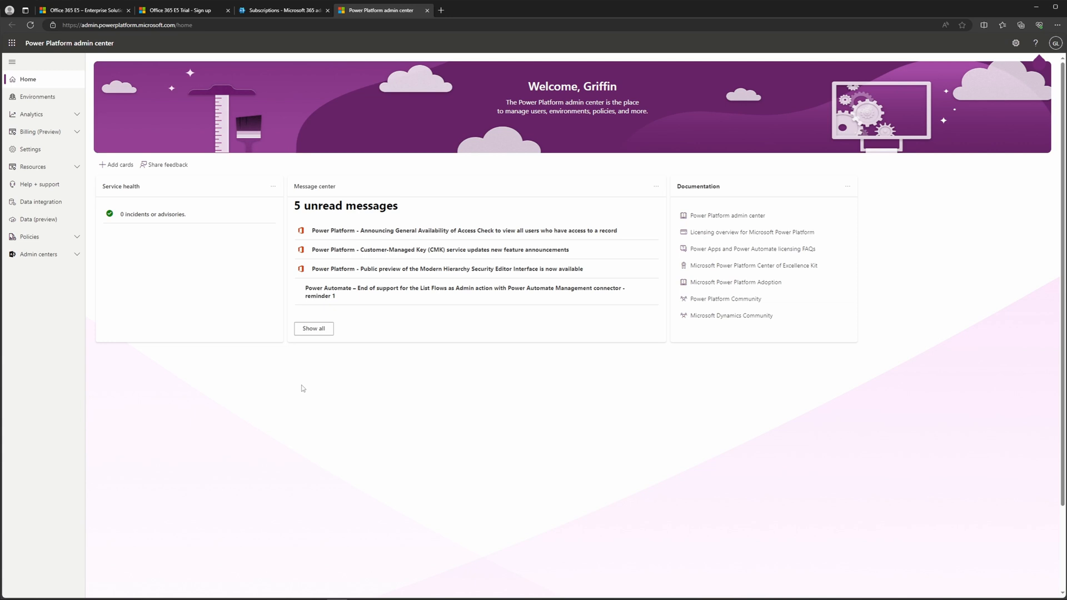
pyautogui.moveTo(414, 217)
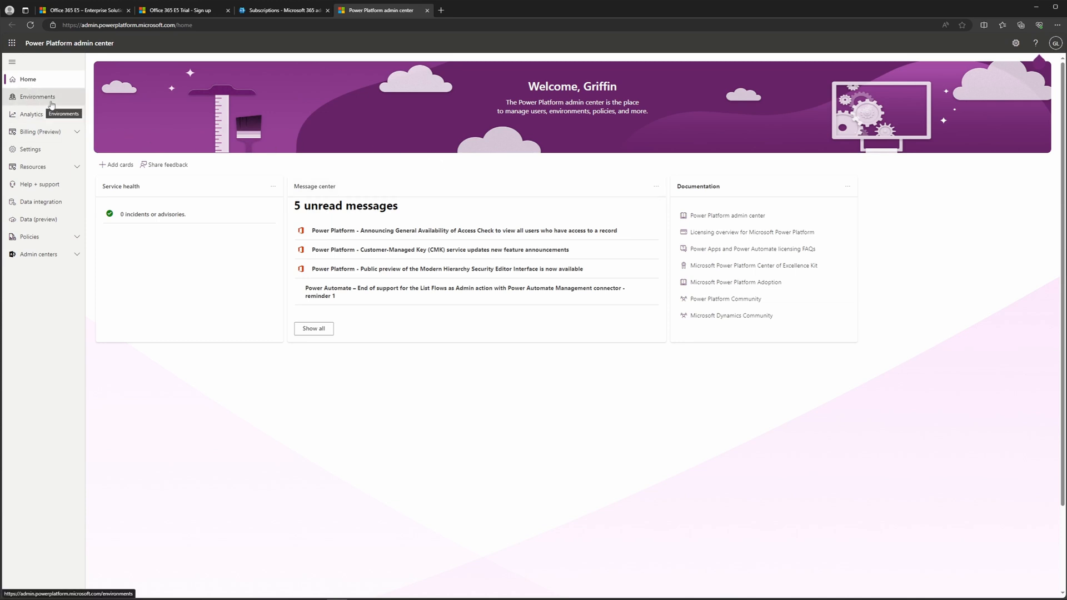
# Go to the Environments list to start creating a new environment.
pyautogui.click(37, 97)
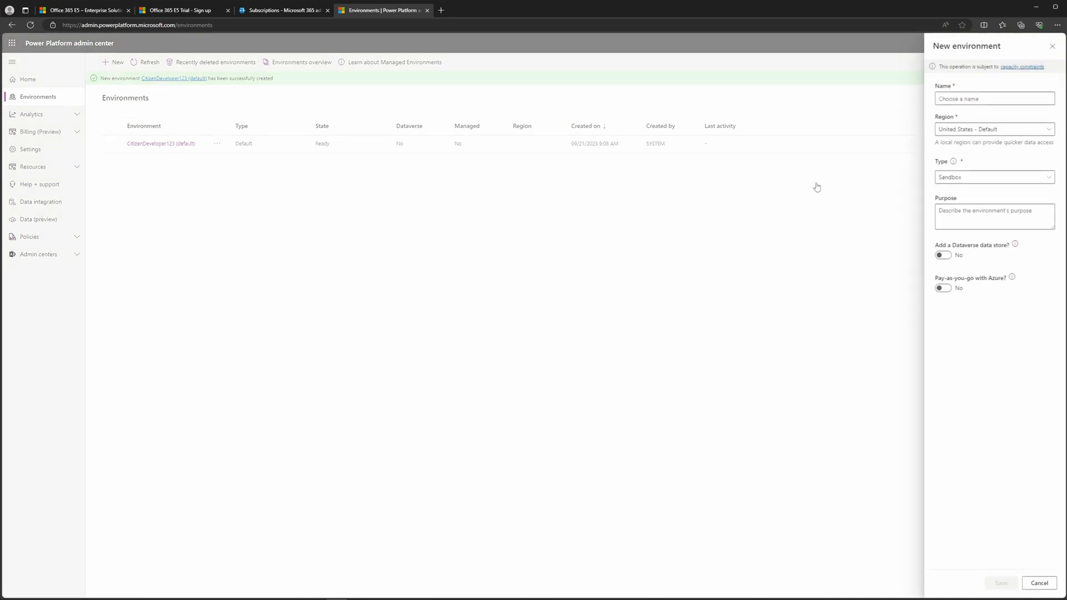
# Name the environment Citizen Demo and set its type to Trial (subscription-based).
pyautogui.click(994, 99)
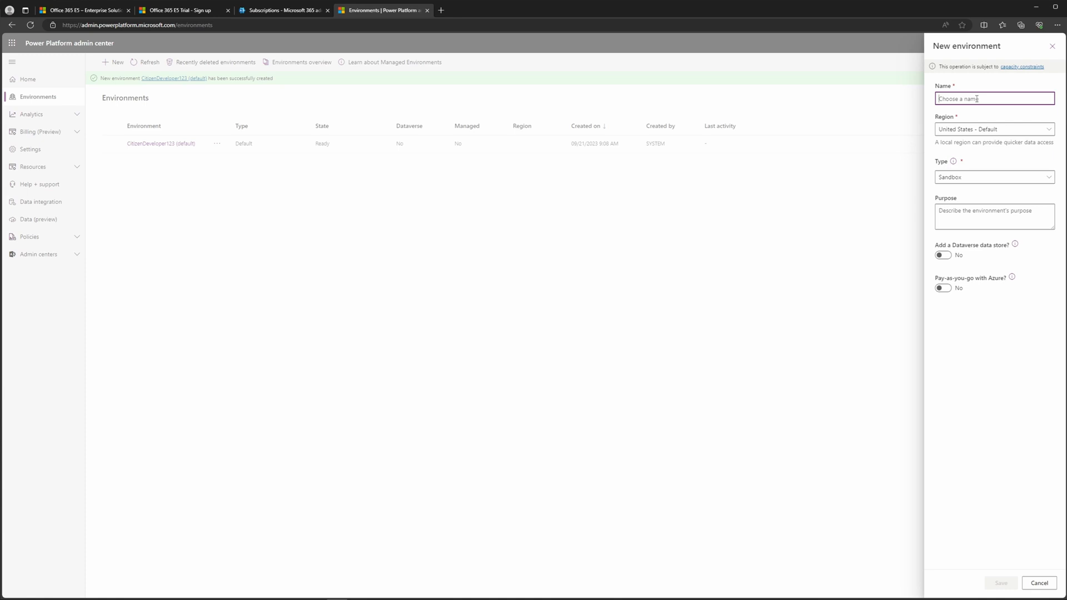
pyautogui.write('Citizen Demo')
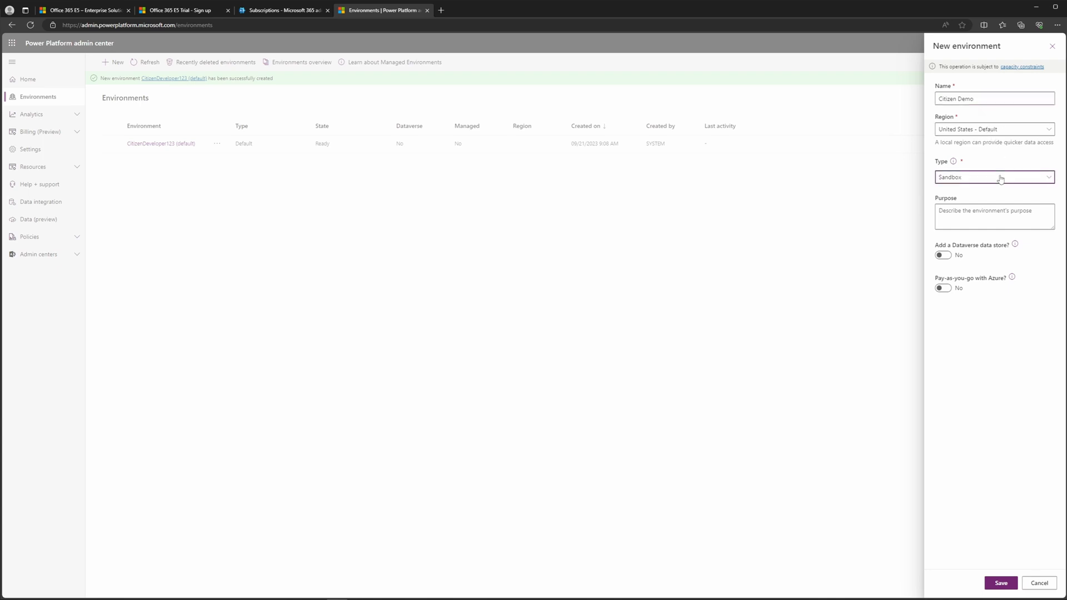
pyautogui.click(994, 177)
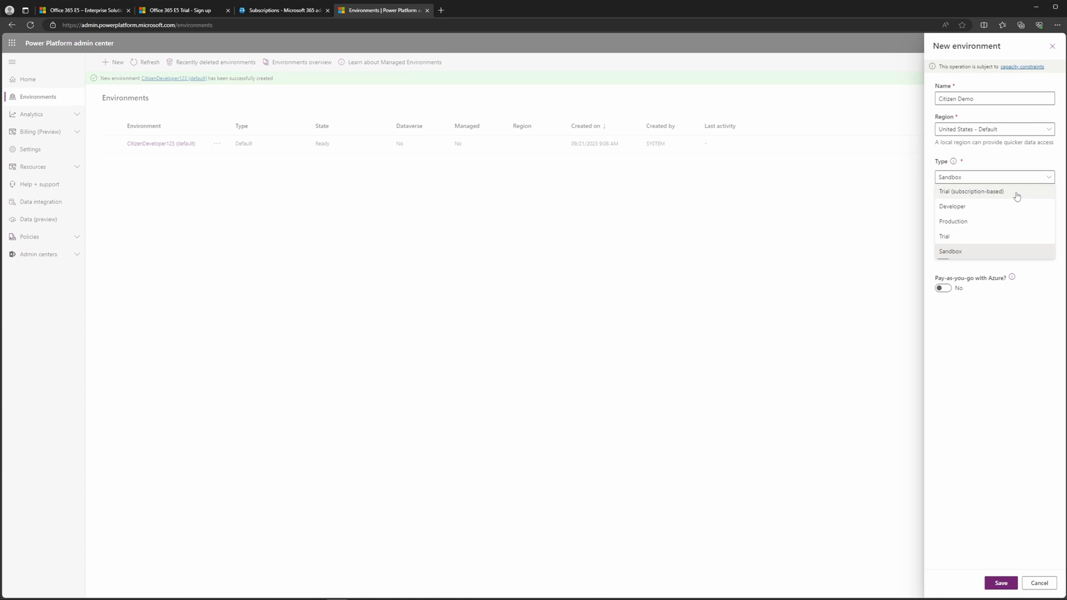
pyautogui.moveTo(1007, 196)
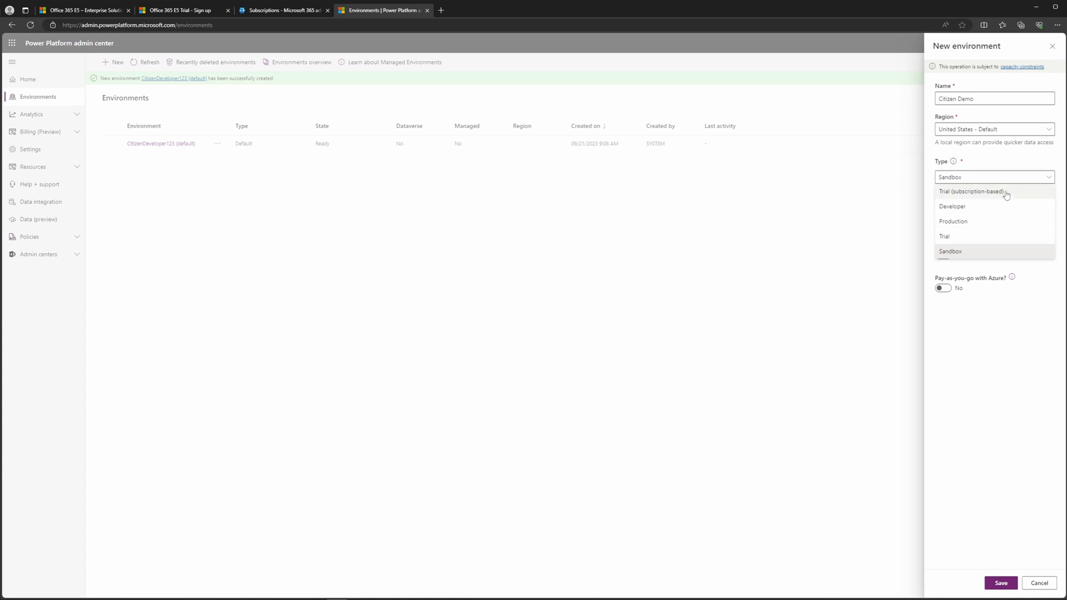
pyautogui.click(972, 191)
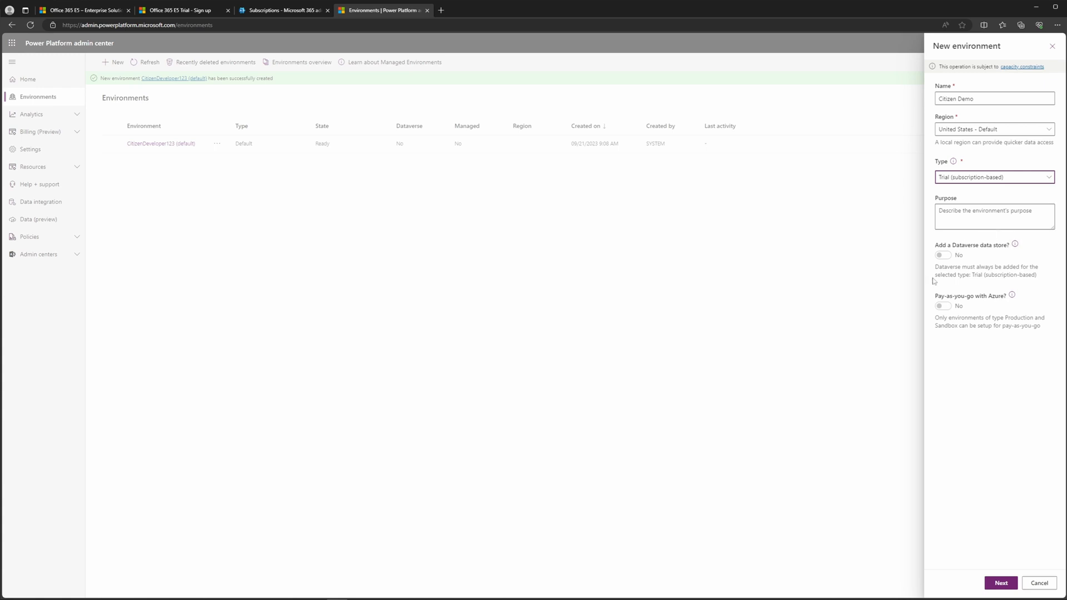
pyautogui.moveTo(965, 408)
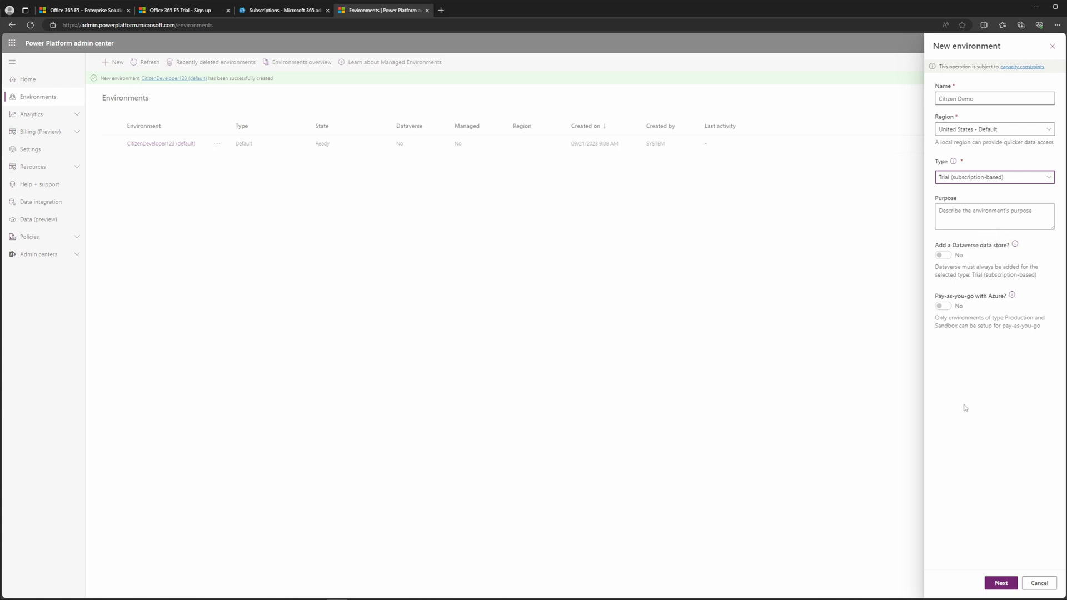
# In Add Dataverse, set the security group to CitizenDeveloper123 under restricted access.
pyautogui.click(1000, 584)
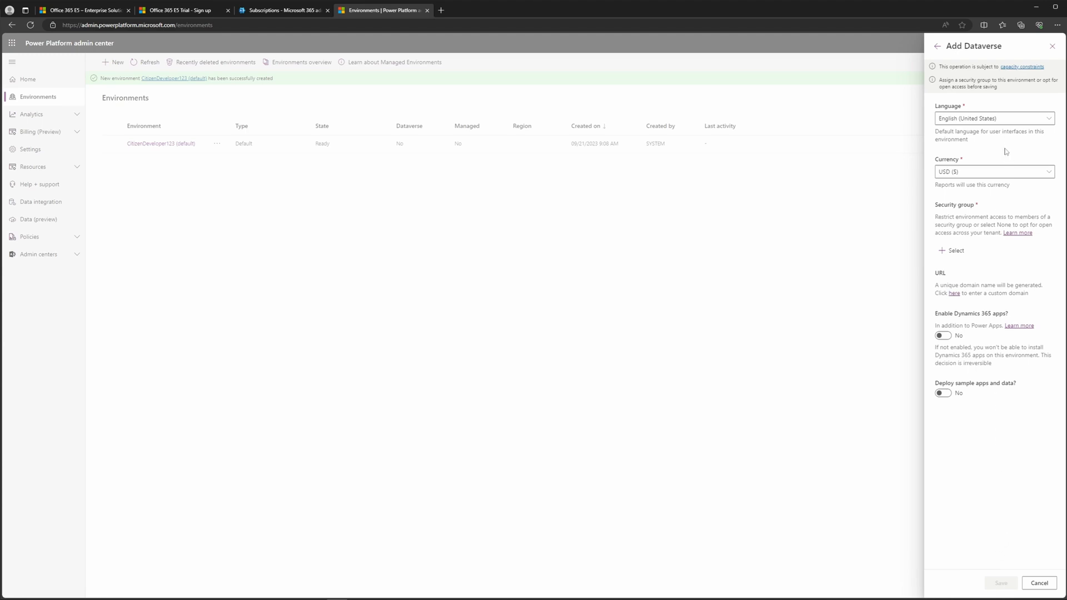
pyautogui.moveTo(965, 187)
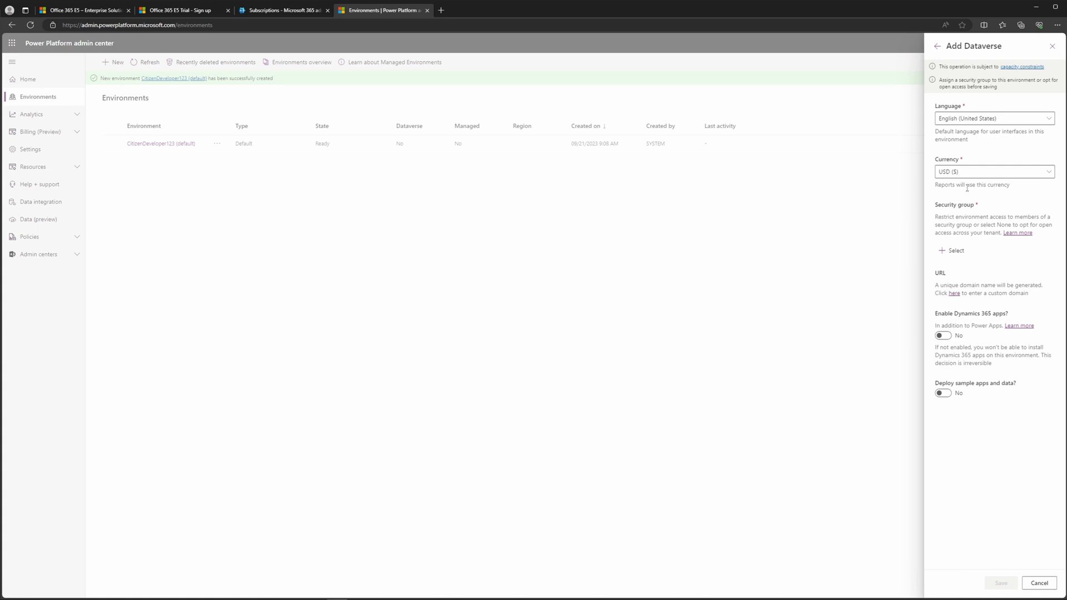
pyautogui.moveTo(976, 209)
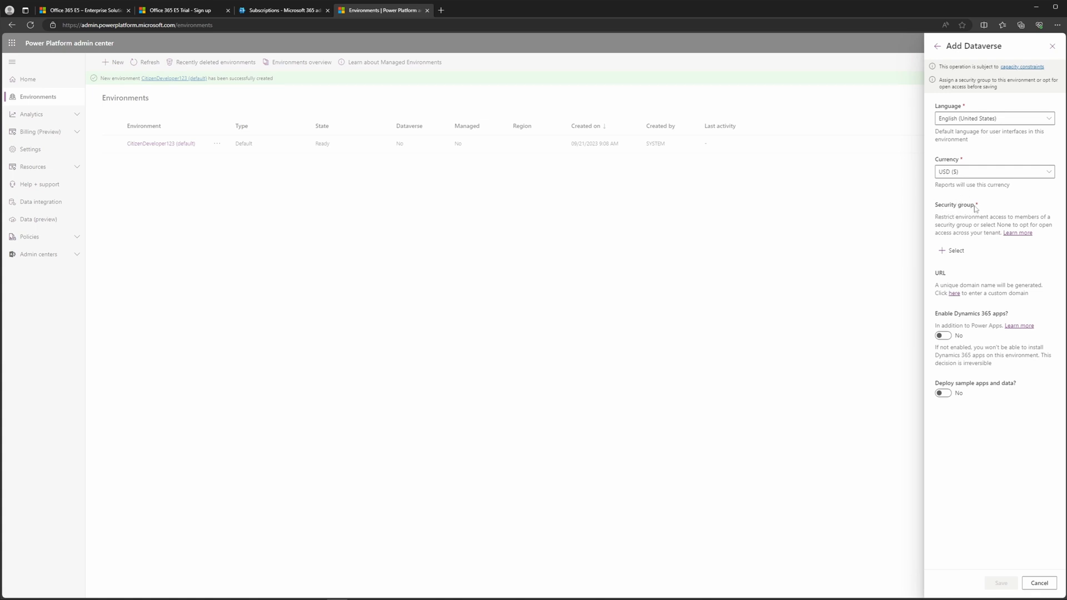
pyautogui.moveTo(956, 257)
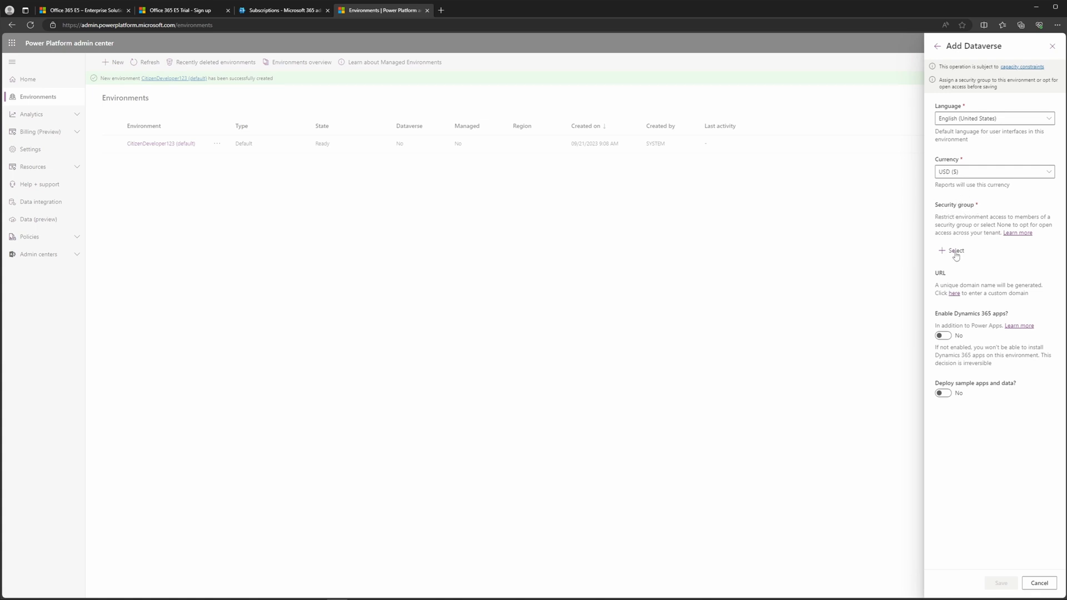
pyautogui.click(954, 250)
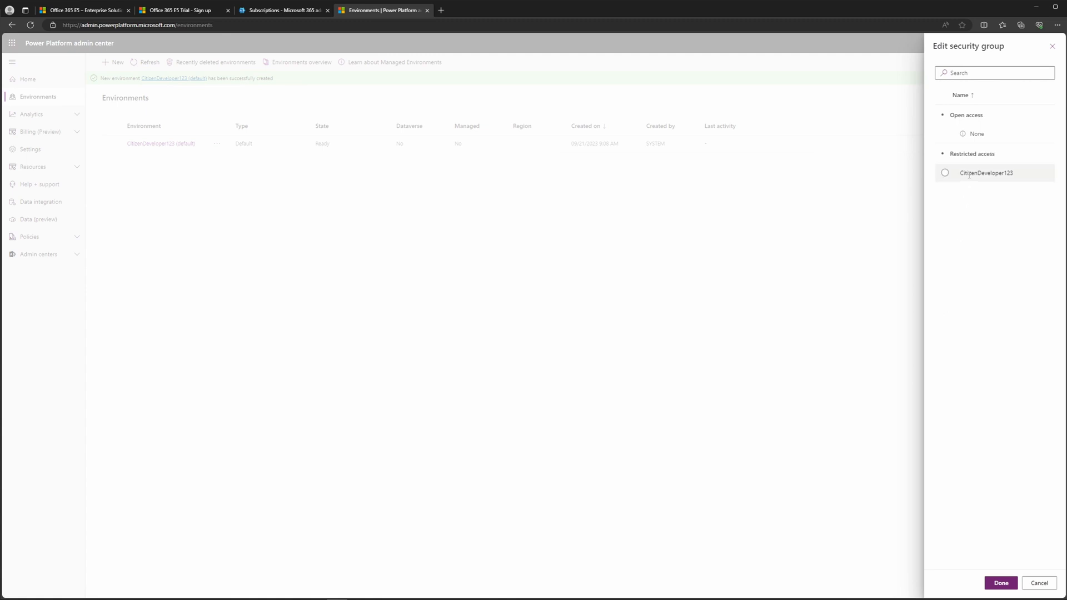
pyautogui.click(944, 173)
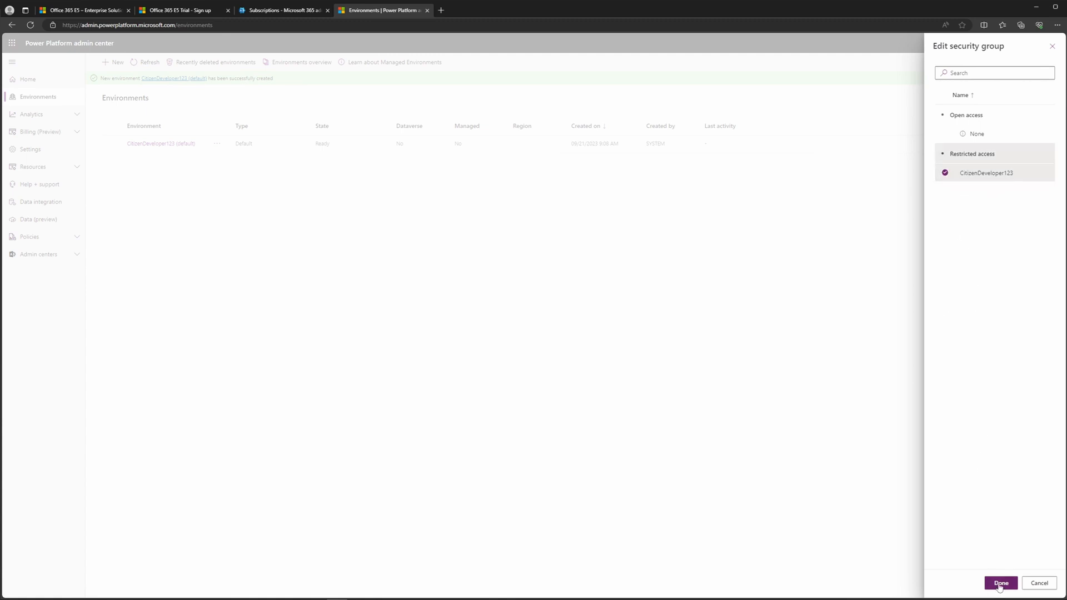
pyautogui.click(1000, 584)
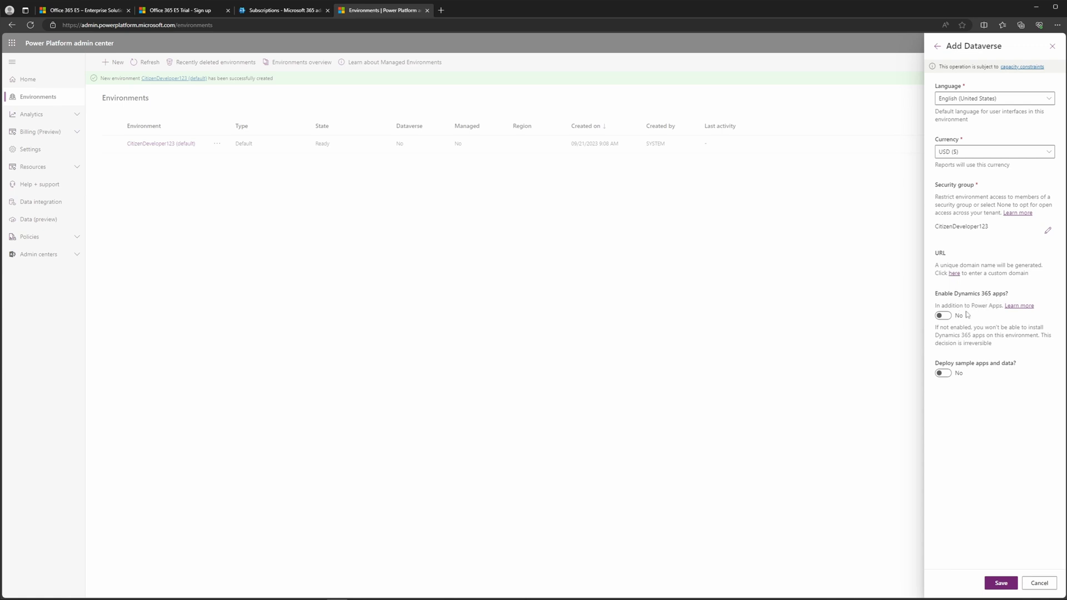
# Enable Dynamics 365 apps and automatically deploy All enterprise applications.
pyautogui.click(941, 314)
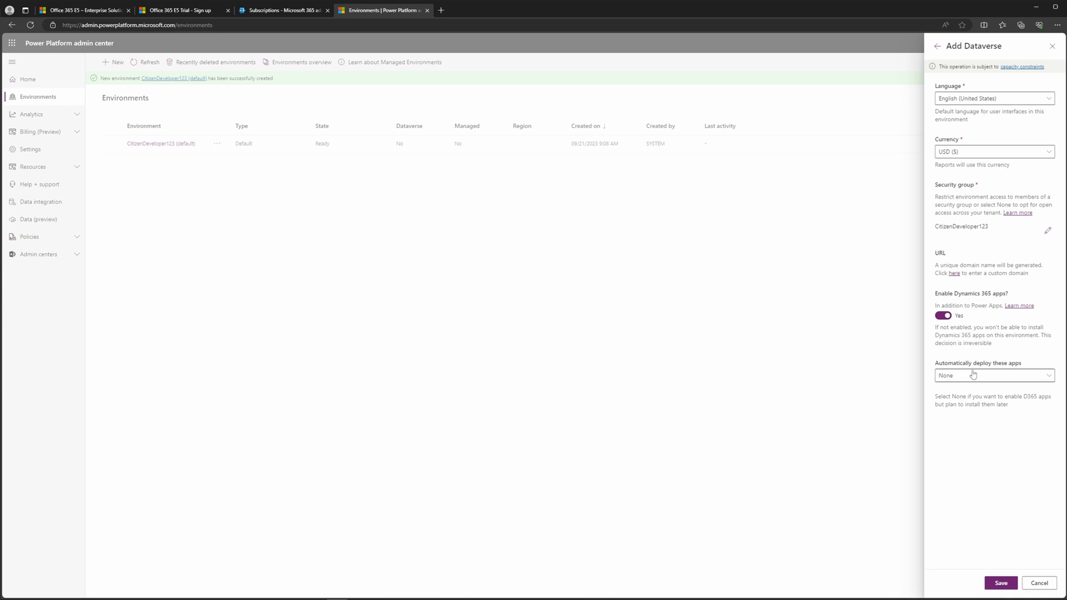
pyautogui.moveTo(1038, 379)
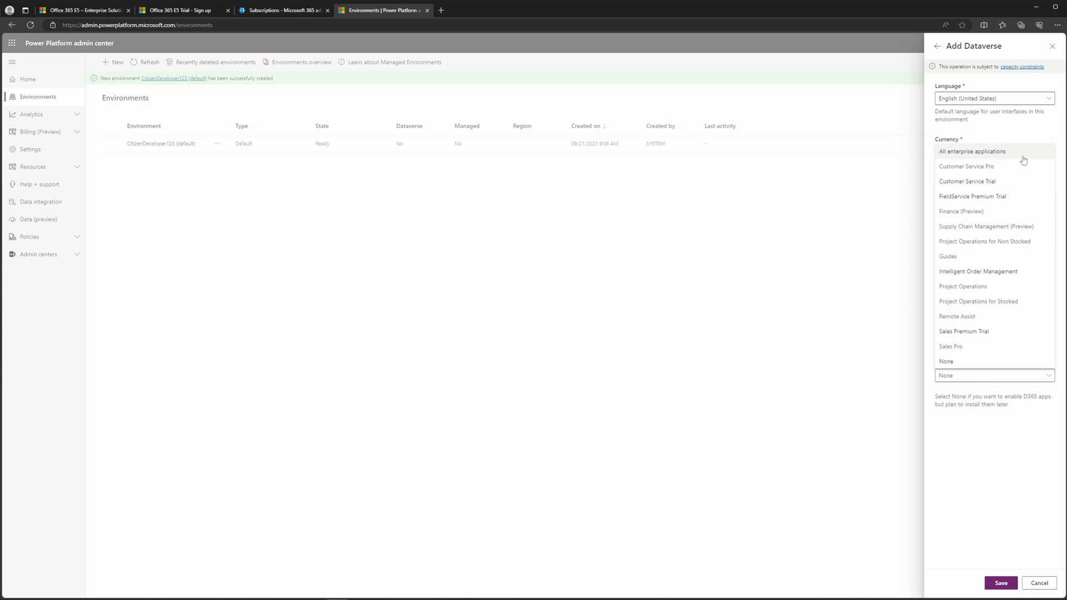
pyautogui.click(972, 151)
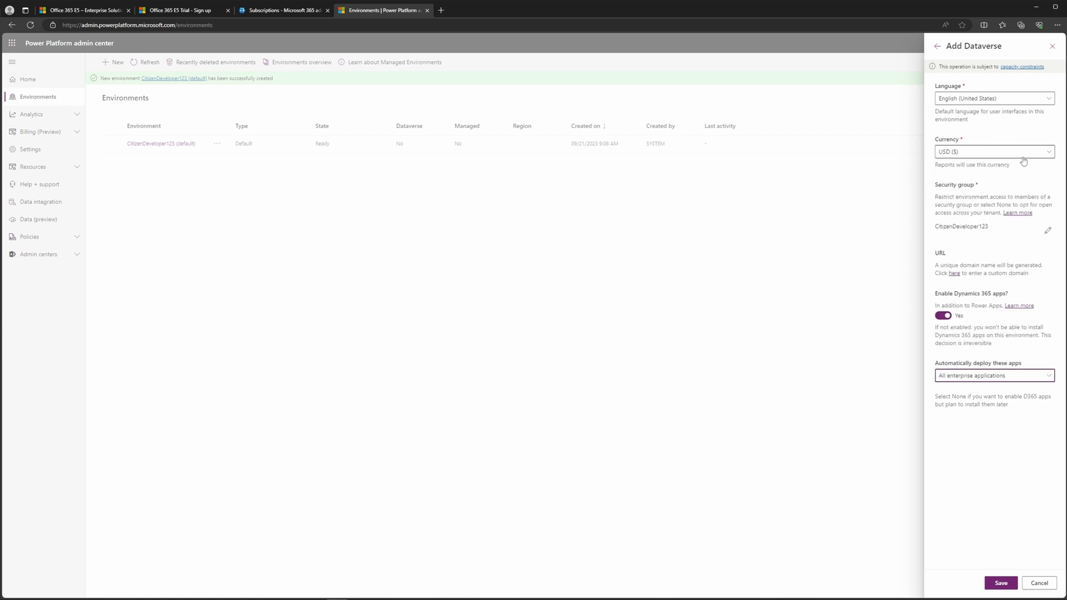
pyautogui.moveTo(997, 440)
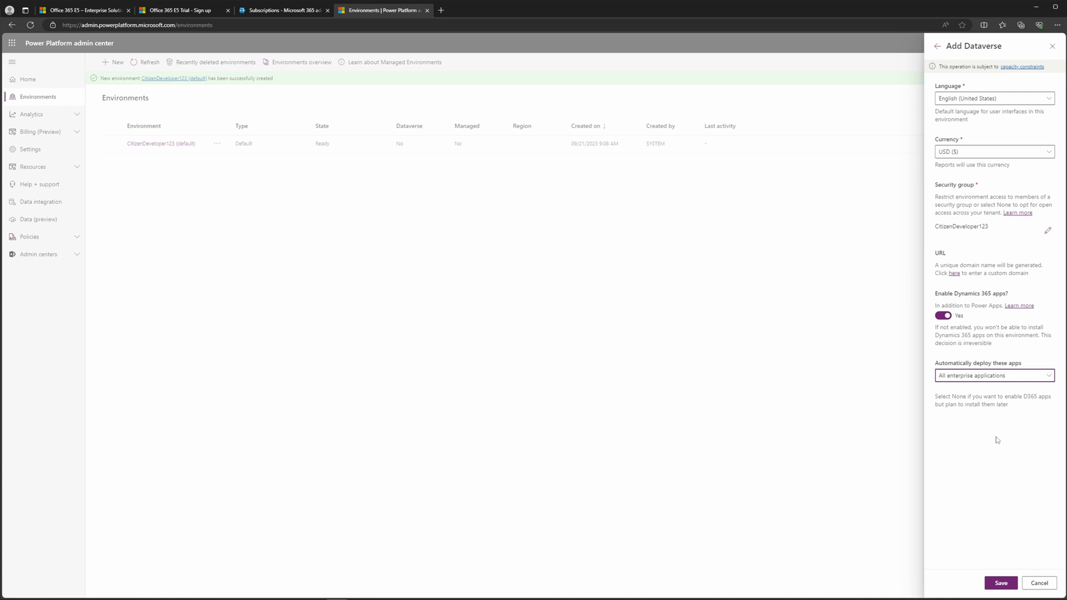
pyautogui.moveTo(1004, 583)
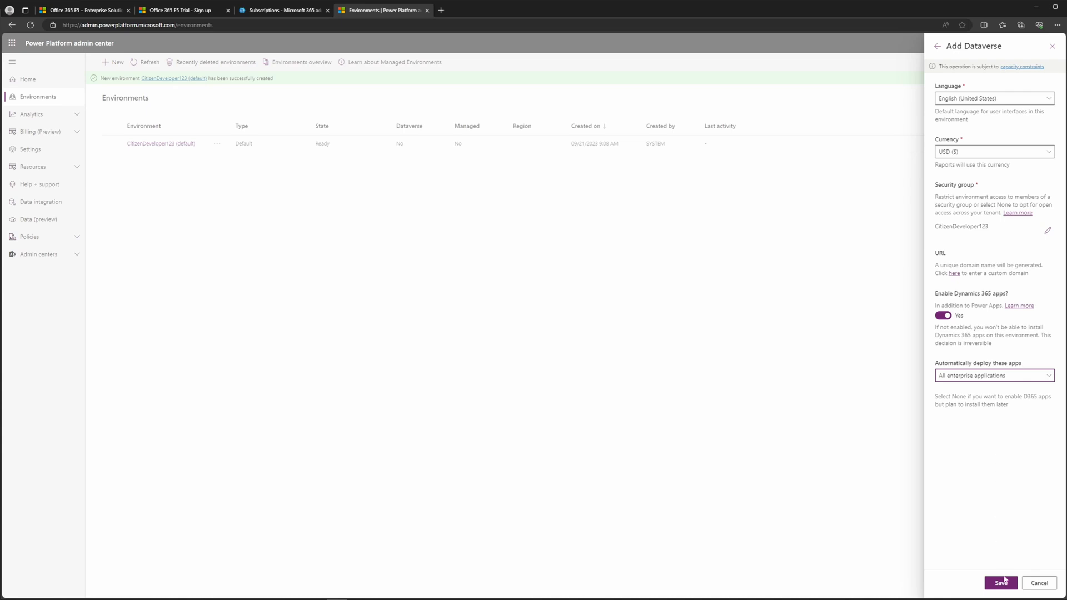
# Save the Dataverse settings to create the Citizen Demo trial environment.
pyautogui.click(1000, 582)
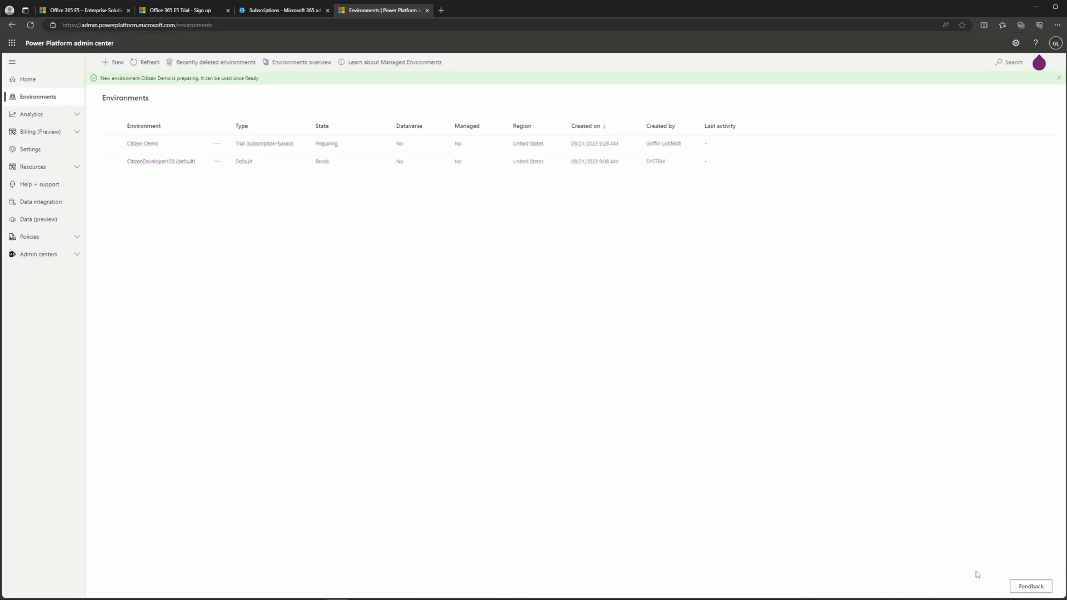
pyautogui.moveTo(186, 198)
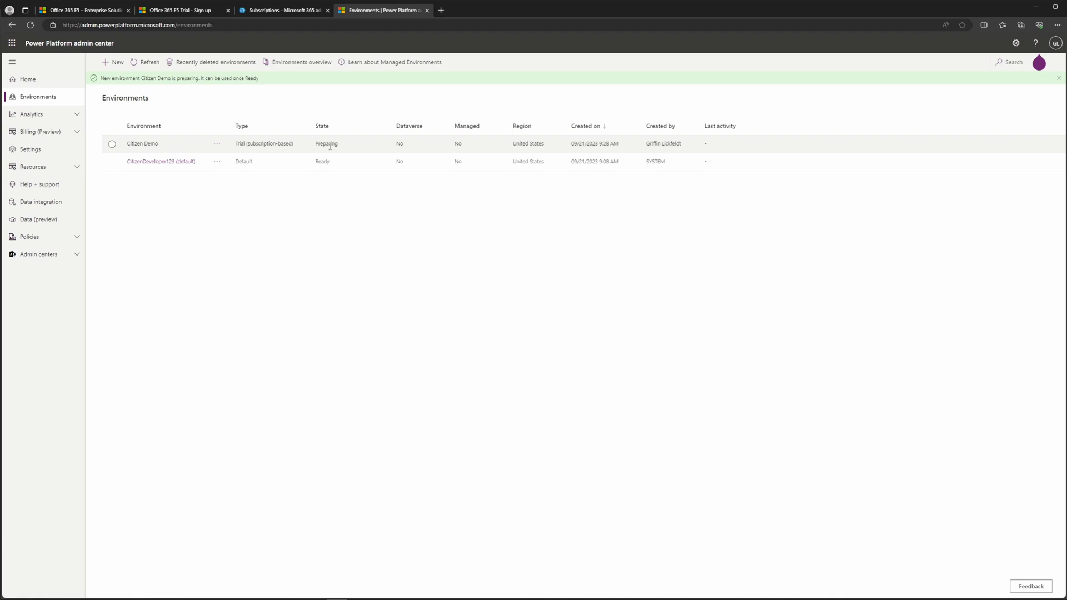
pyautogui.moveTo(317, 215)
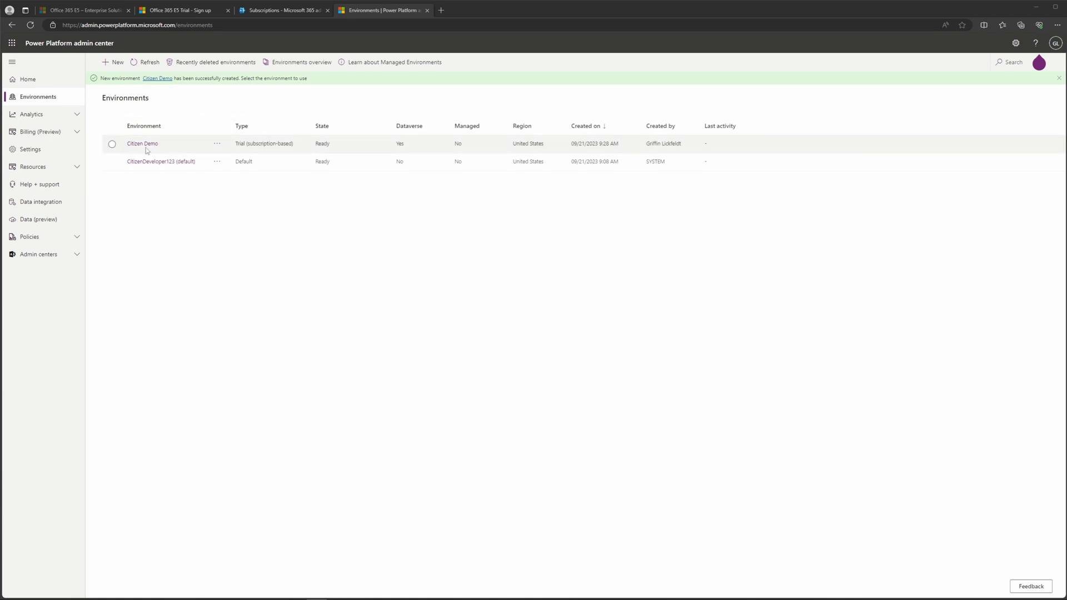
# Open the Citizen Demo environment's details page showing the succeeded create operation.
pyautogui.click(142, 144)
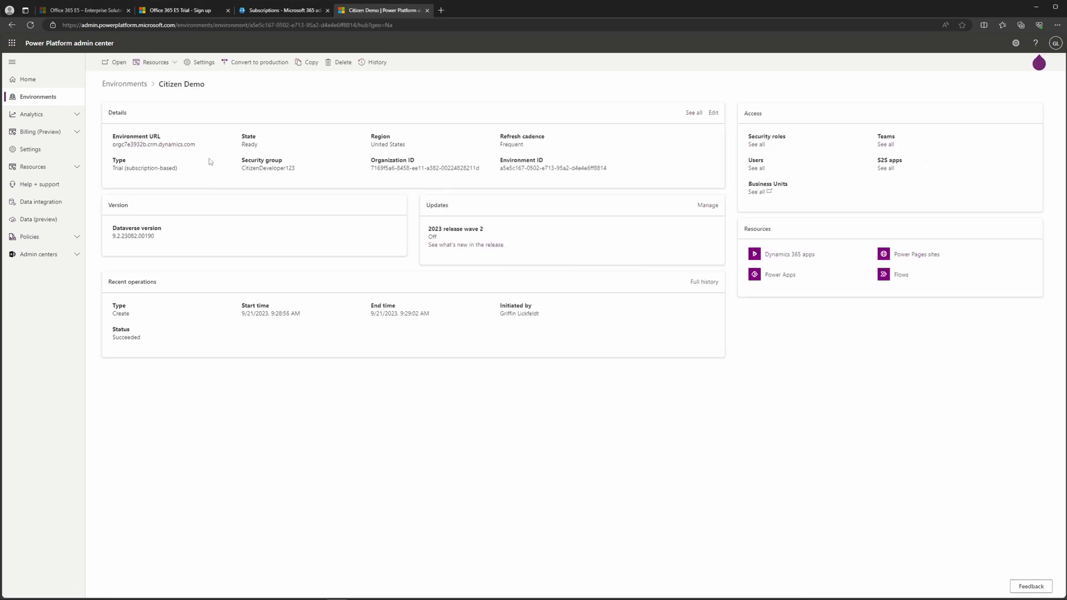
pyautogui.moveTo(238, 141)
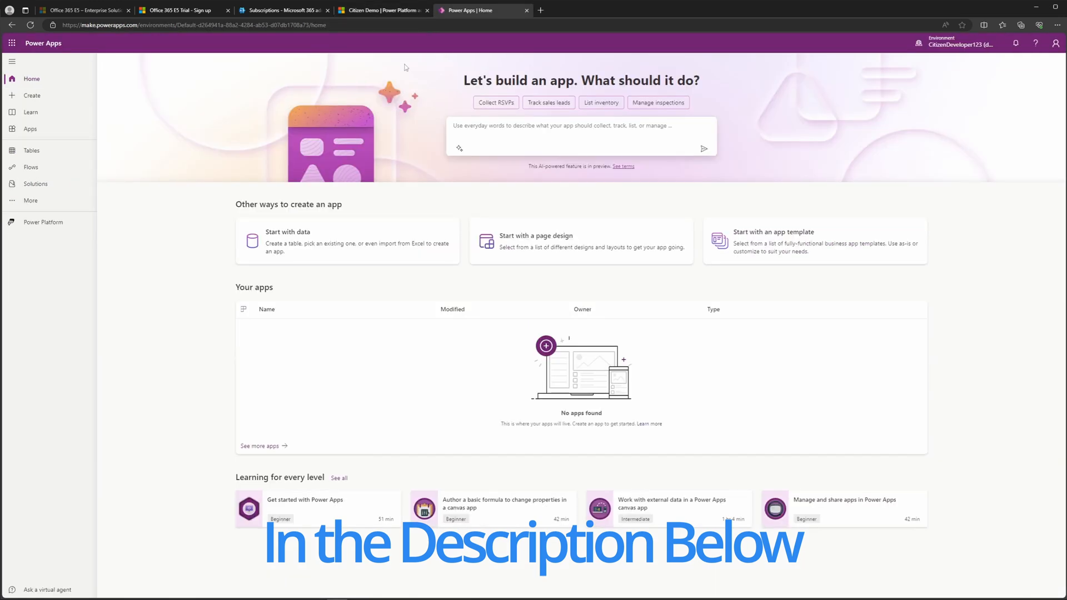
# Switch Power Apps to the Citizen Demo environment, then return to Microsoft 365 admin center.
pyautogui.click(956, 44)
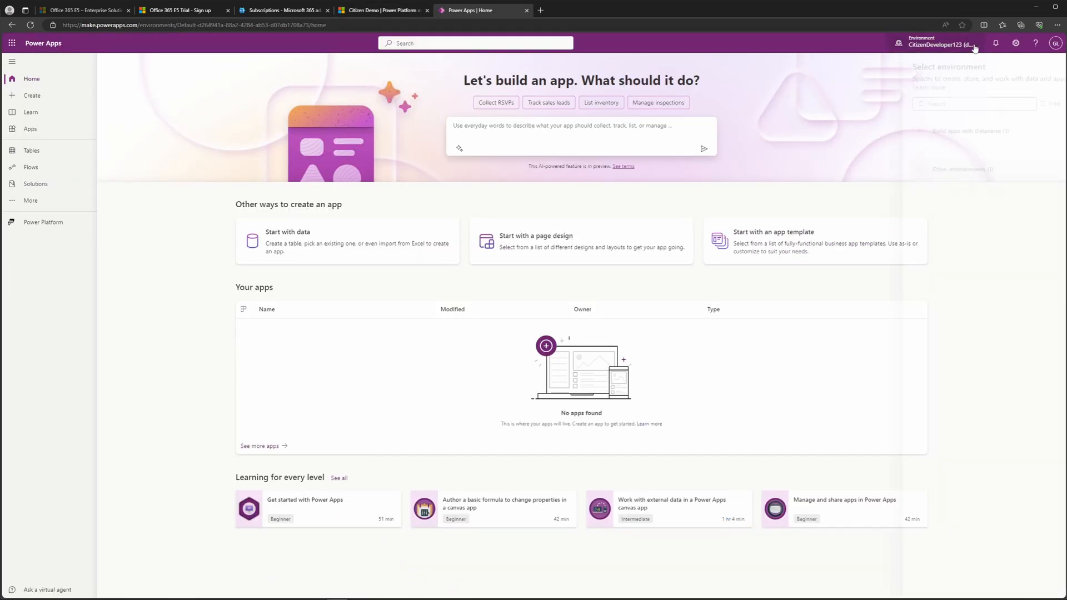
pyautogui.click(939, 151)
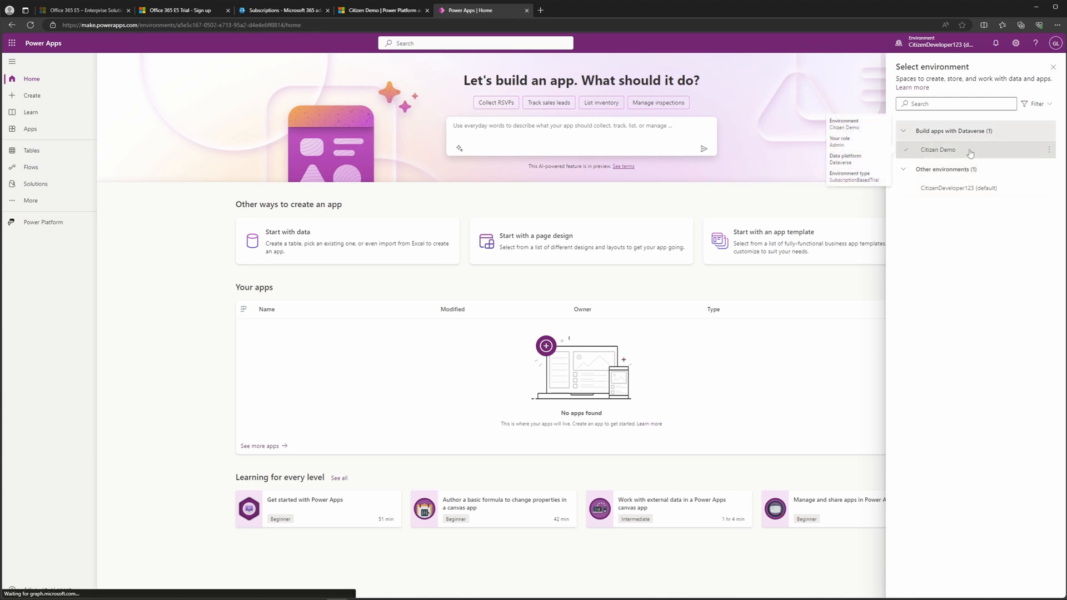
pyautogui.click(938, 150)
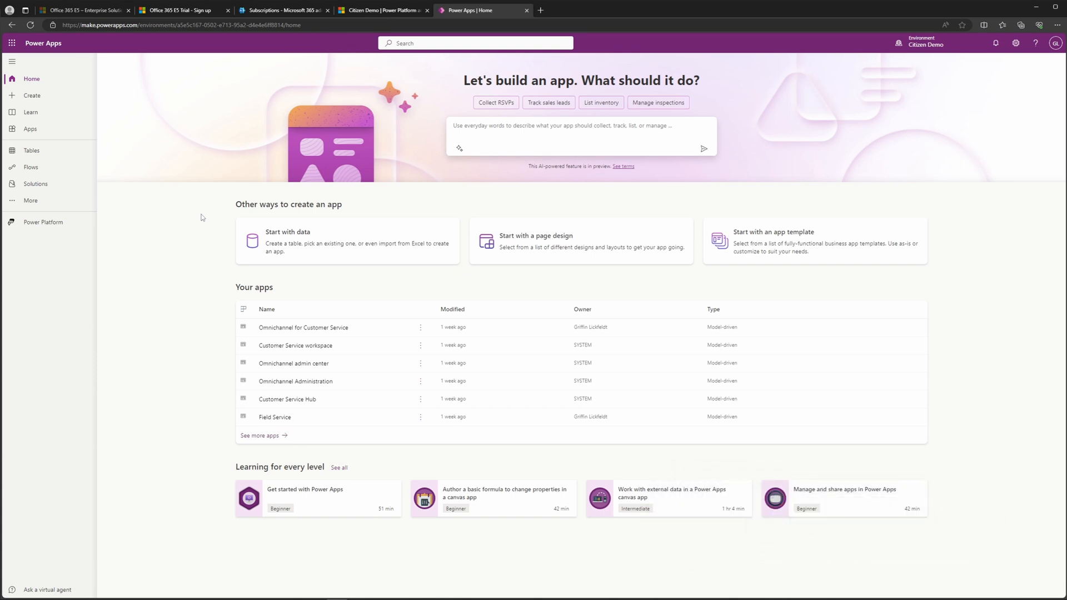
pyautogui.click(282, 10)
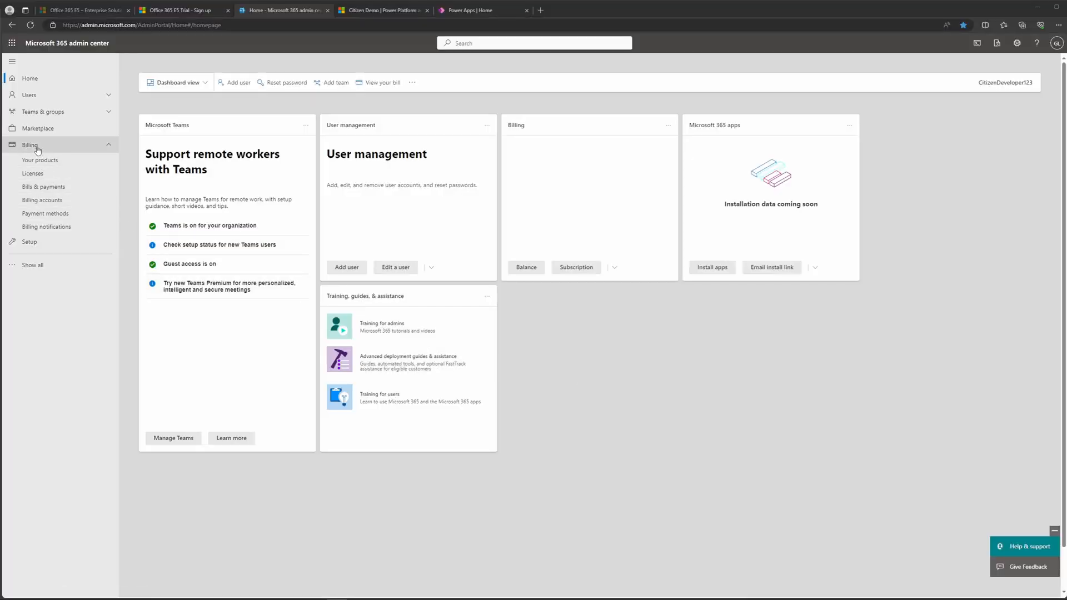
# From Your products, open the Dynamics 365 Sales Premium Trial subscription details.
pyautogui.click(40, 160)
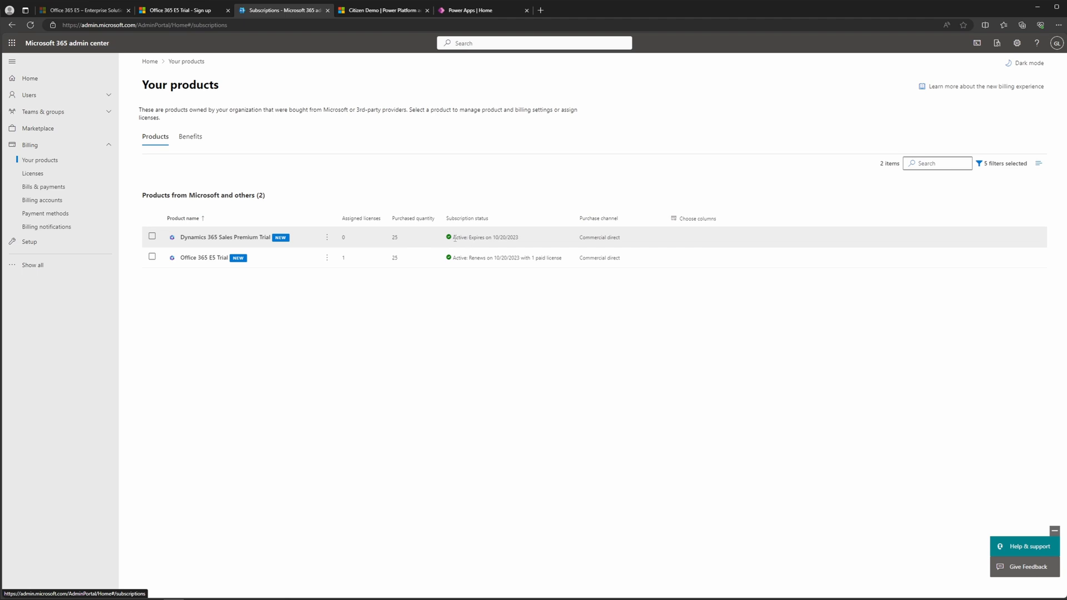
pyautogui.click(223, 237)
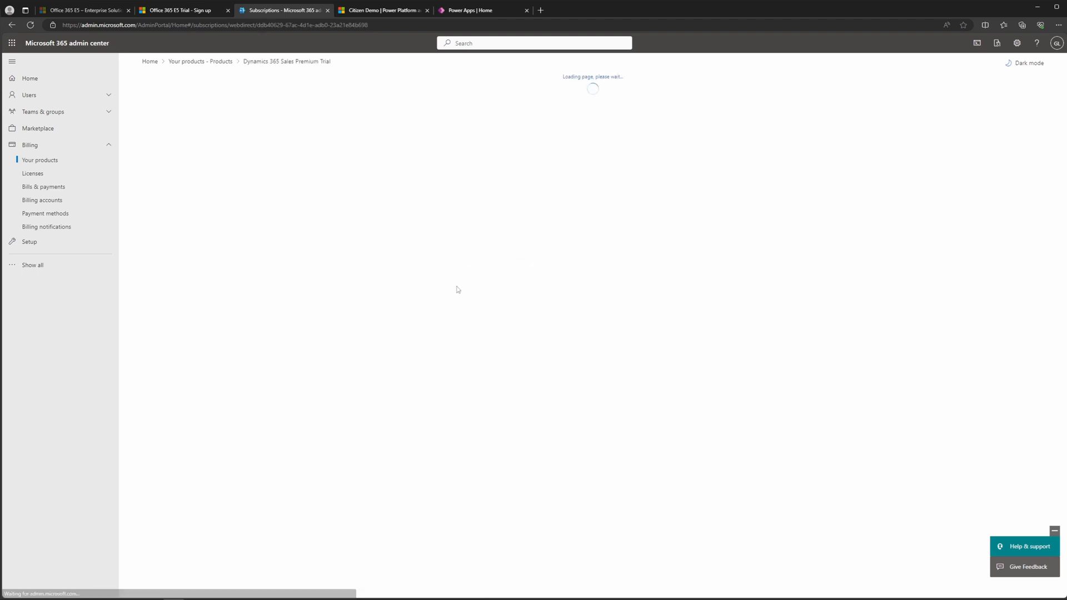
pyautogui.moveTo(334, 260)
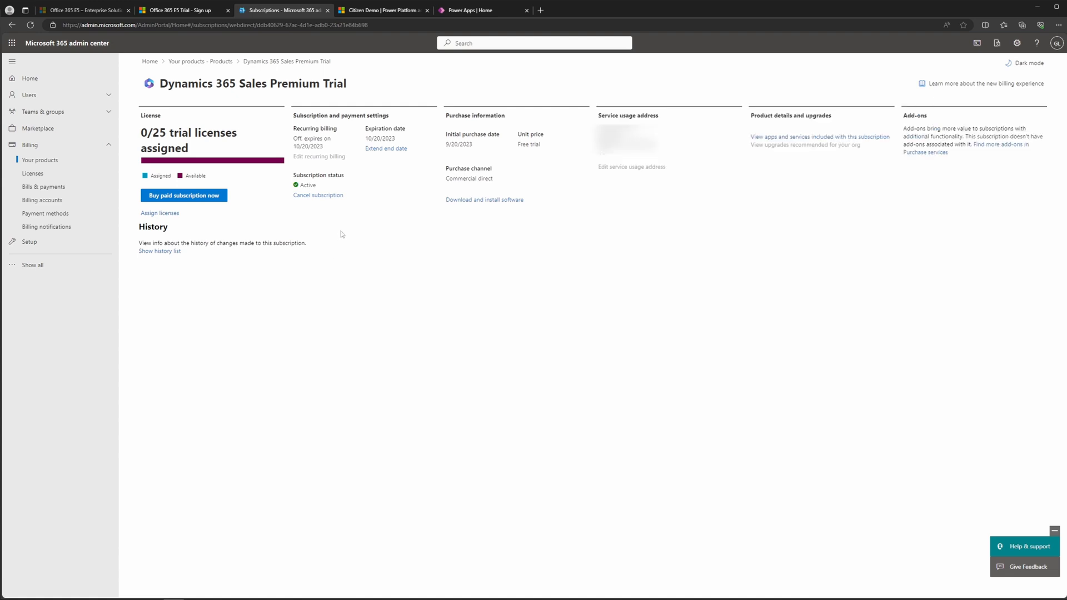
pyautogui.moveTo(385, 148)
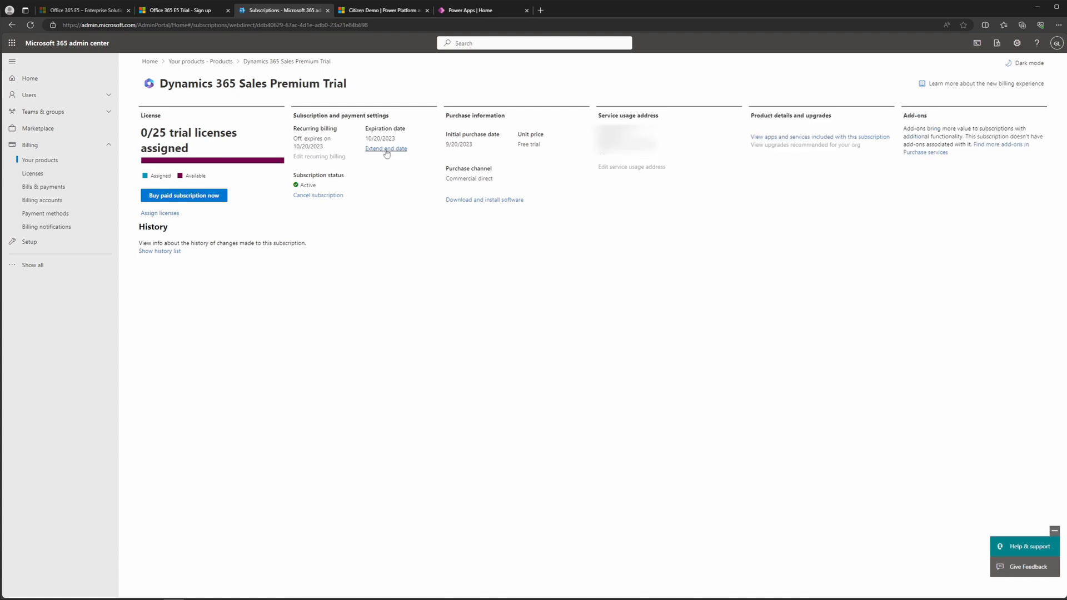
pyautogui.moveTo(386, 153)
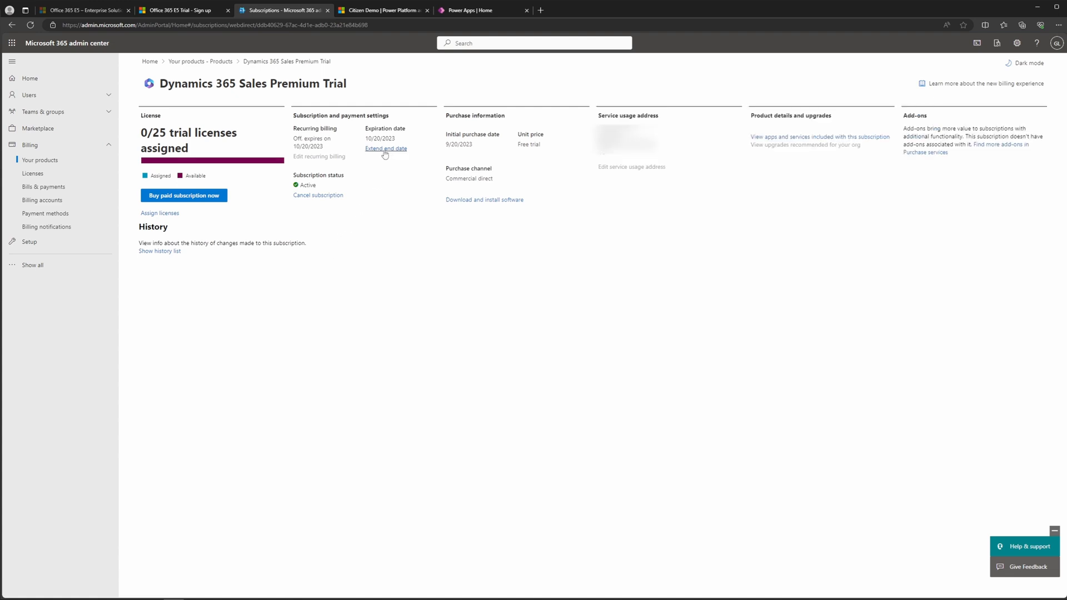
# Extend the Dynamics 365 trial 30 days to 11/20/2023, then open the Office 365 E5 Trial.
pyautogui.click(386, 148)
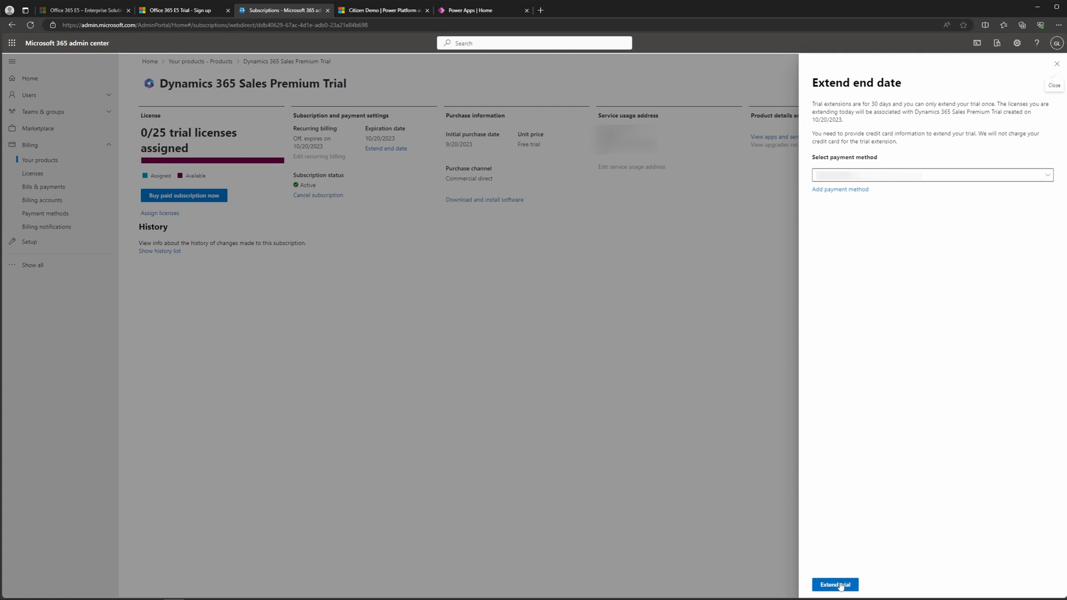
pyautogui.click(835, 585)
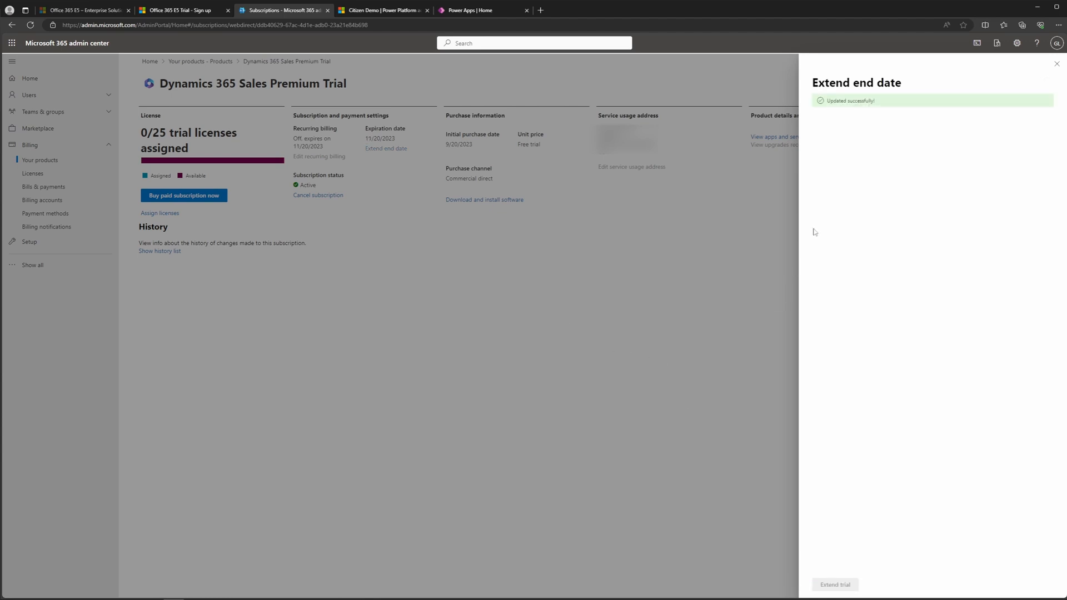
pyautogui.click(1056, 63)
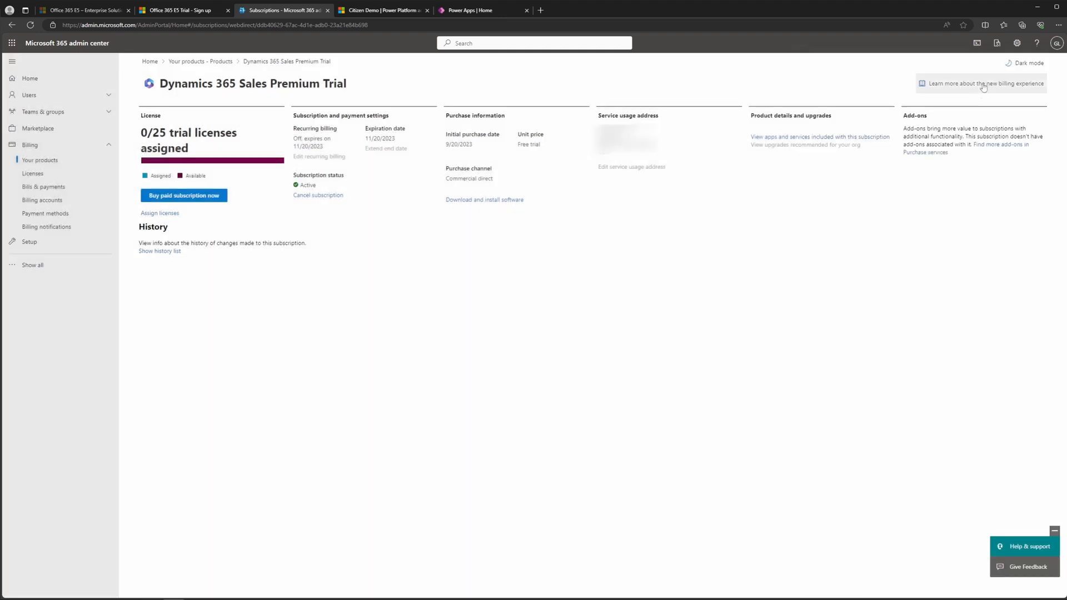
pyautogui.moveTo(379, 160)
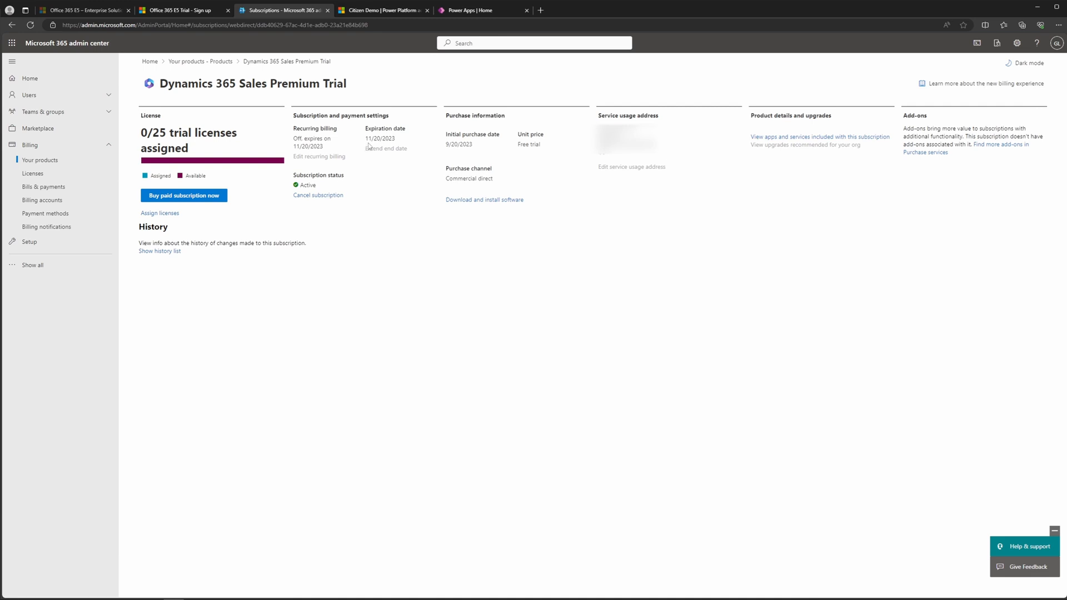
pyautogui.moveTo(422, 307)
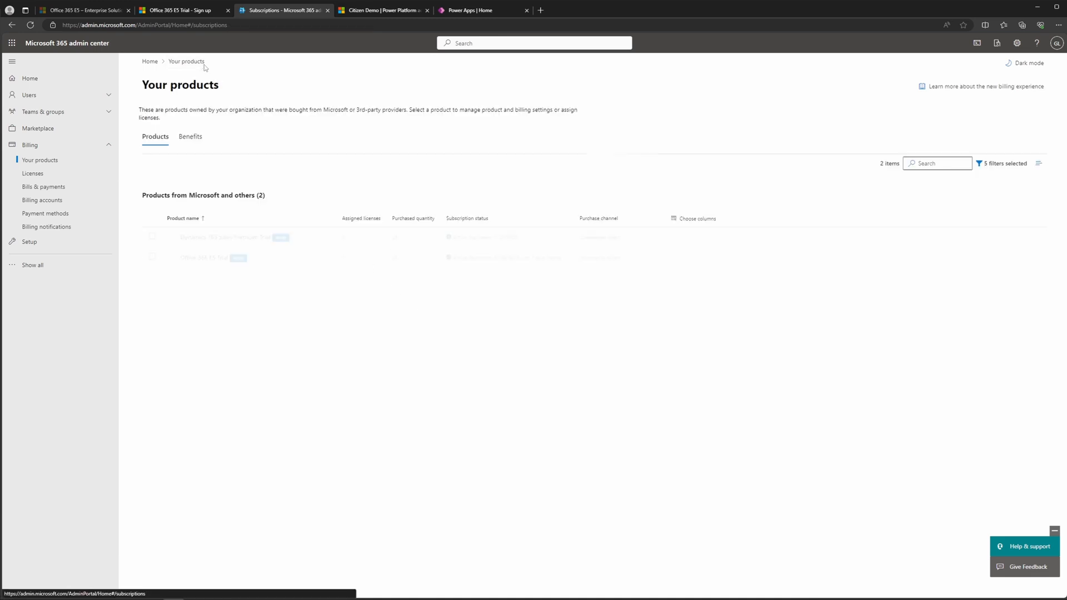
pyautogui.click(202, 256)
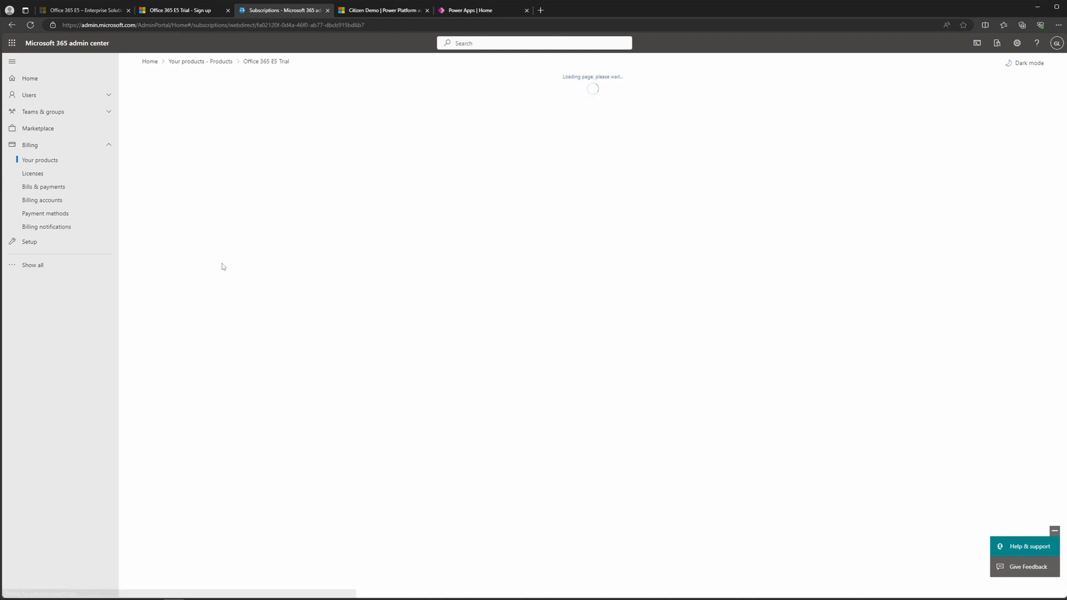